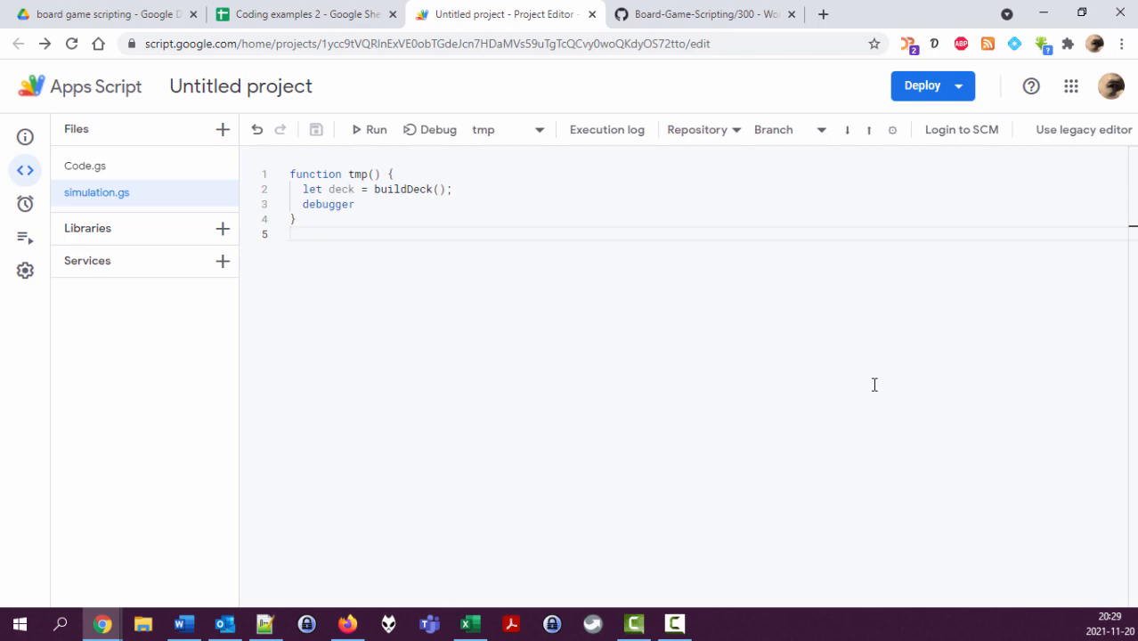
Step: Rename the tmp function to simulation after glancing at the card data spreadsheet
double_click(356, 174)
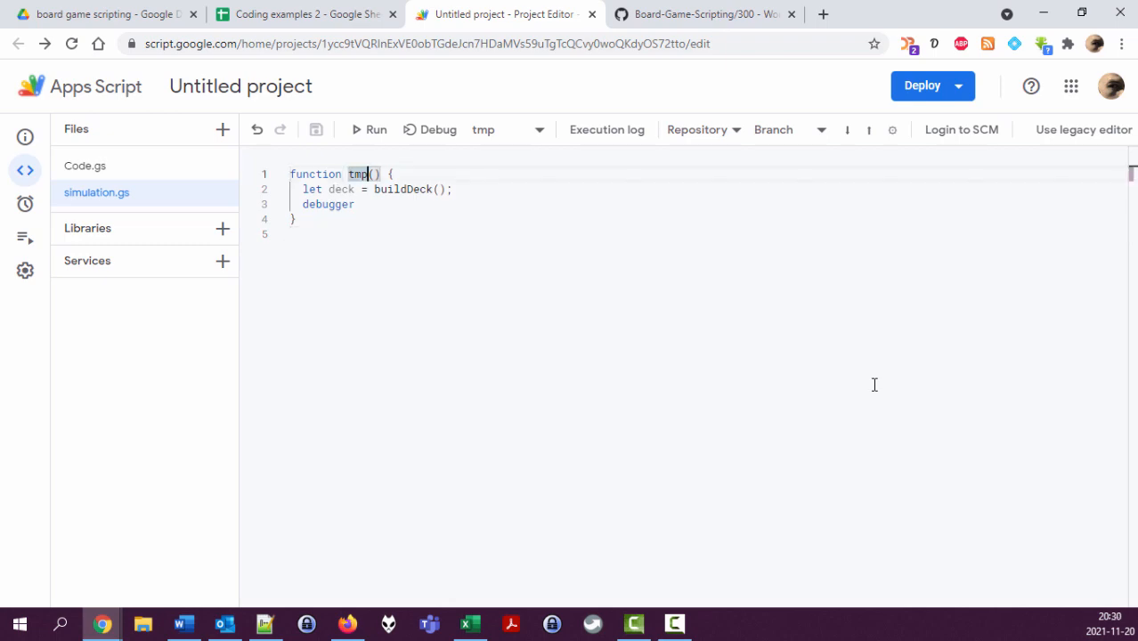
left_click(303, 15)
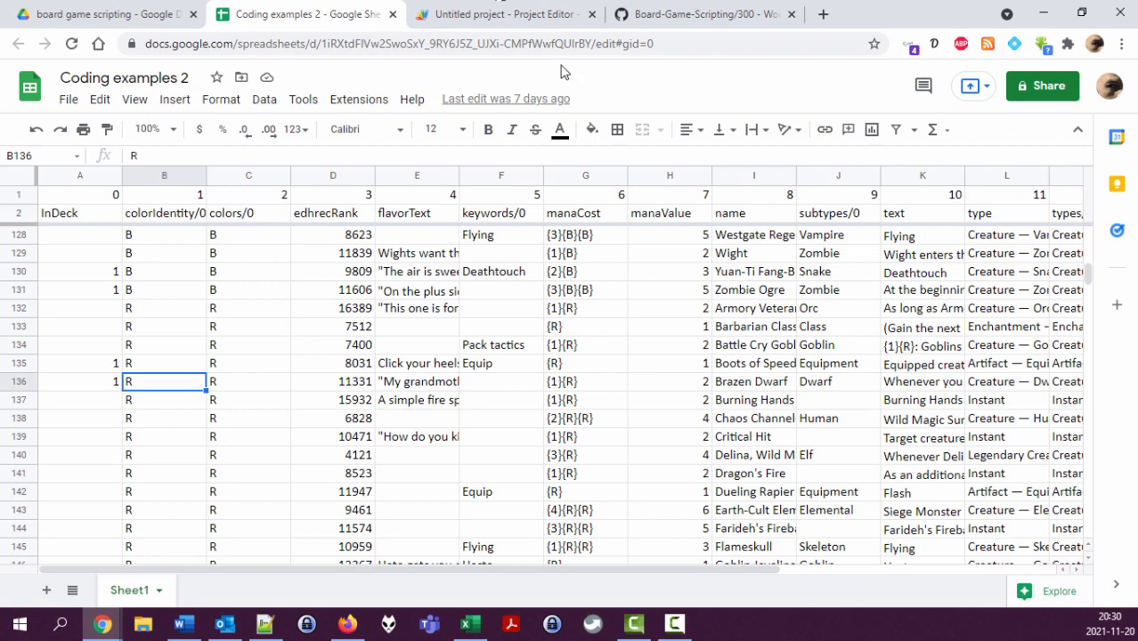
left_click(502, 14)
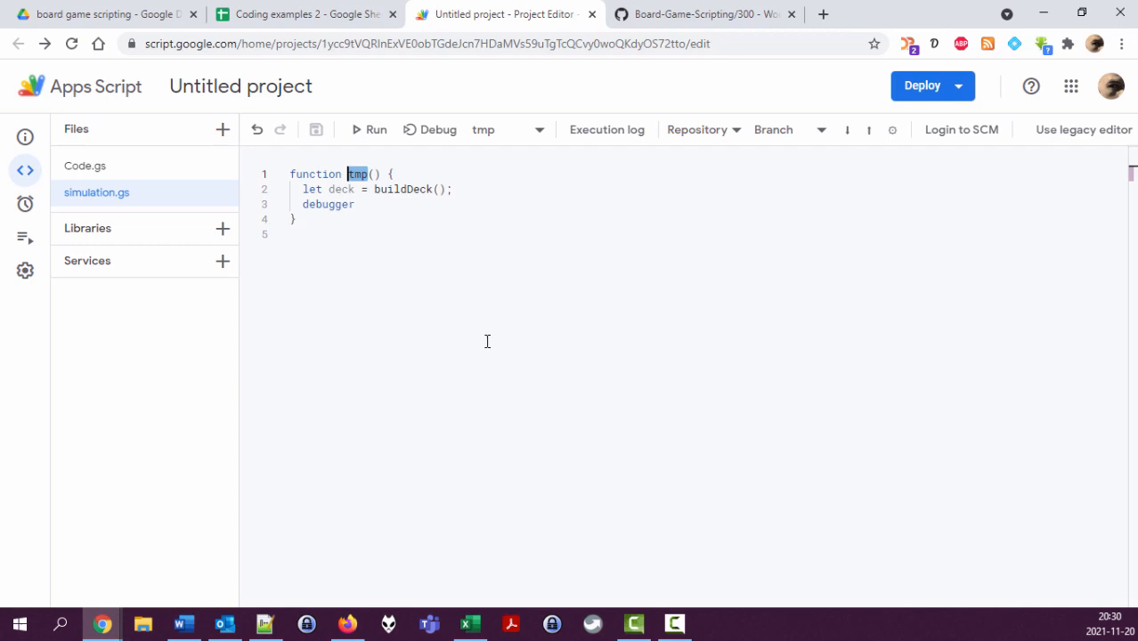
type("sil")
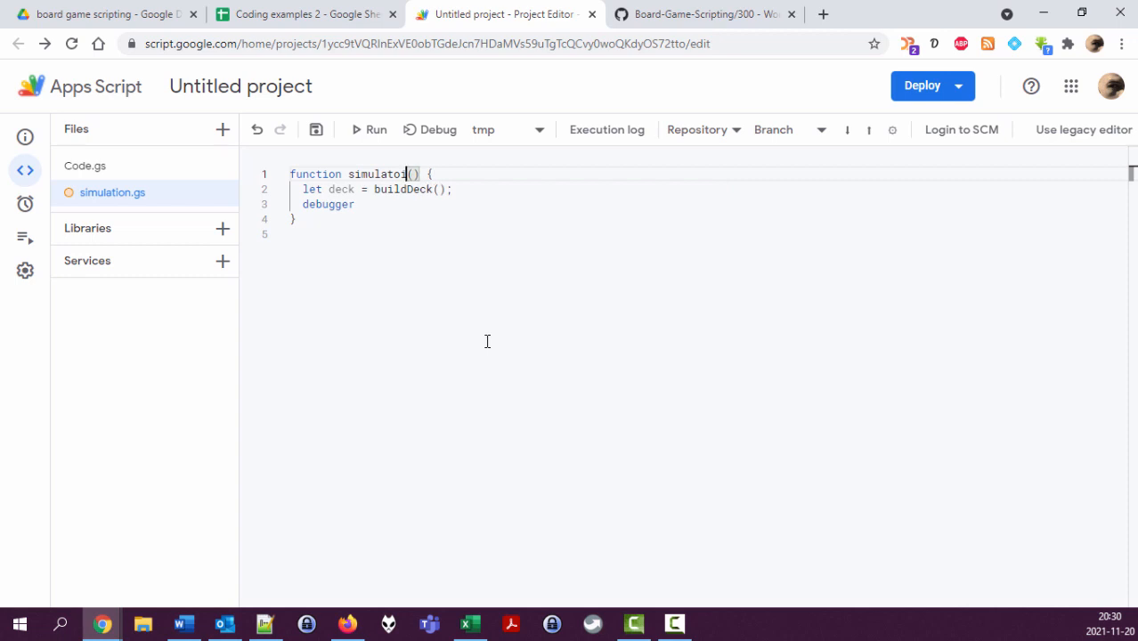
type("ion")
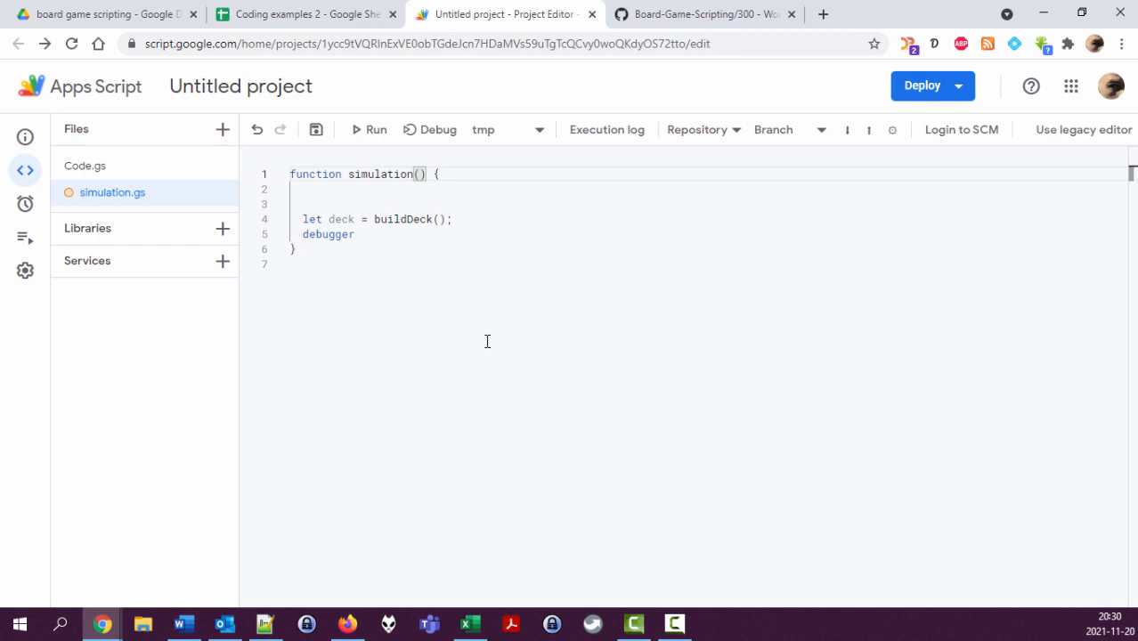
Step: Give simulation an iteration parameter defaulting to 1 and move to the top of the script
type("int")
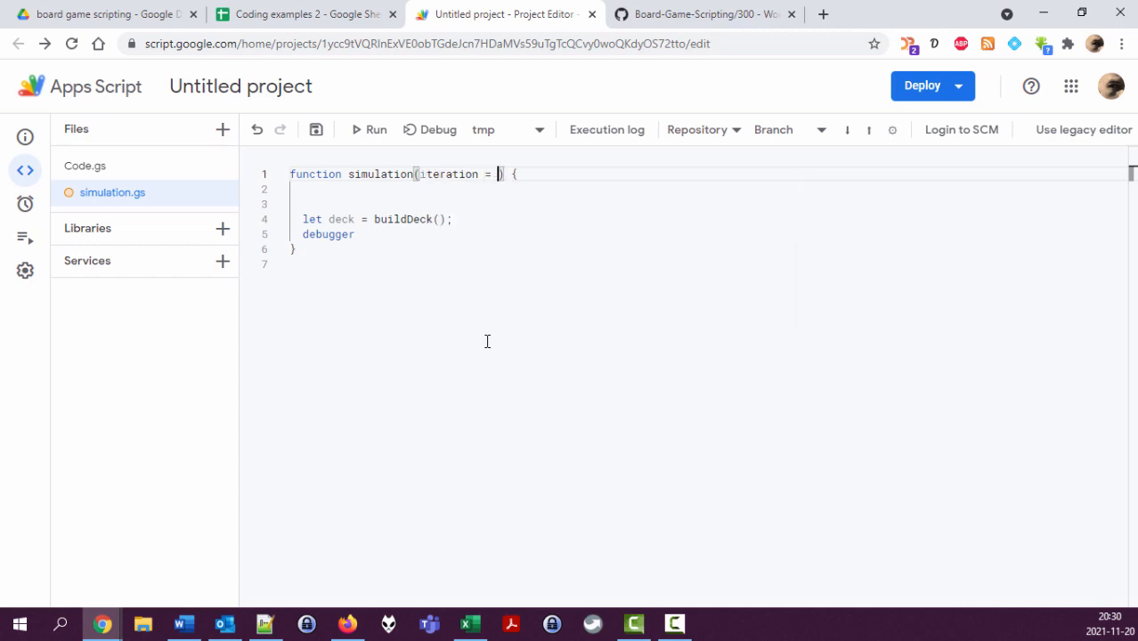
type("1")
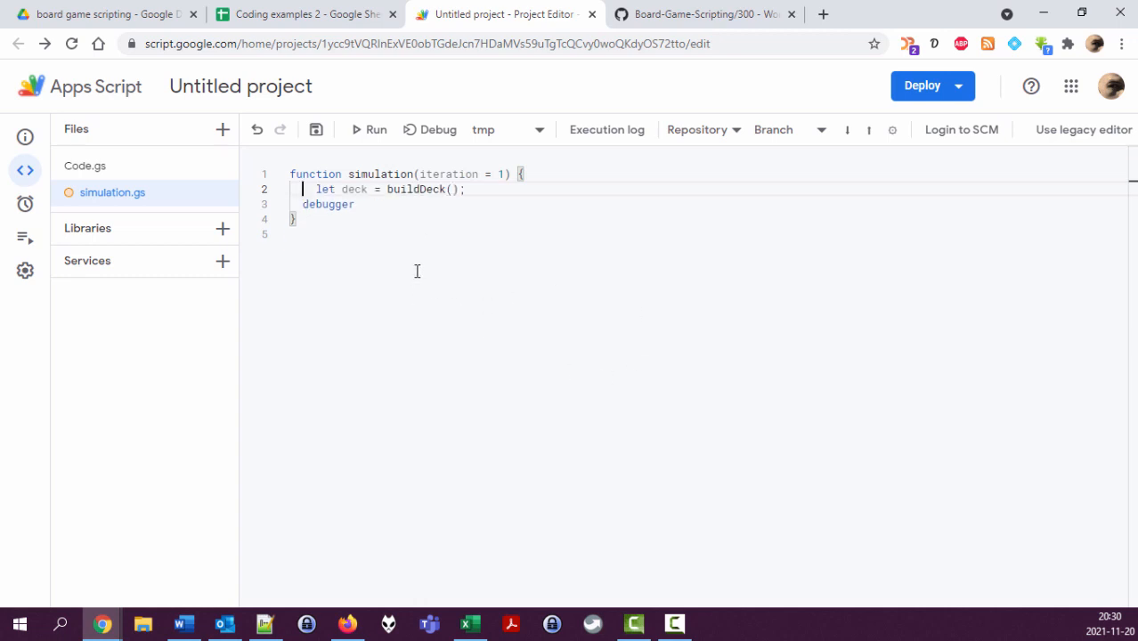
double_click(379, 174)
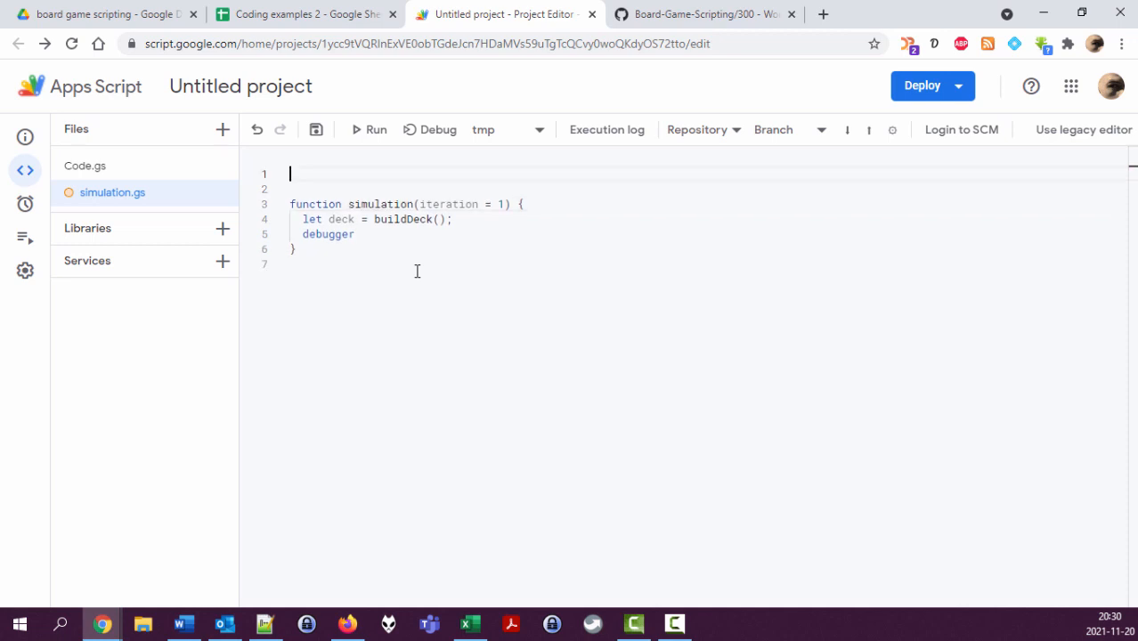
Step: Write a comment: shuffle and draw 7 cards, checking if a land + card can be played
type("//")
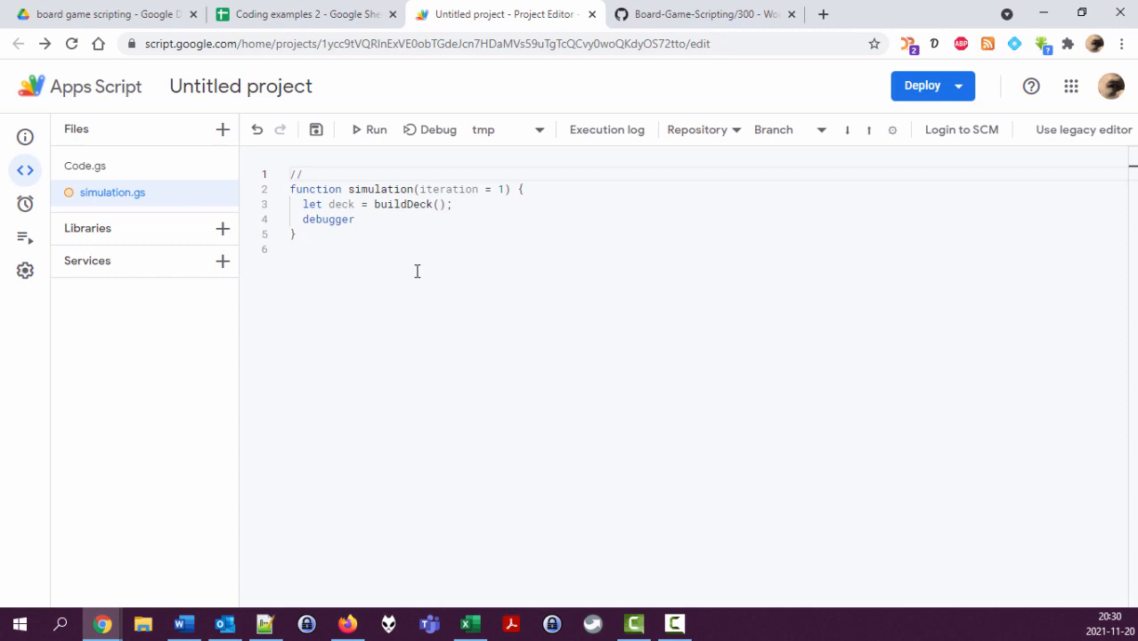
type("S")
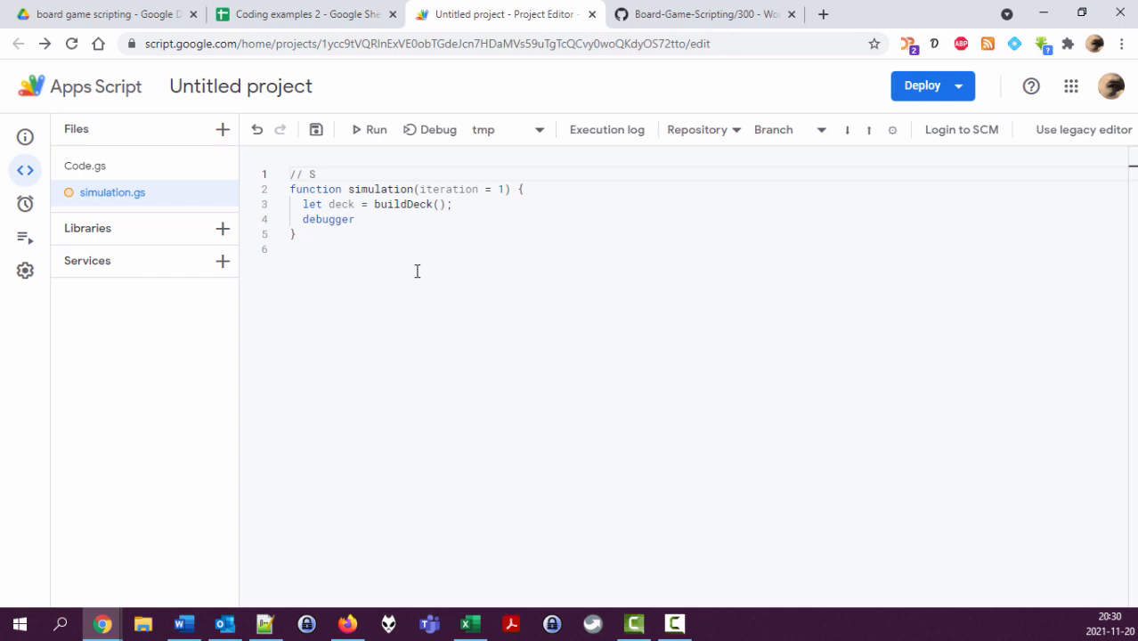
type("huffles the deck a")
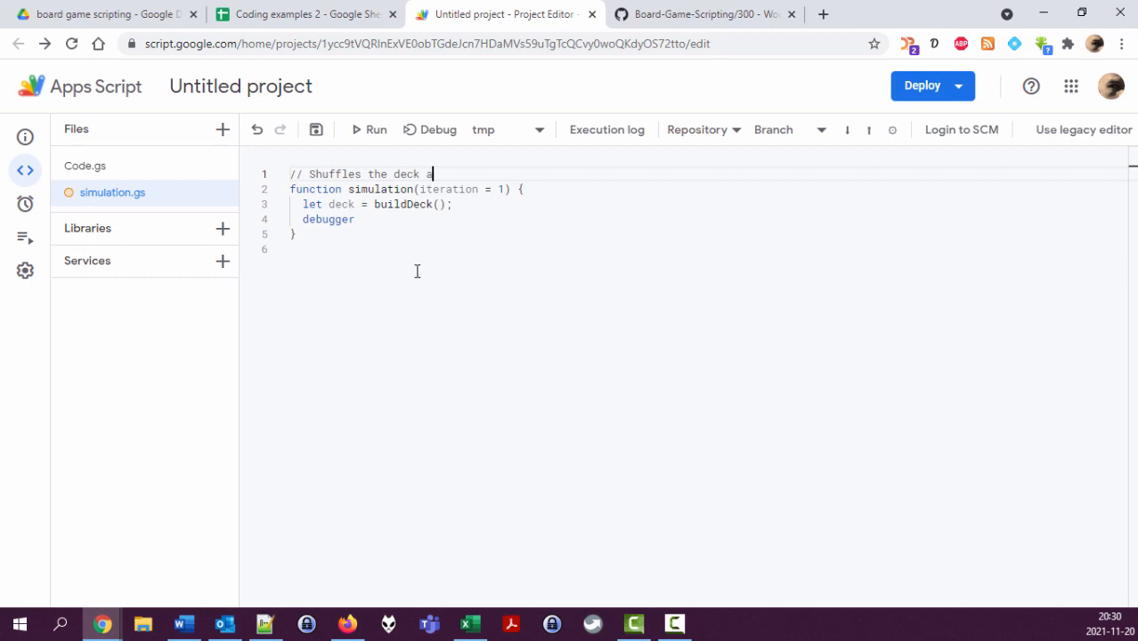
type("nd draws")
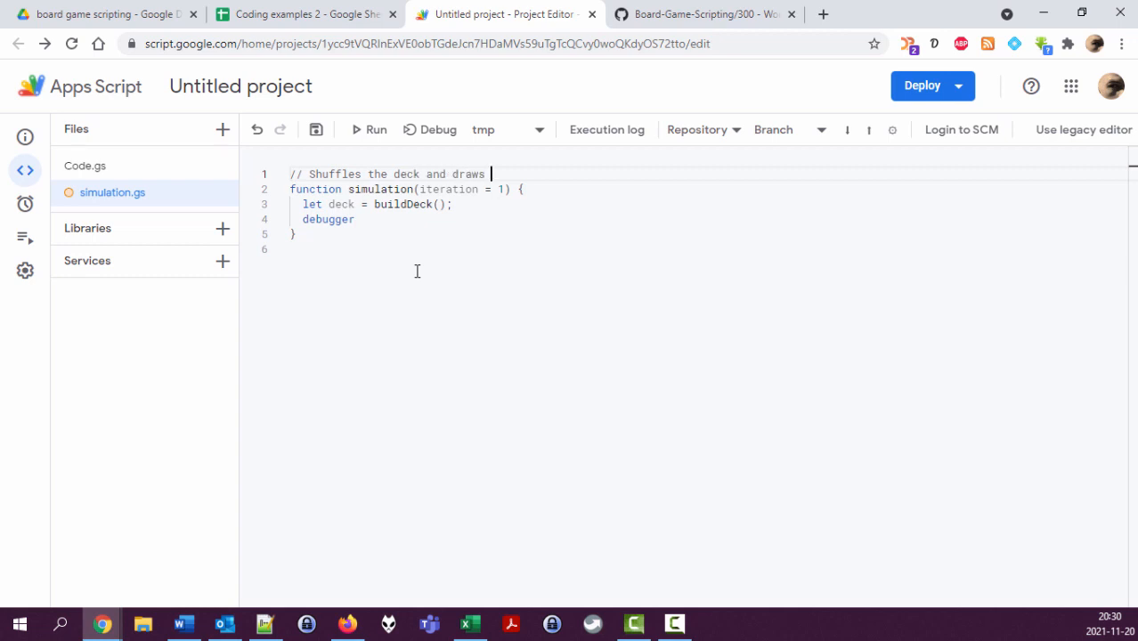
type("7 card,")
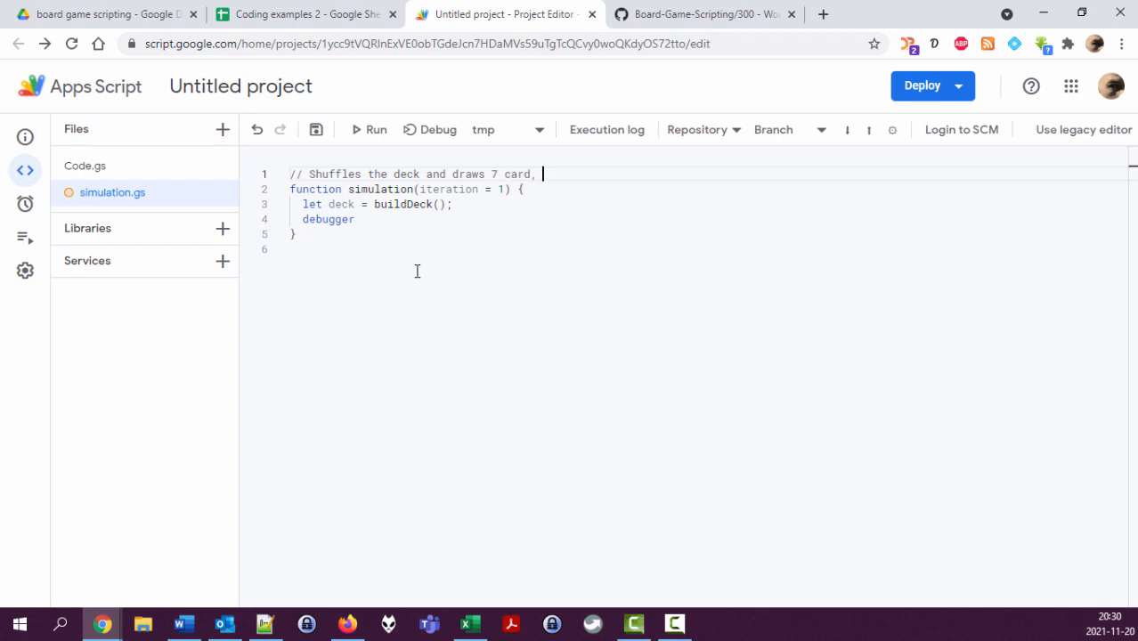
type("checking if a ca")
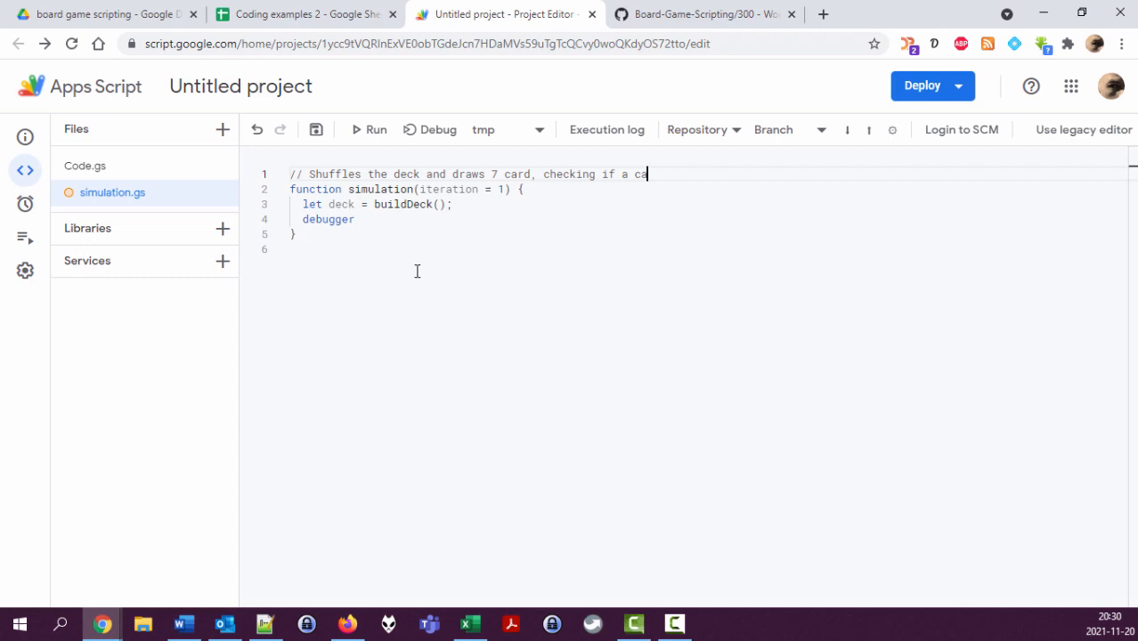
type("rd can be playe")
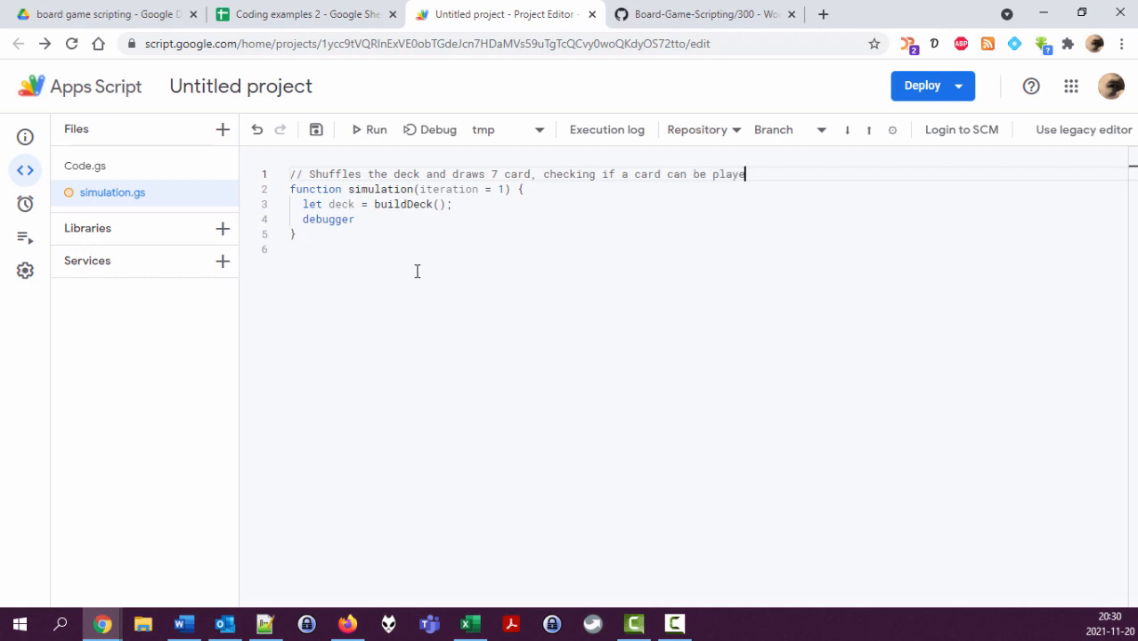
type("land + c")
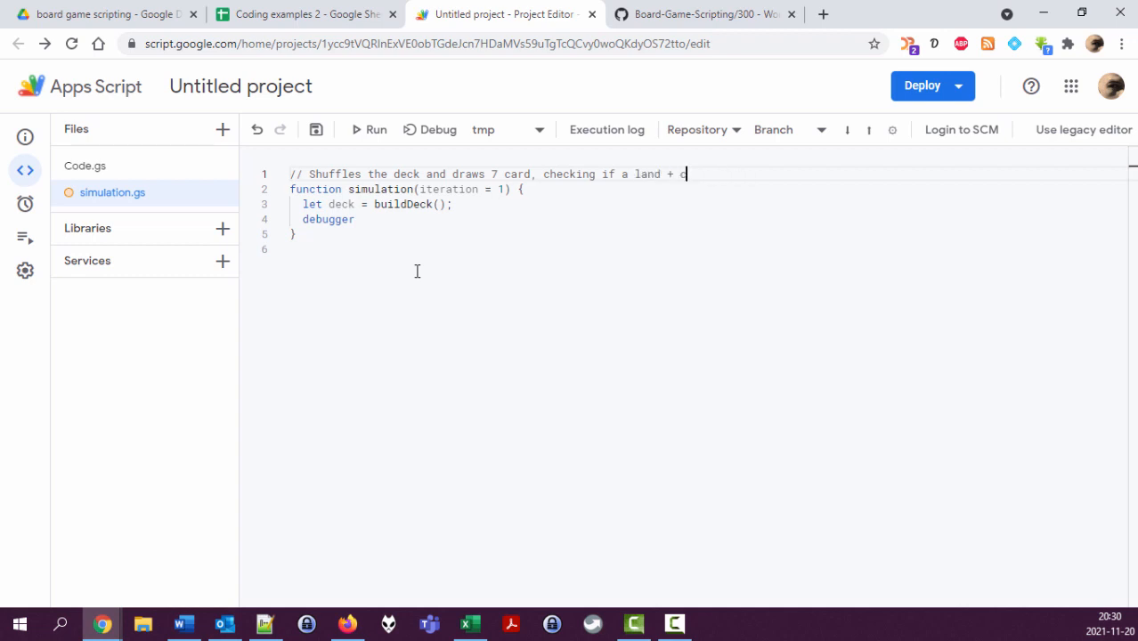
type("card can be pl")
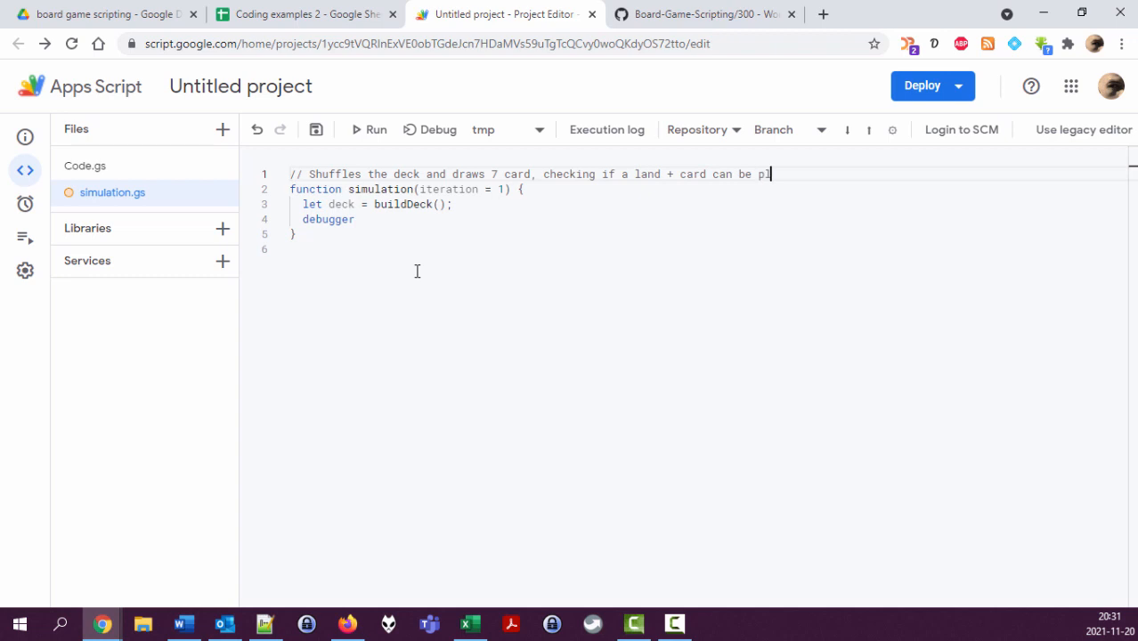
type("ayed.")
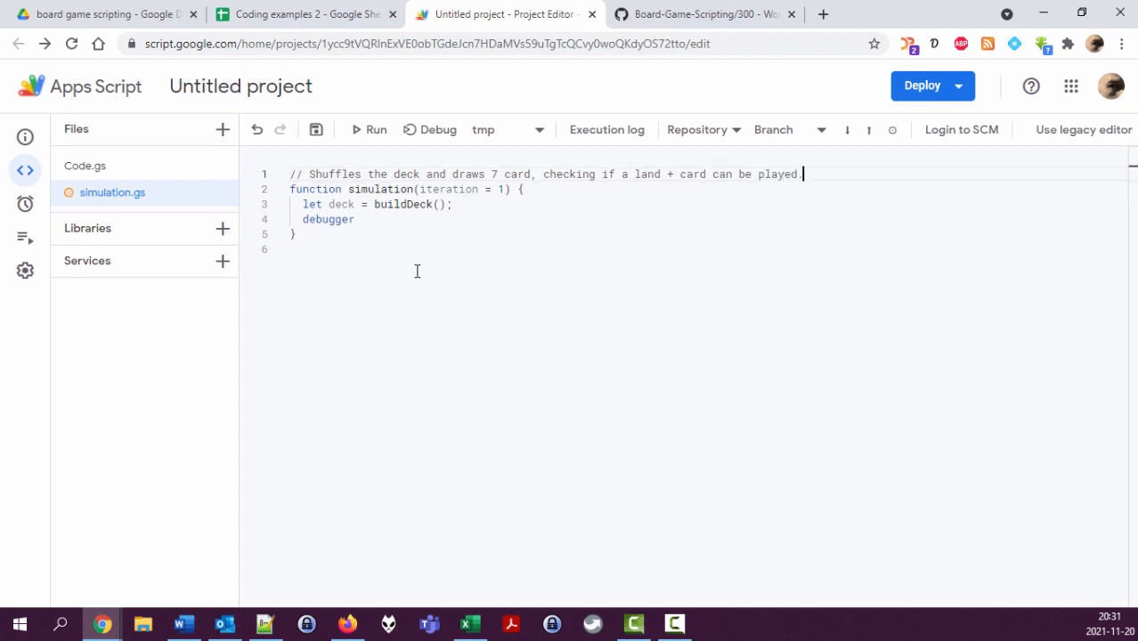
Step: Add a second comment line saying it does this iteration times and returns statistics
type("// Does thi")
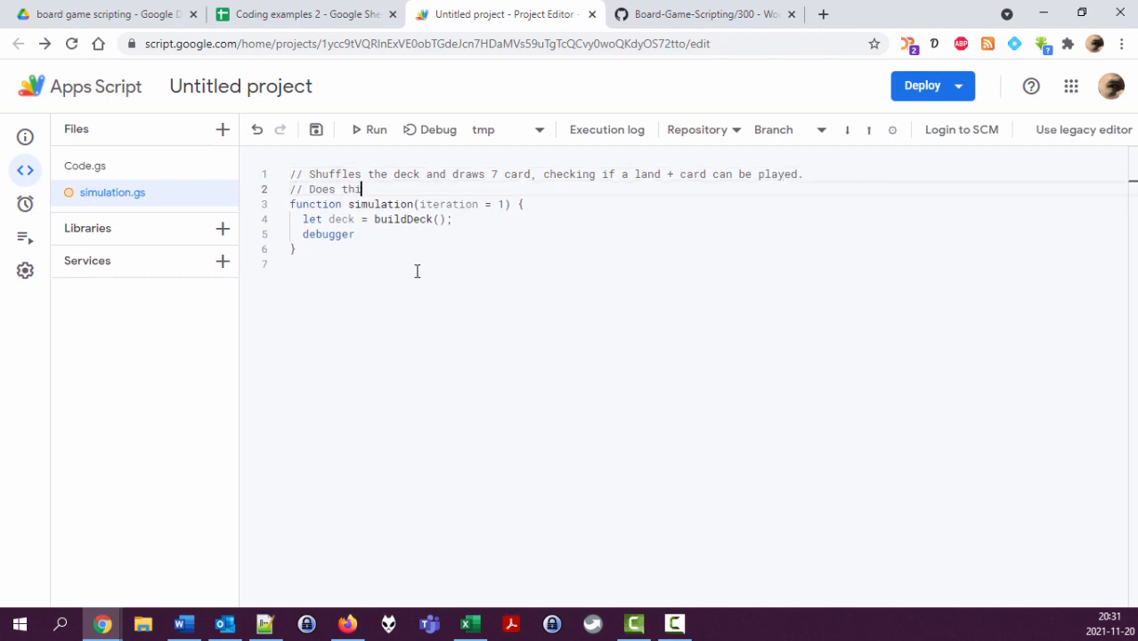
type("\" \"")
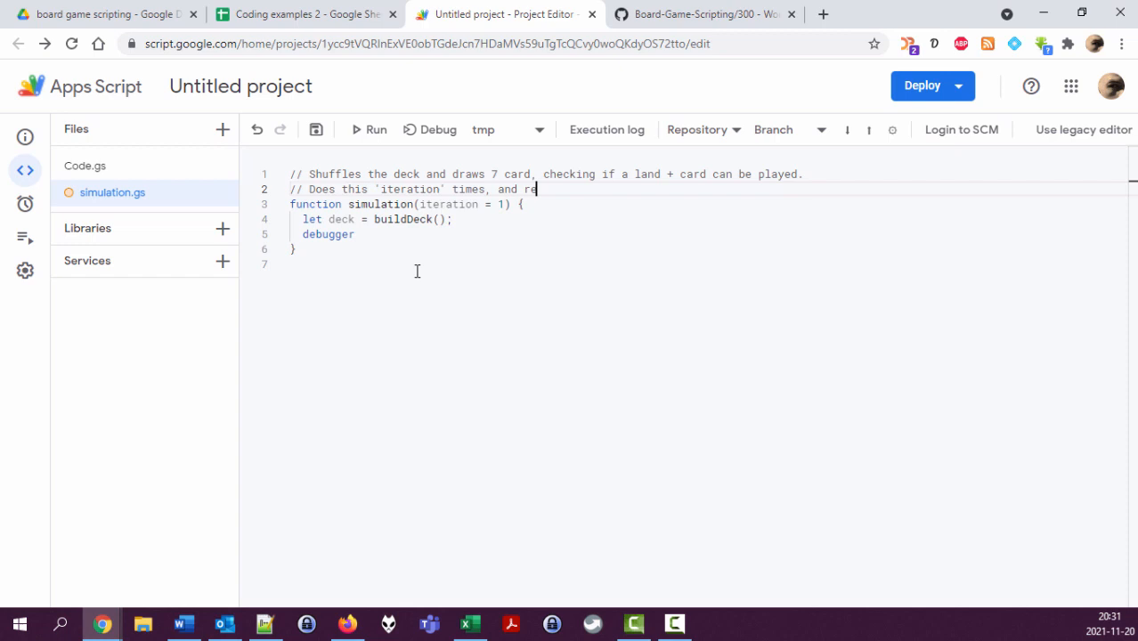
type("turns statistics of the resu")
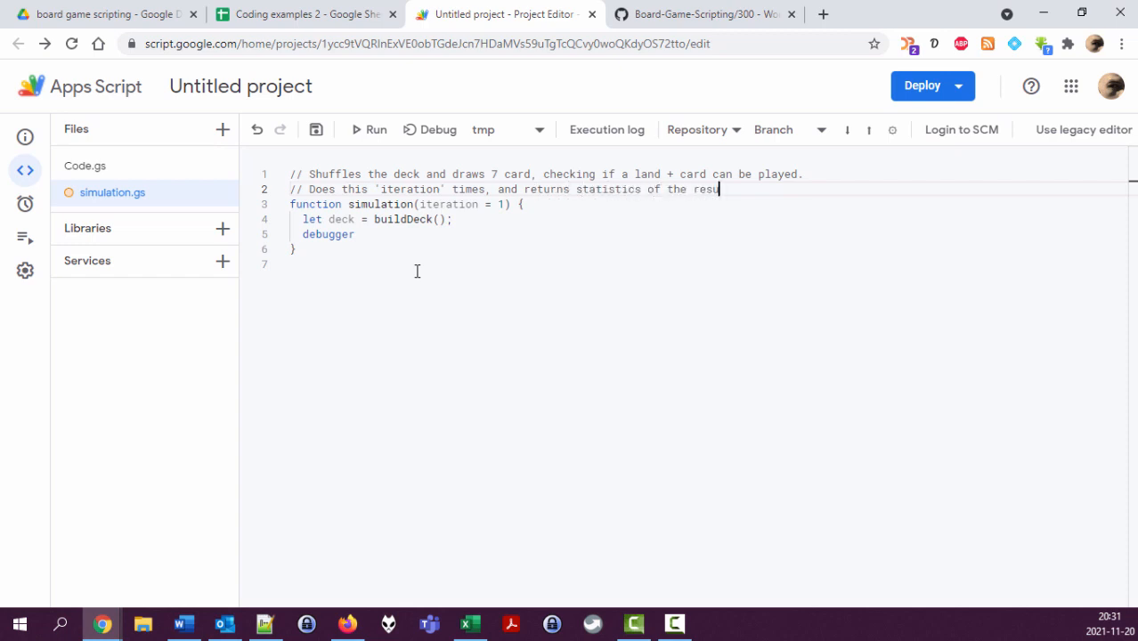
type("lts.")
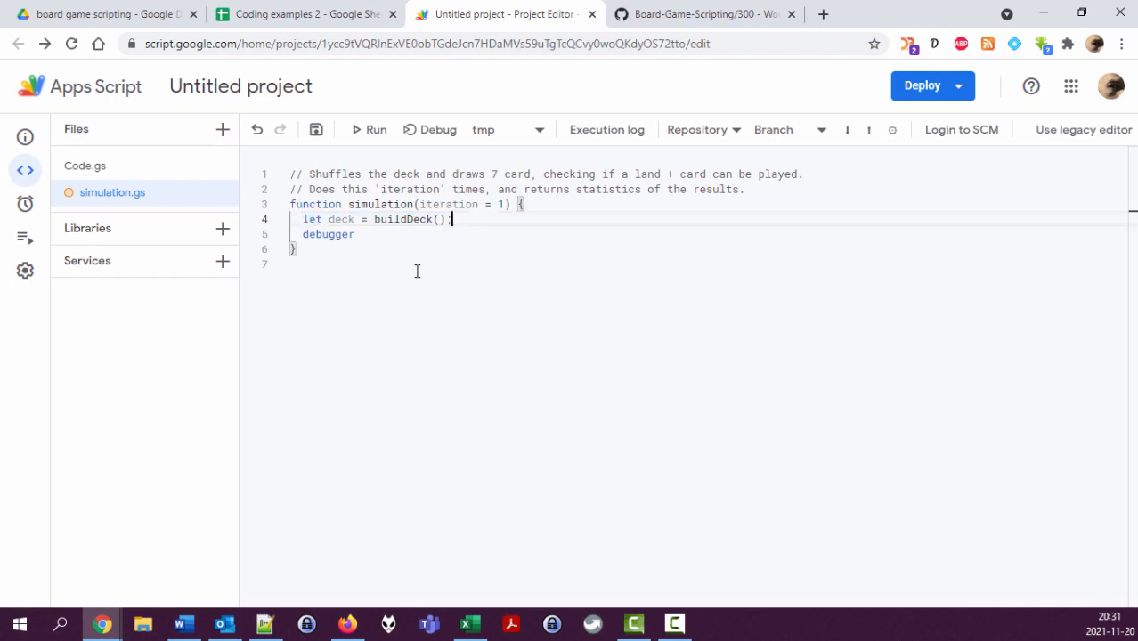
Step: Name the buildDeck() result initialDeck, save the project and look at Code.gs's deck builder
type("initialD")
key("Enter")
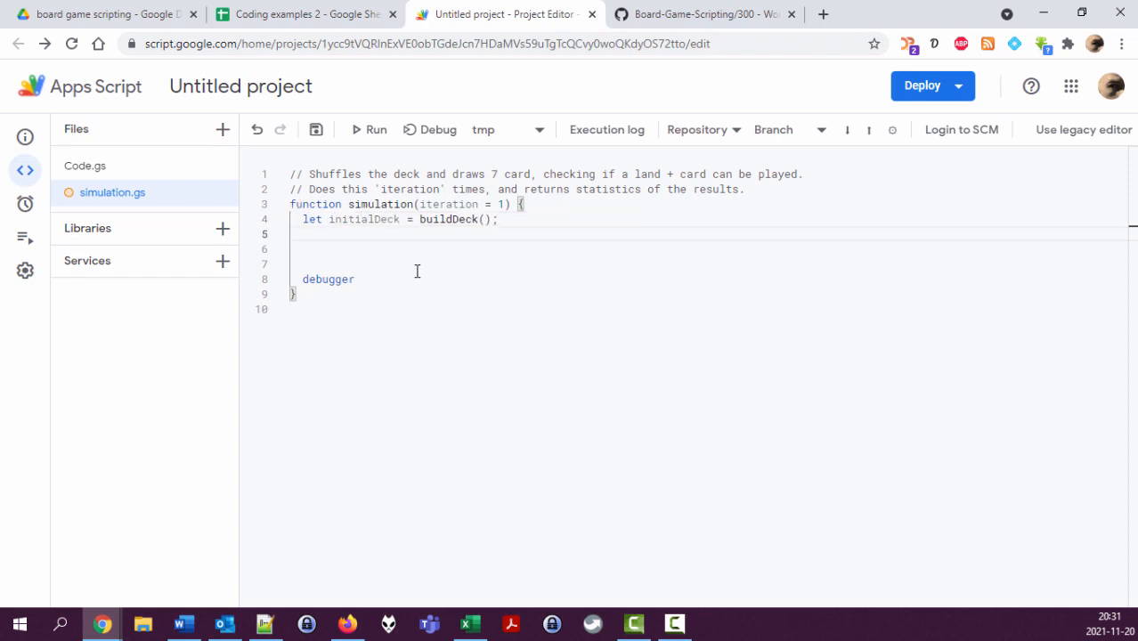
double_click(449, 219)
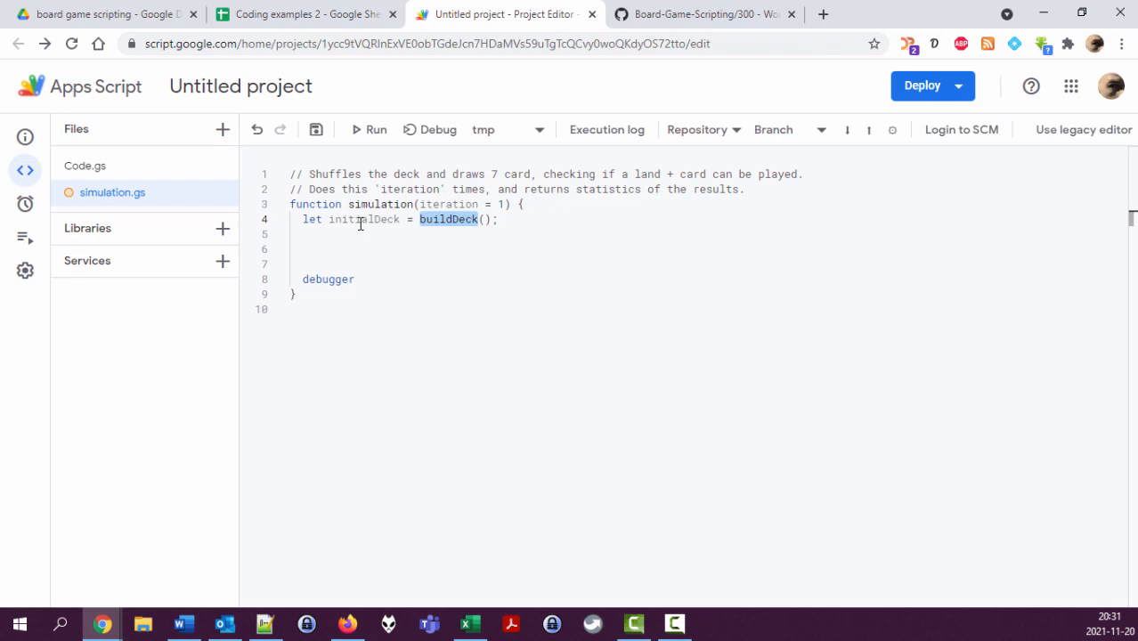
double_click(363, 219)
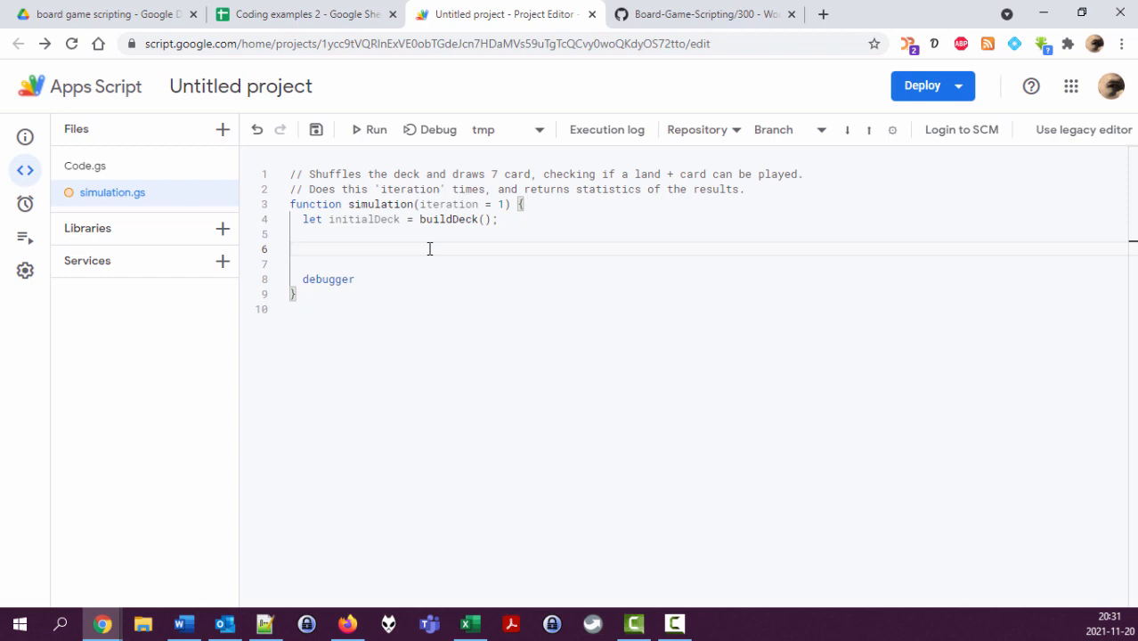
key("ctrl+s")
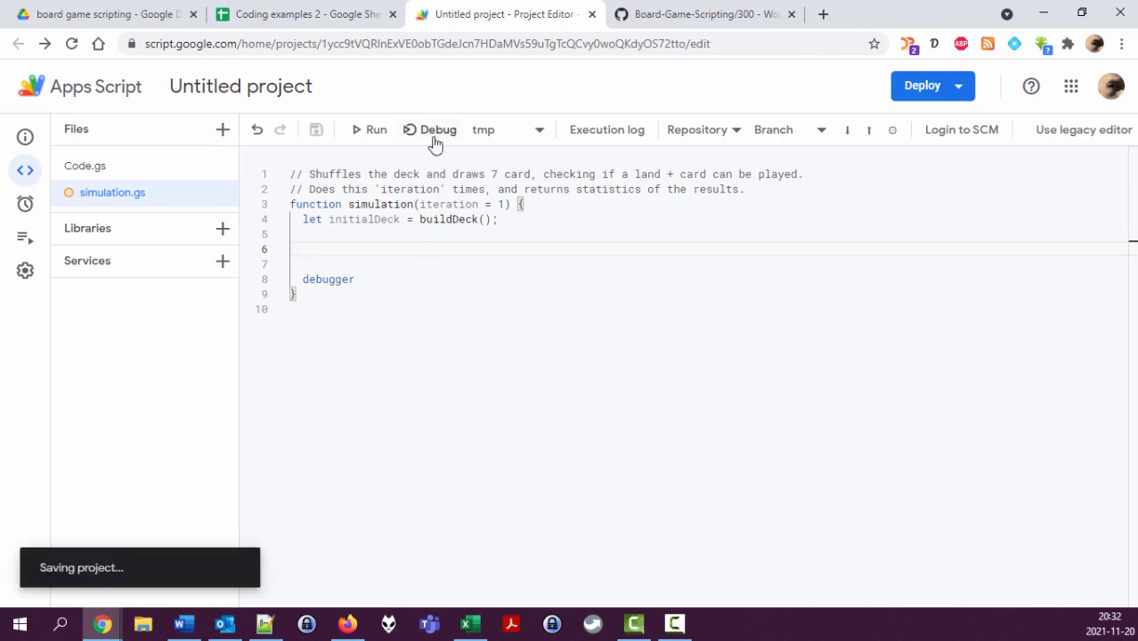
left_click(436, 128)
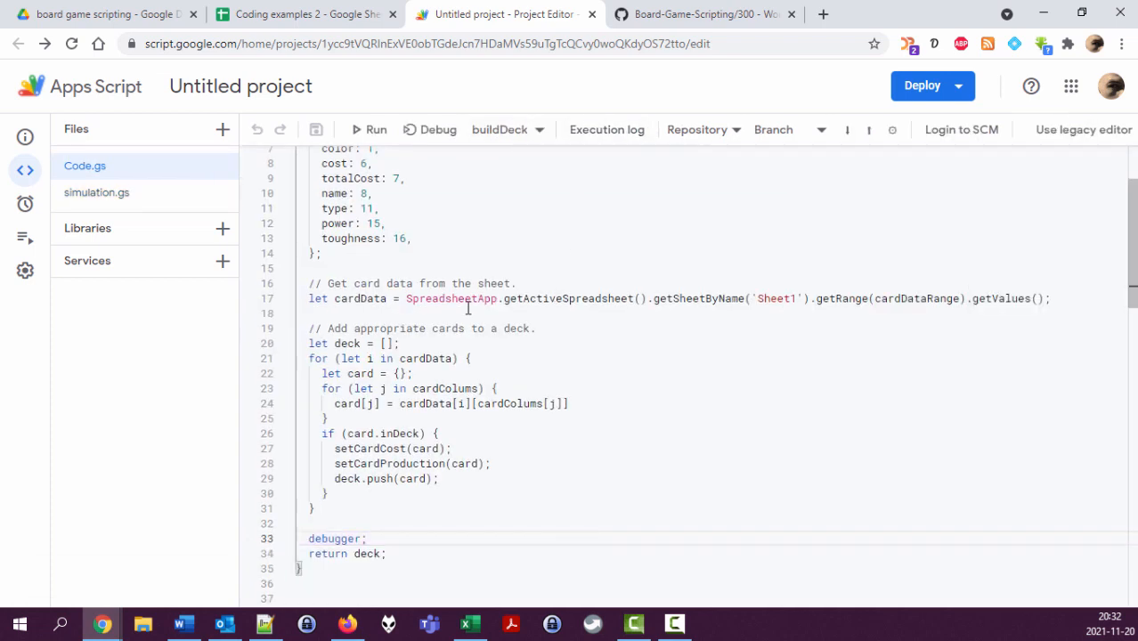
Step: Search 'js array shuffle' and scroll to the Stack Overflow answer's shuffle function
left_click(96, 192)
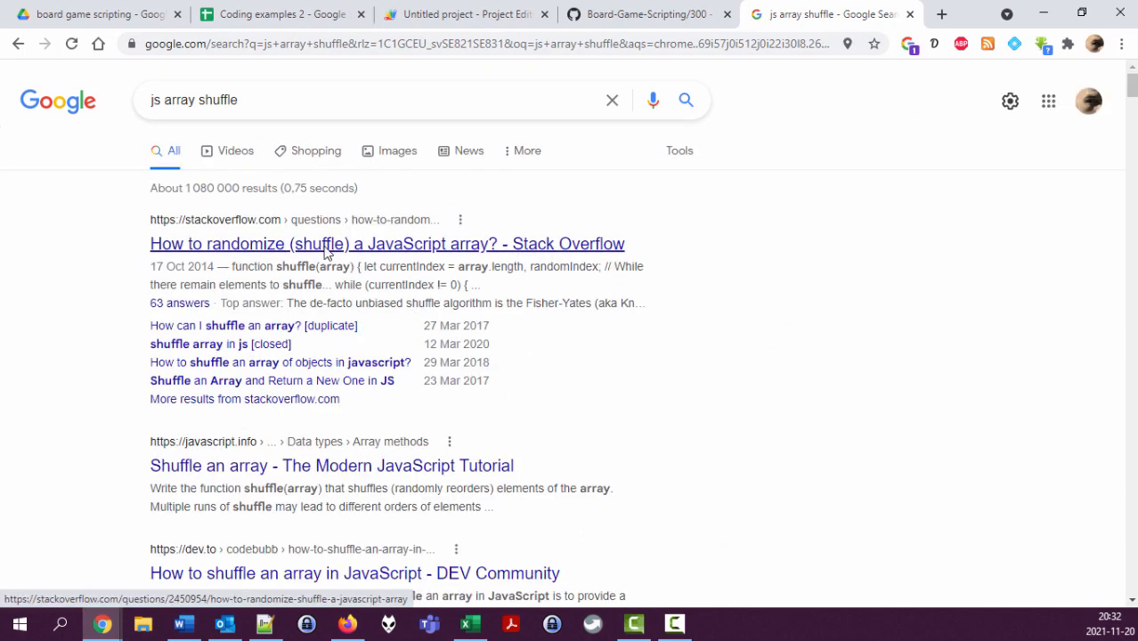
left_click(388, 242)
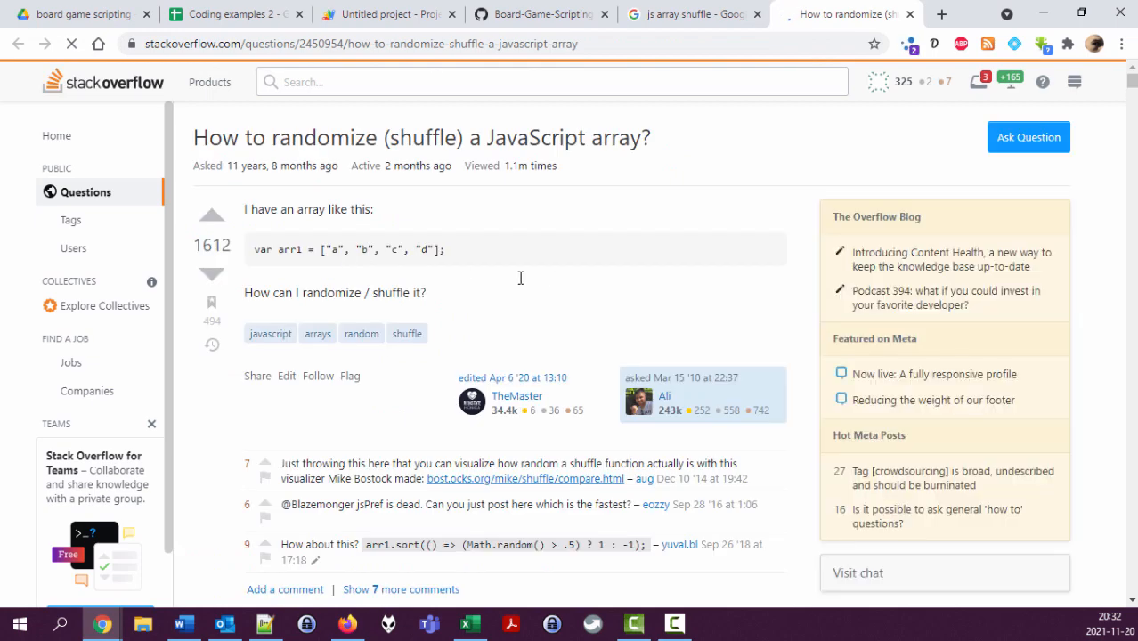
scroll("down", 3)
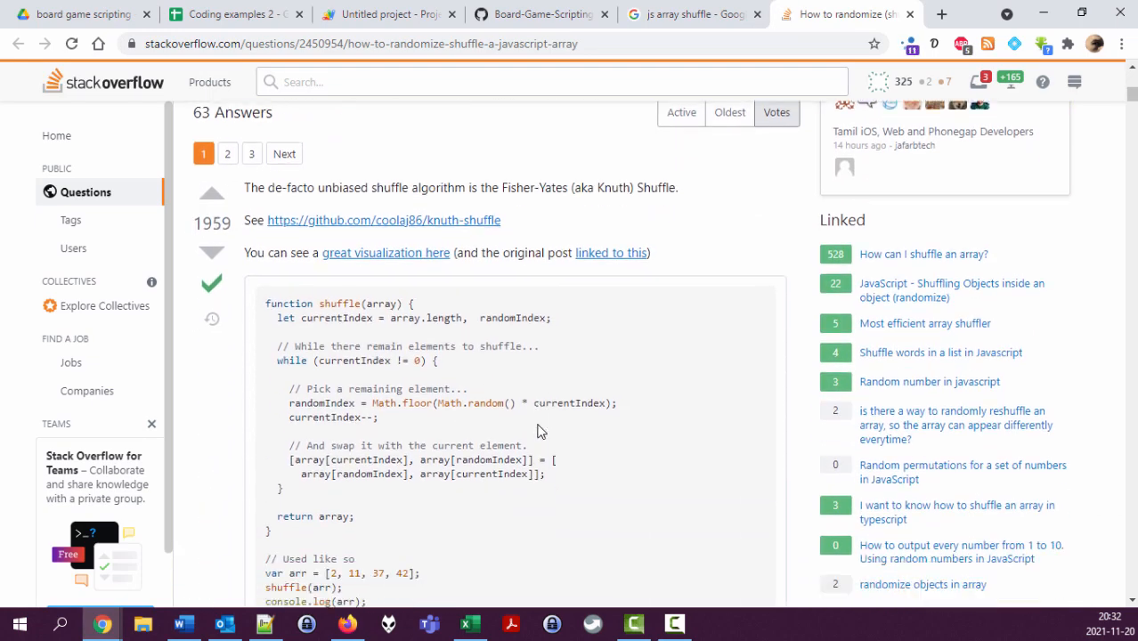
scroll("down", 3)
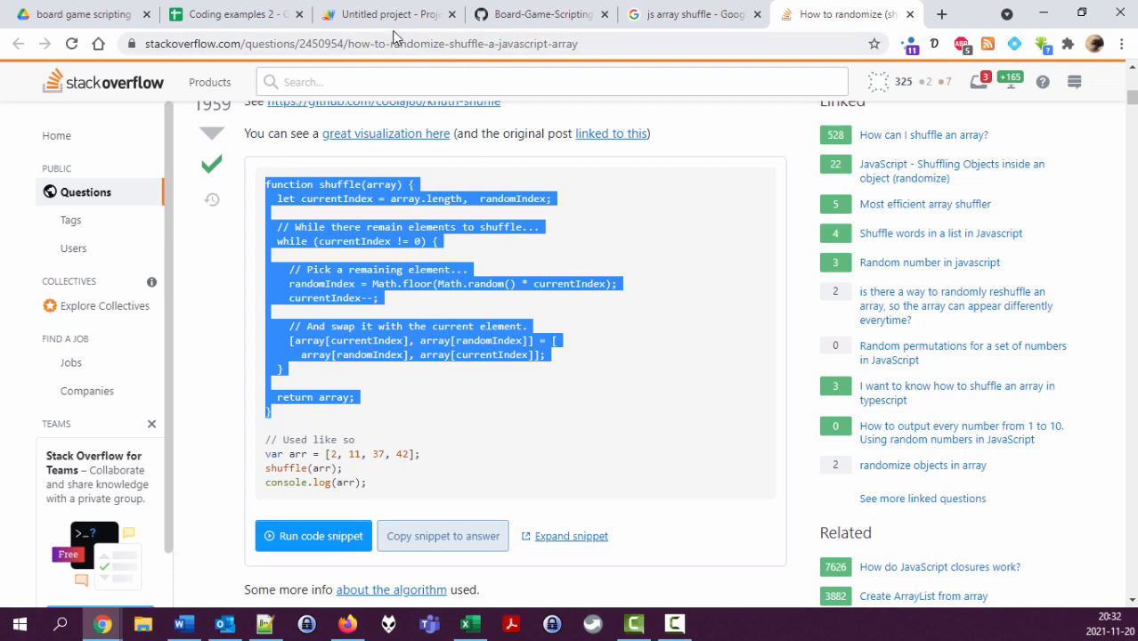
Step: Paste the shuffle function with a 'Code taken from' comment holding the Stack Overflow URL, then begin a for loop
left_click(385, 14)
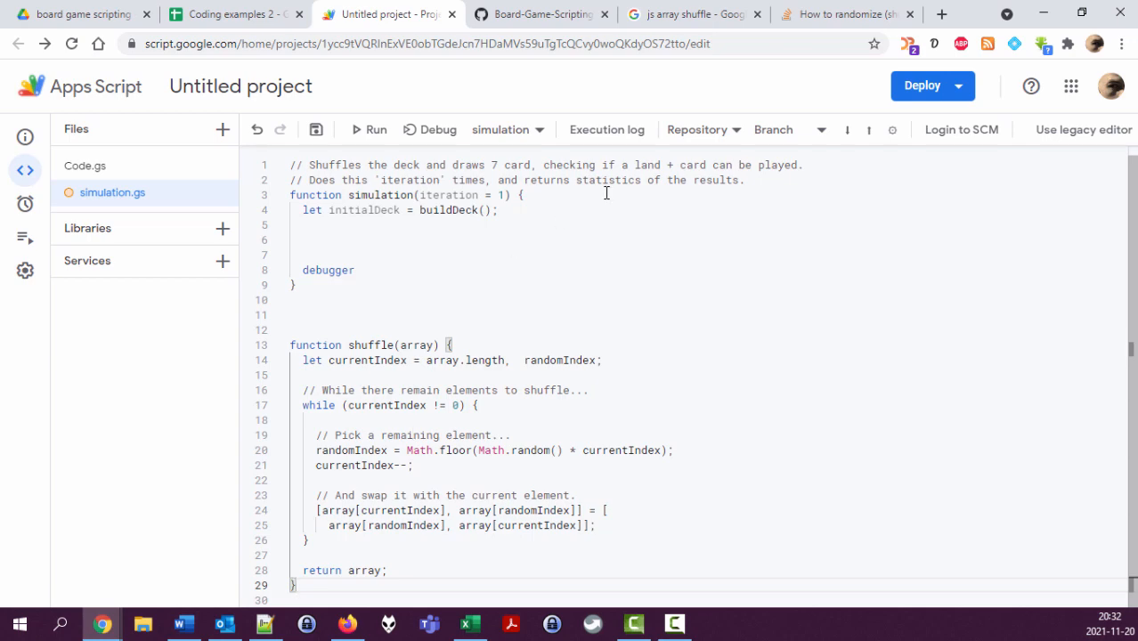
left_click(841, 14)
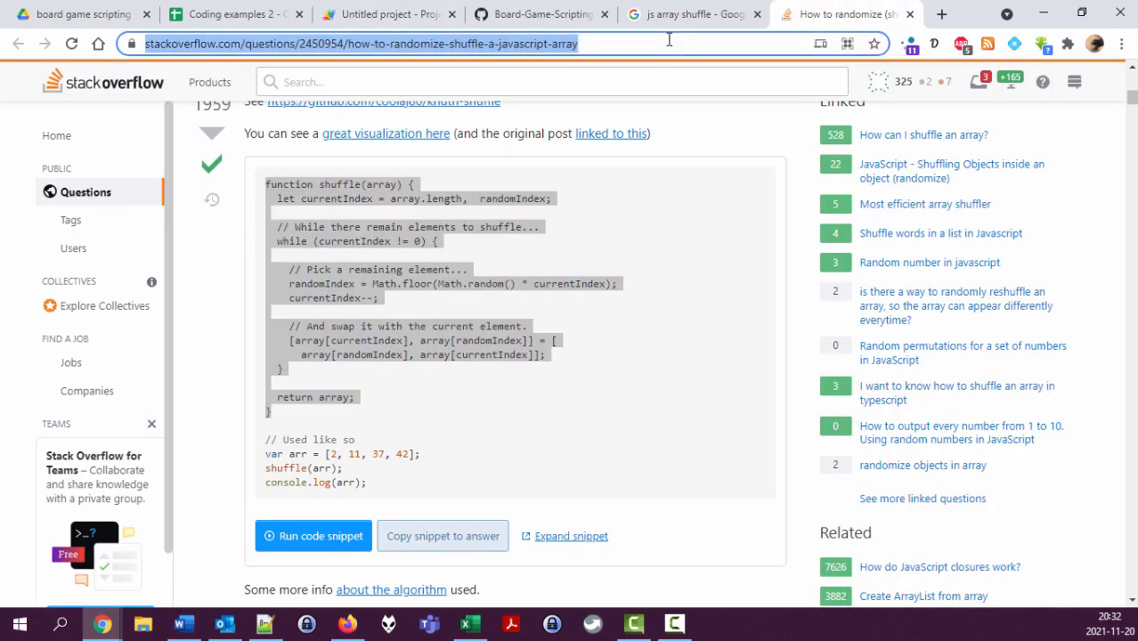
left_click(384, 15)
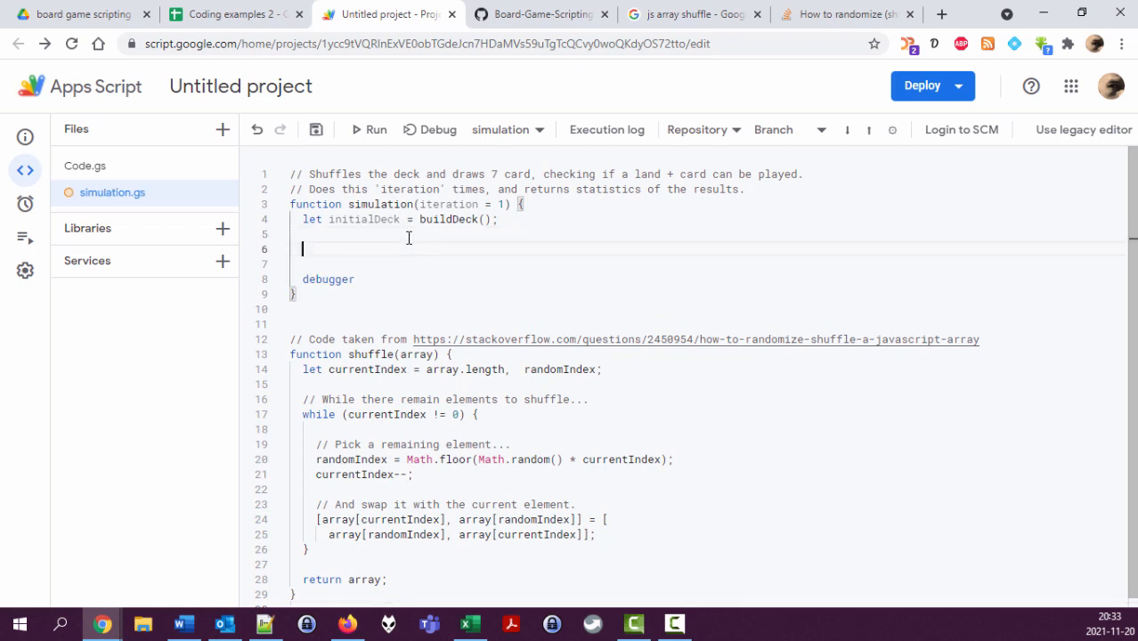
type("for")
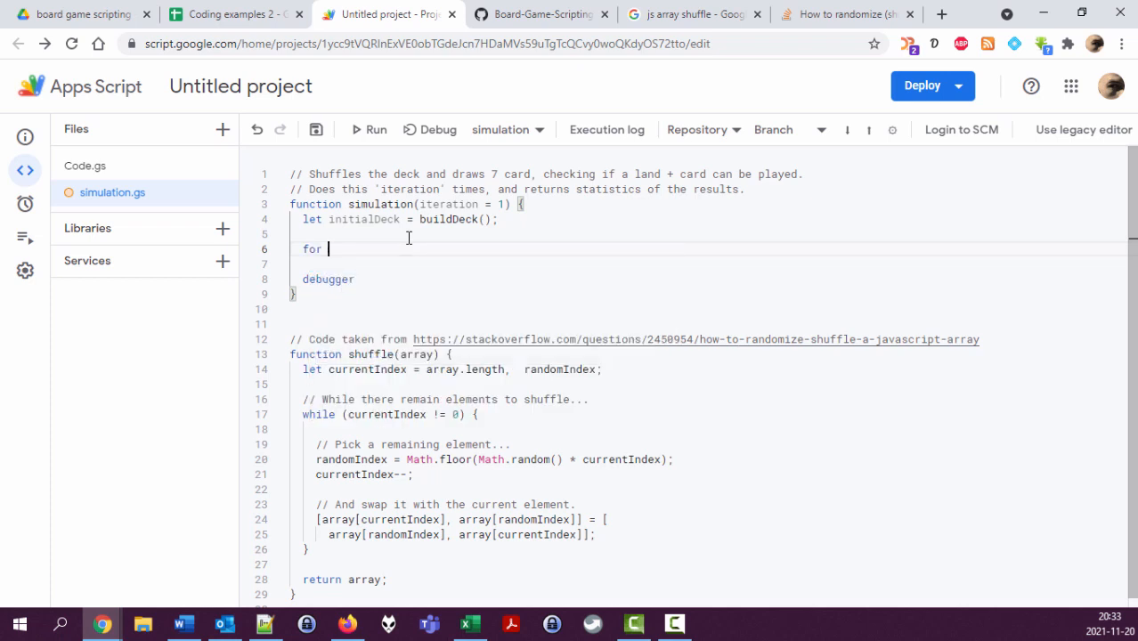
Step: Write for (let iteration = 0; iteration < iterations; iteration++) with the parameter renamed iterations
type("(let")
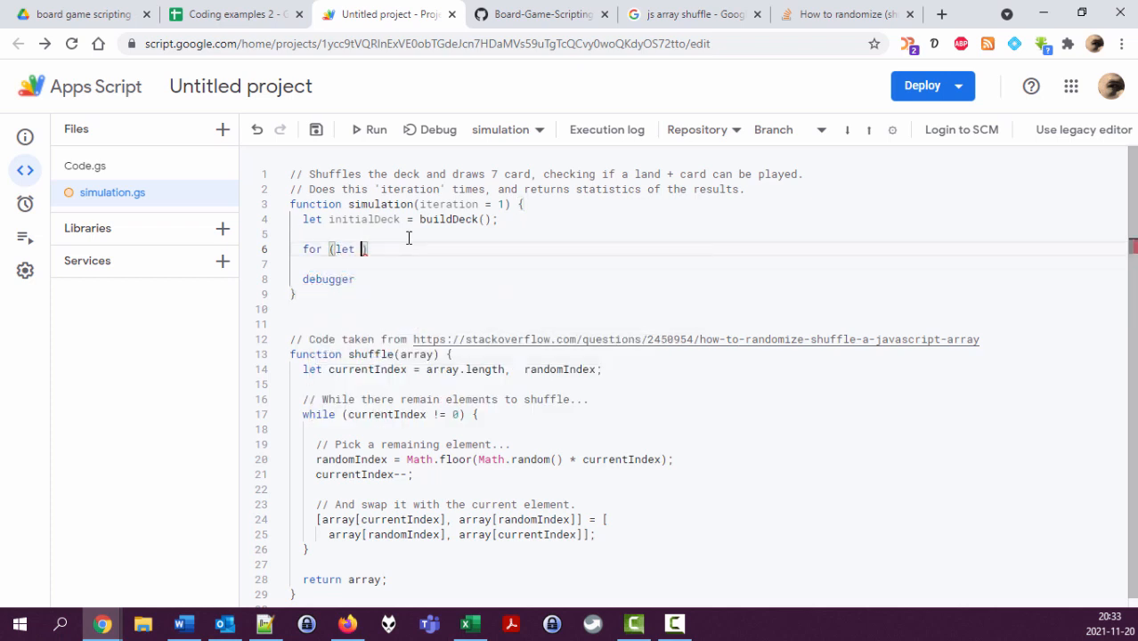
type("i")
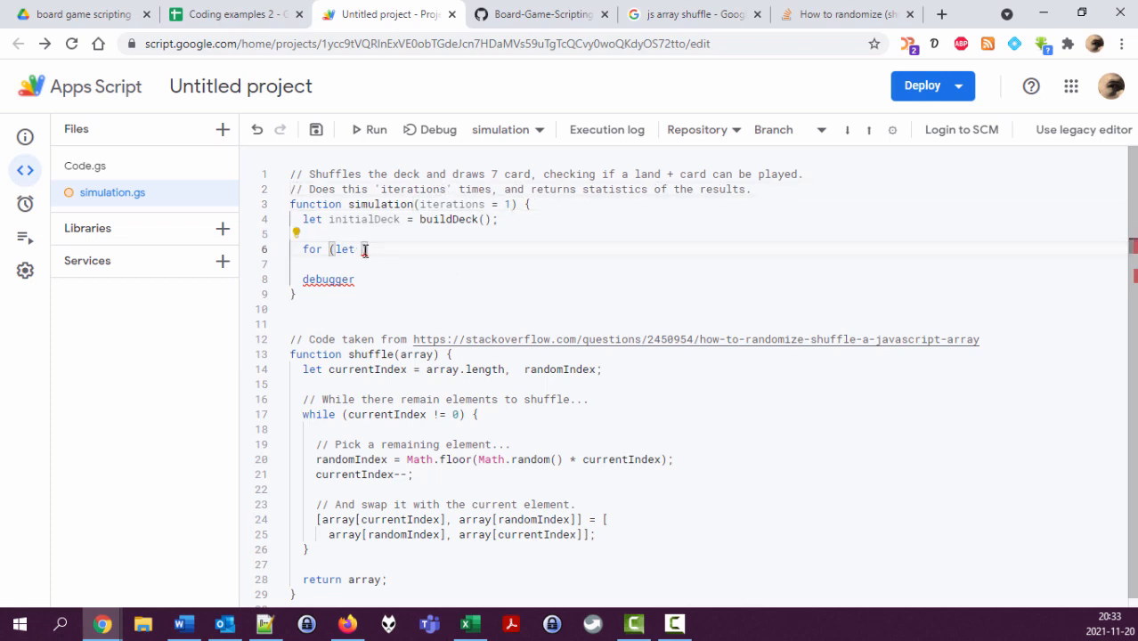
type("iteration = 0")
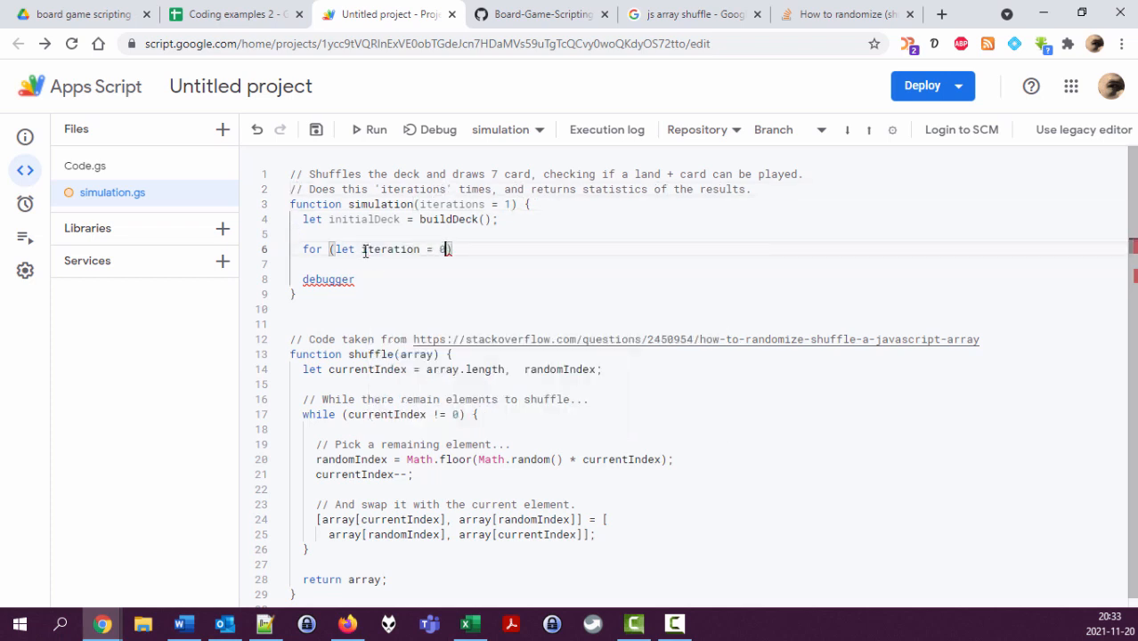
type(";")
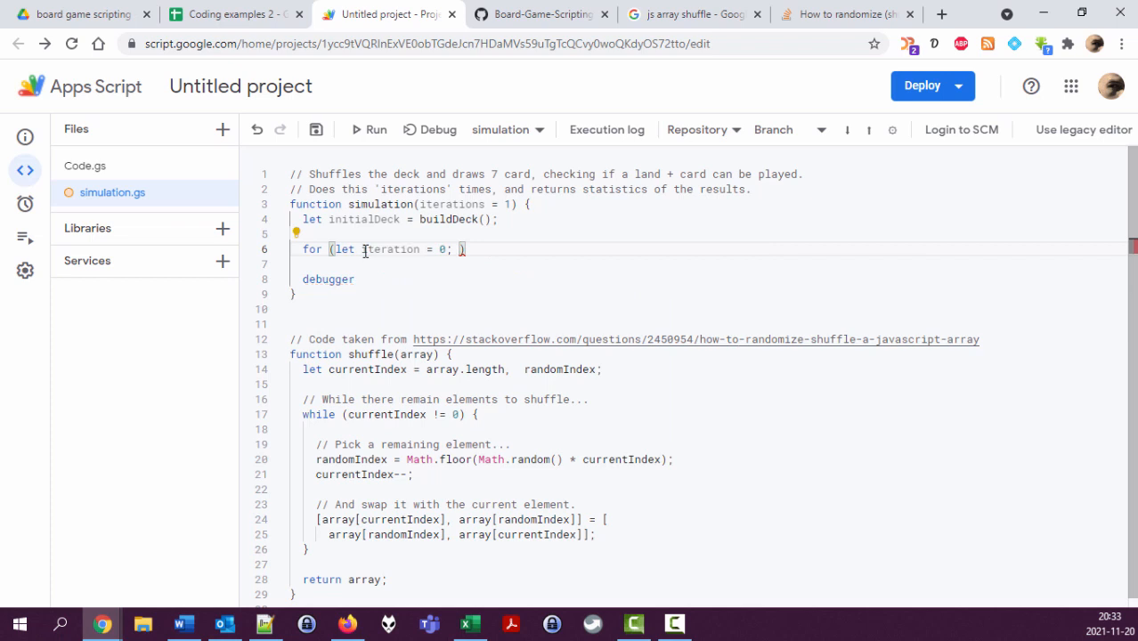
type("iteration")
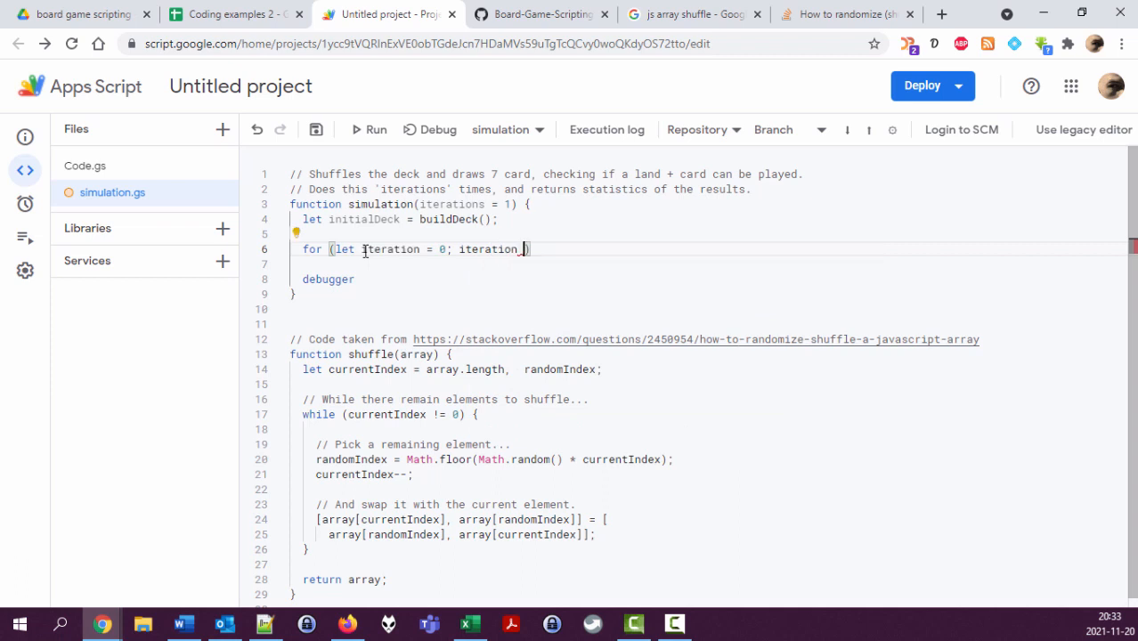
type("< iterations; iteration++")
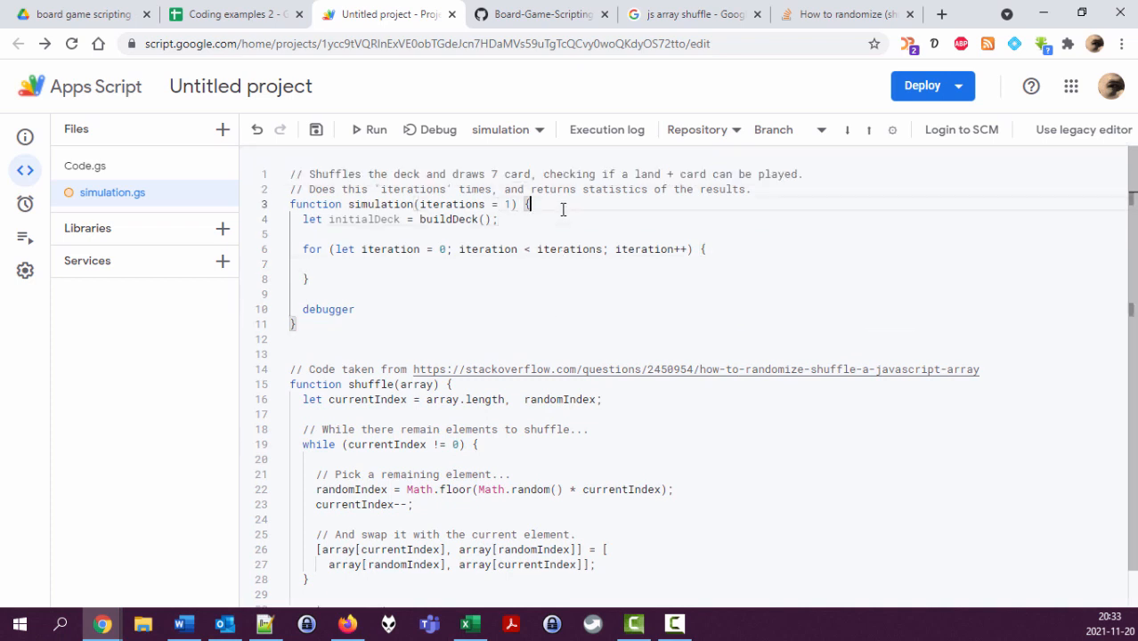
Step: Comment that the deck data is set up and built once, and mark where iterating starts
type("// Set")
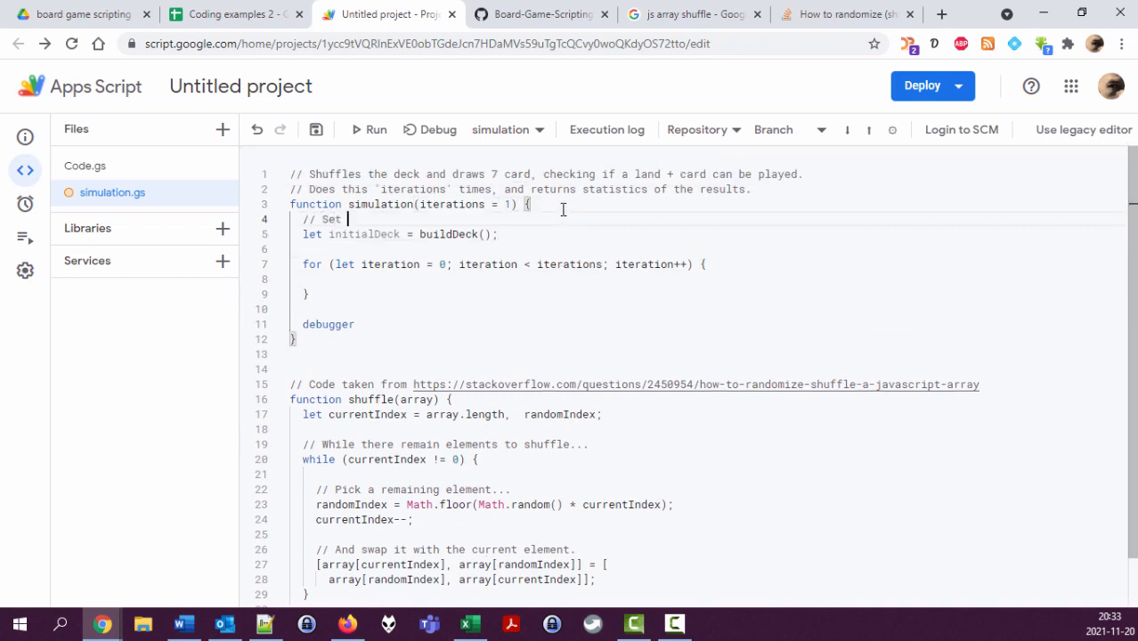
type("up the")
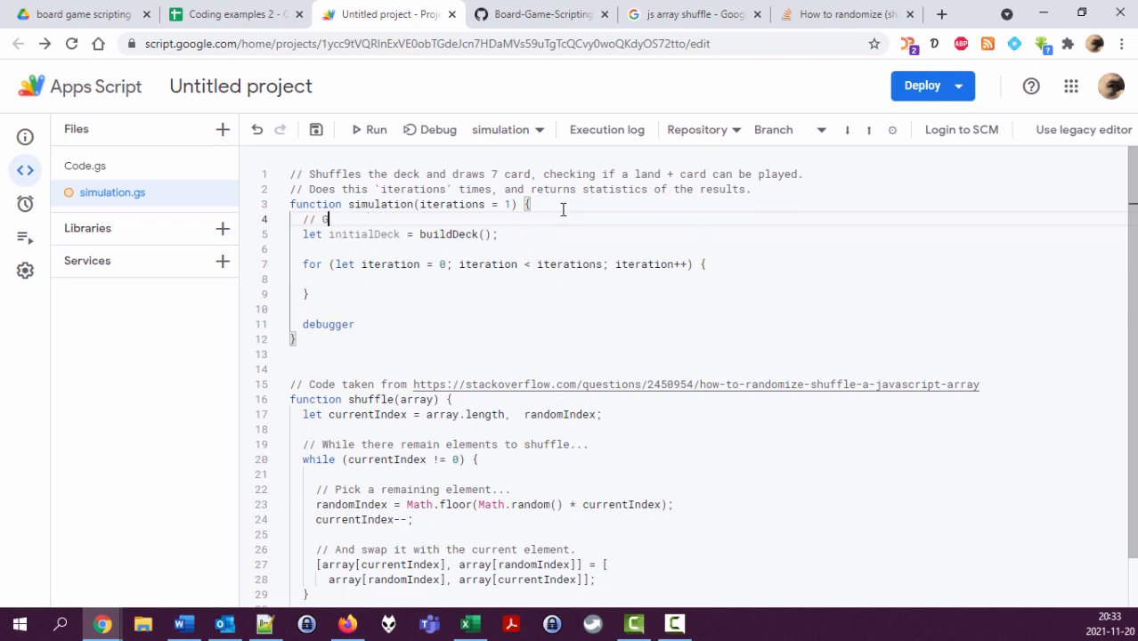
type("Get some data that only is")
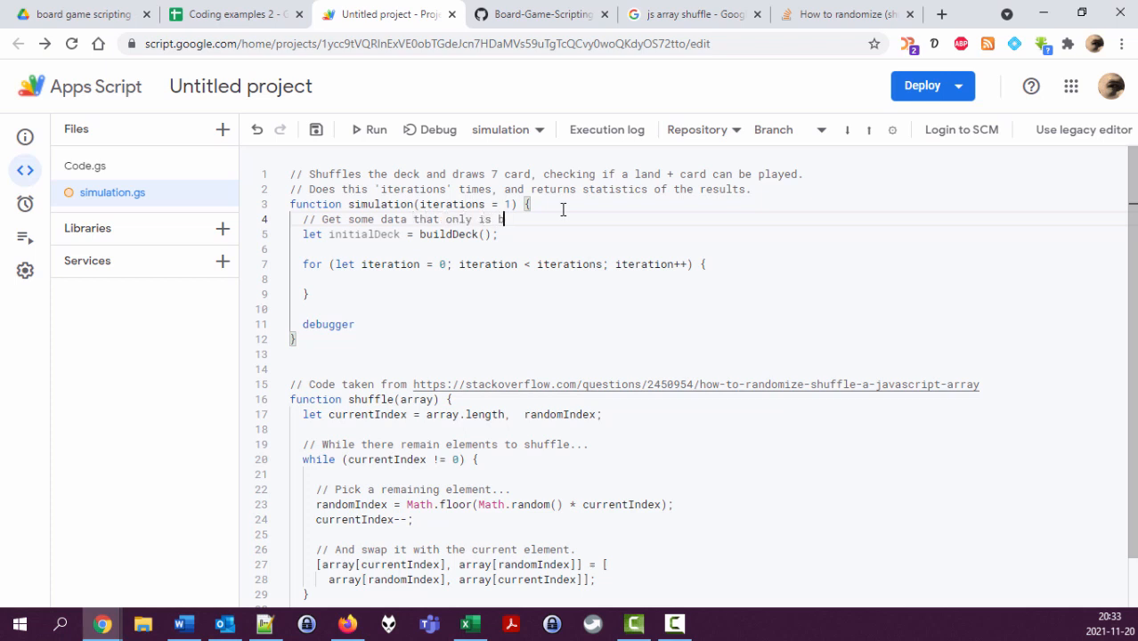
type("built once.")
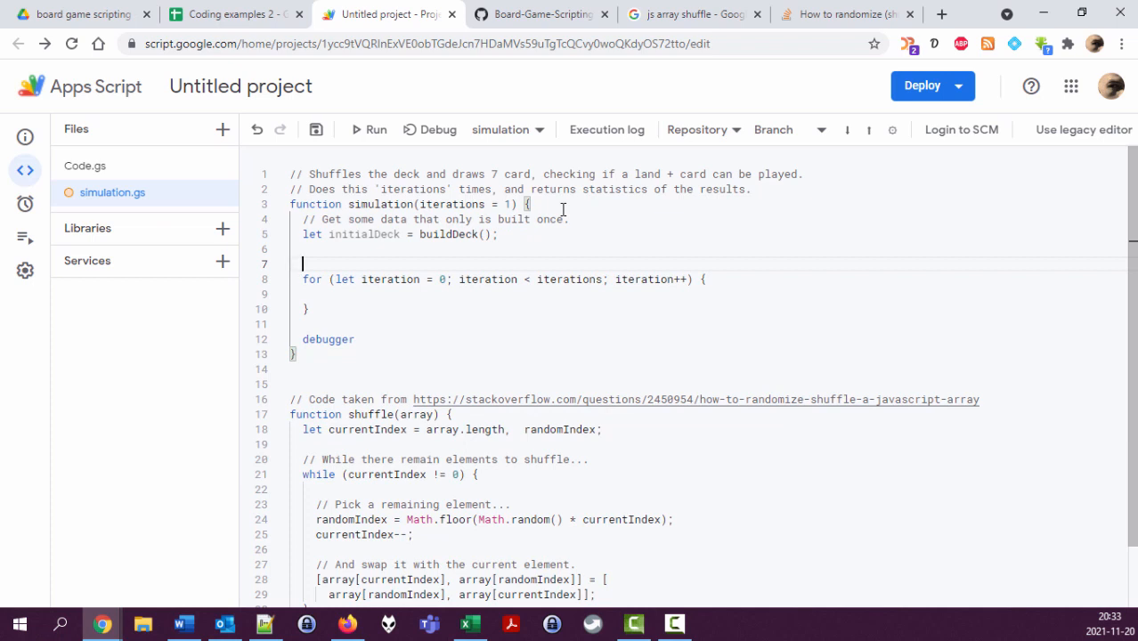
type("// Start iterate")
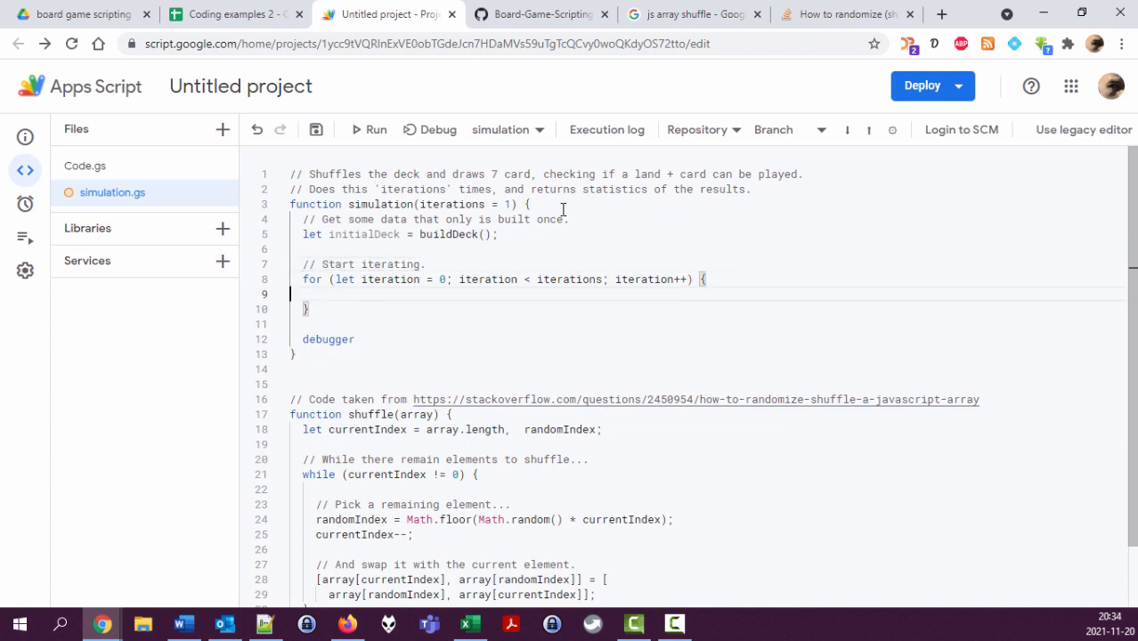
Step: Inside the loop add '// Shuffle the deck.' and a shuffle() call with blank lines before it
type("//")
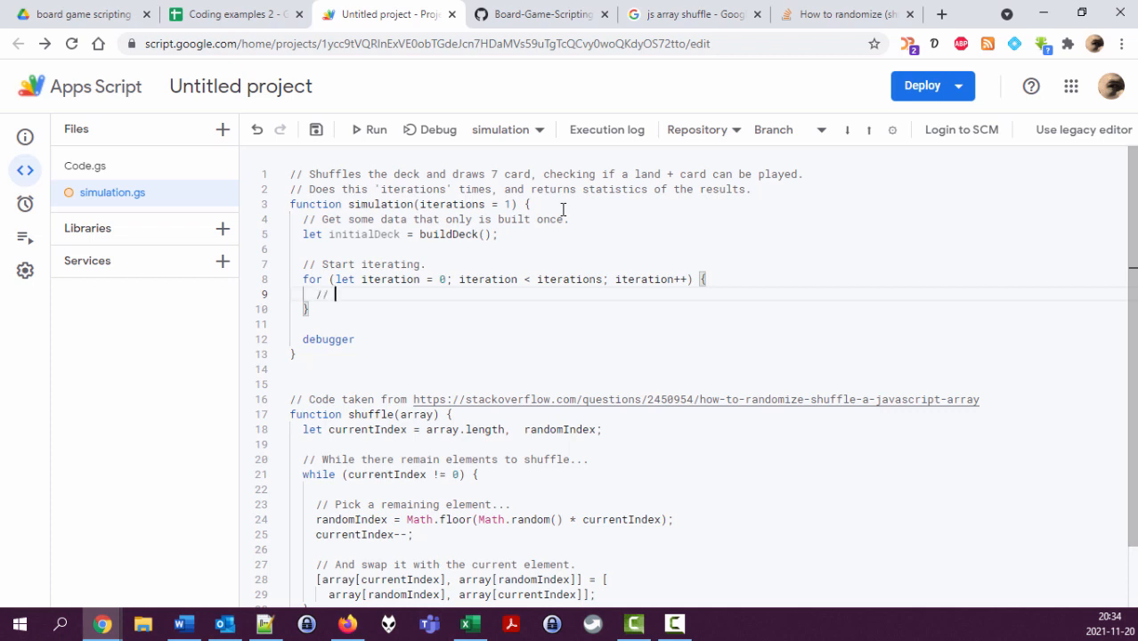
type("Shuffle the deck.")
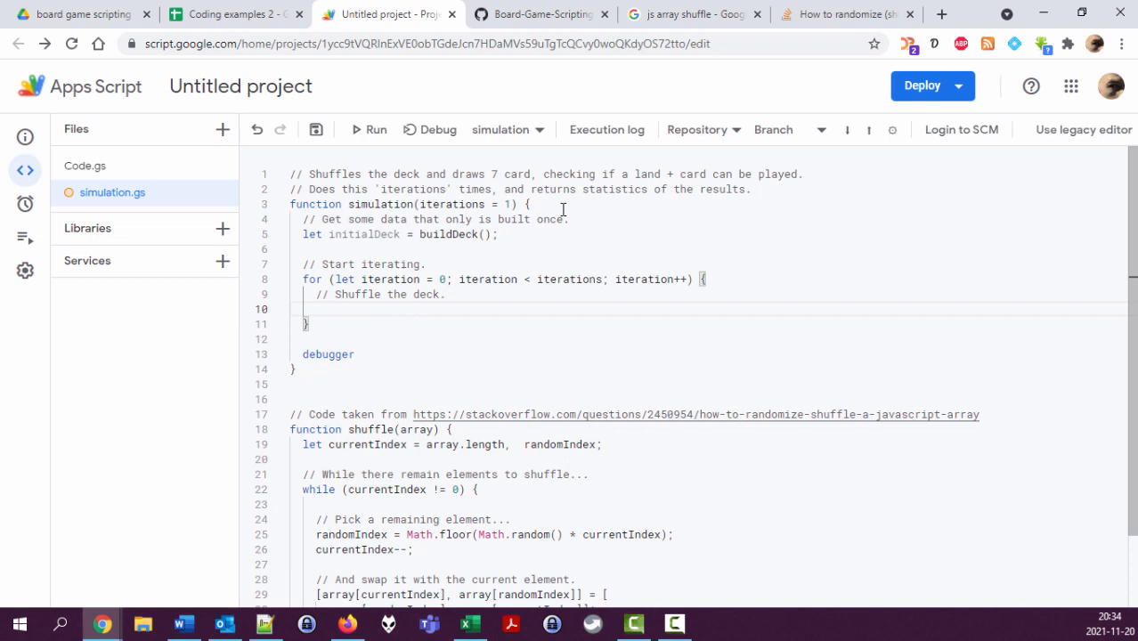
type("shuffle(deck")
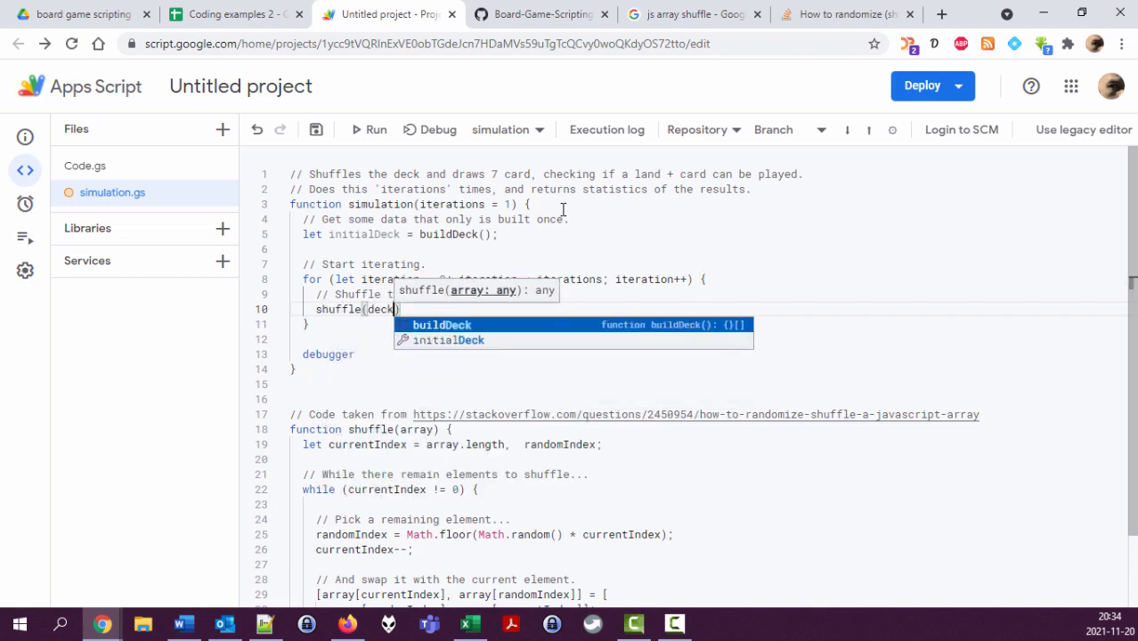
key("Backspace")
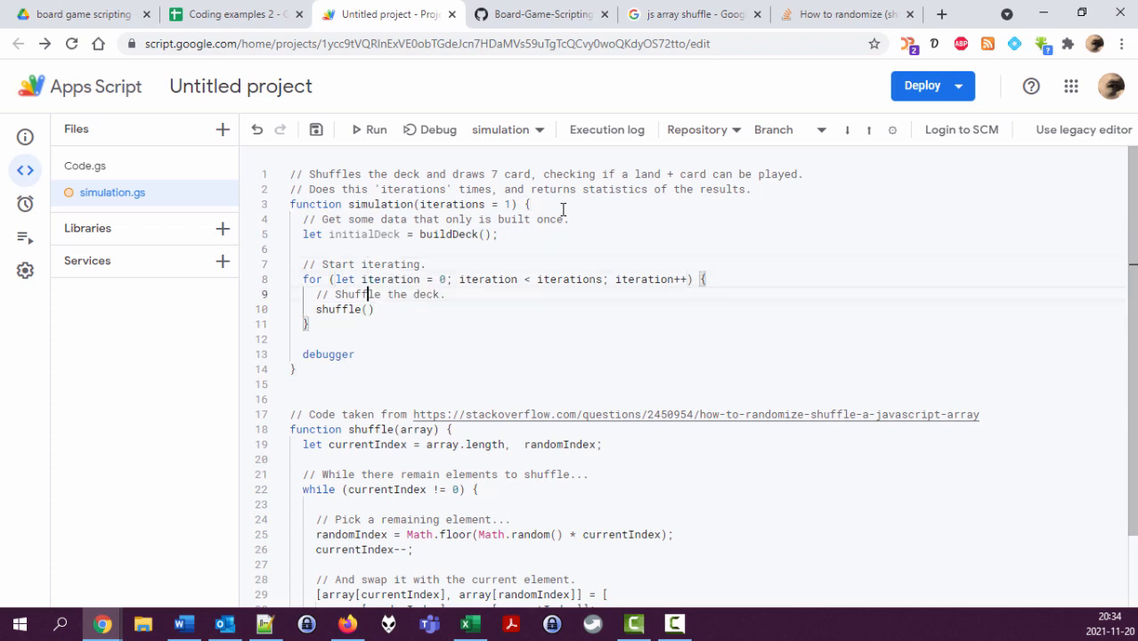
key("Enter")
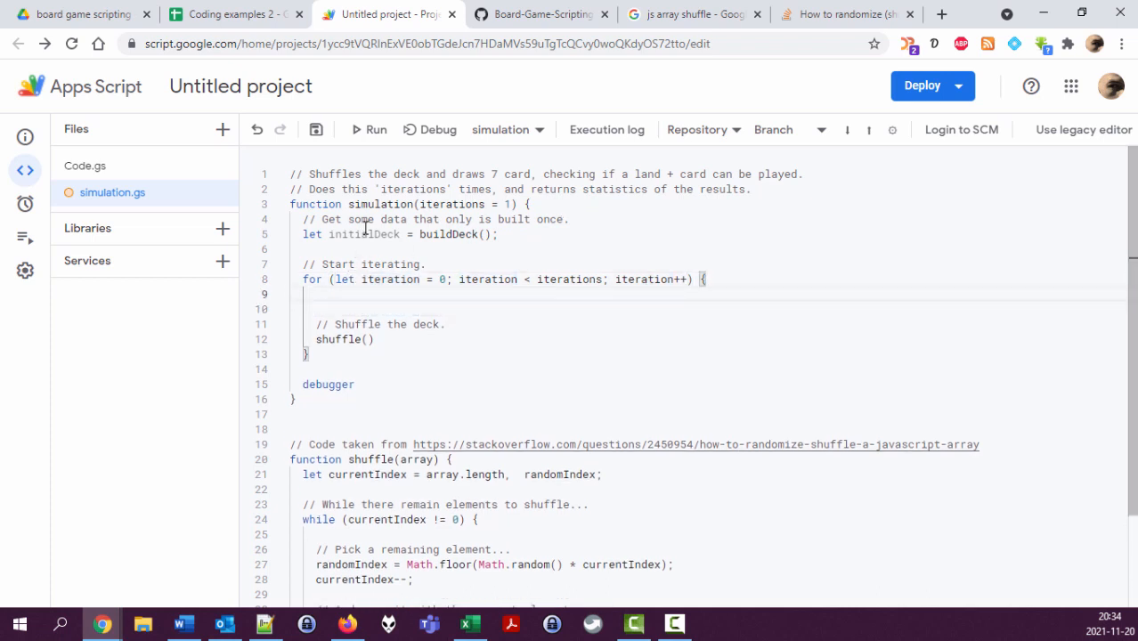
mouse_move(369, 295)
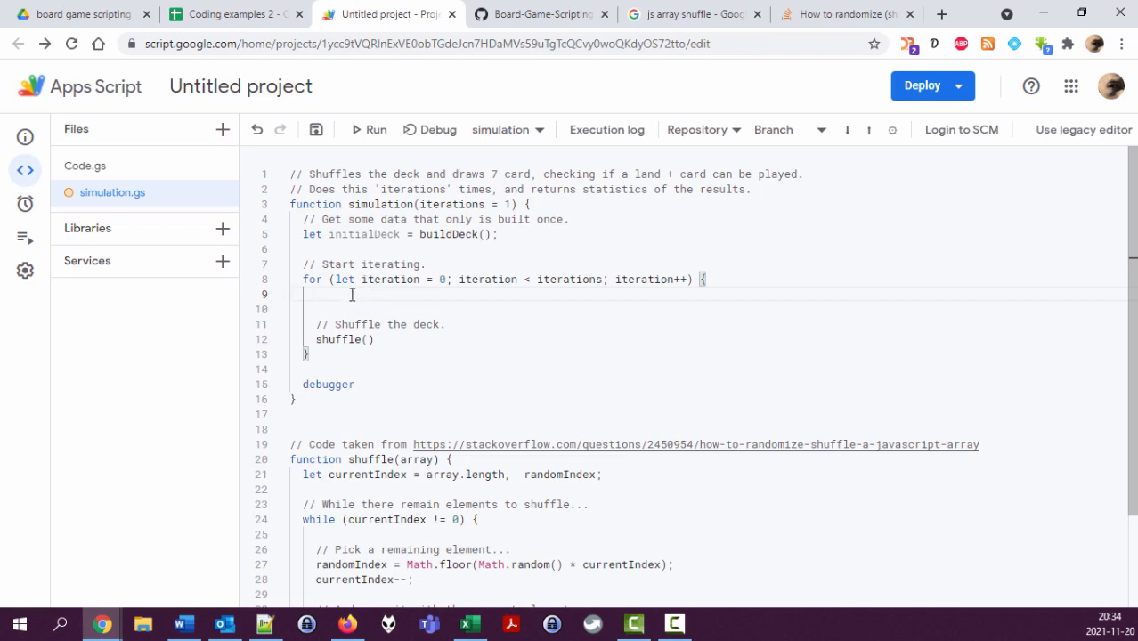
Step: Add '// Set up the deck/game.' and declare let deck = initialDeck; inside the loop
type("// Set up the")
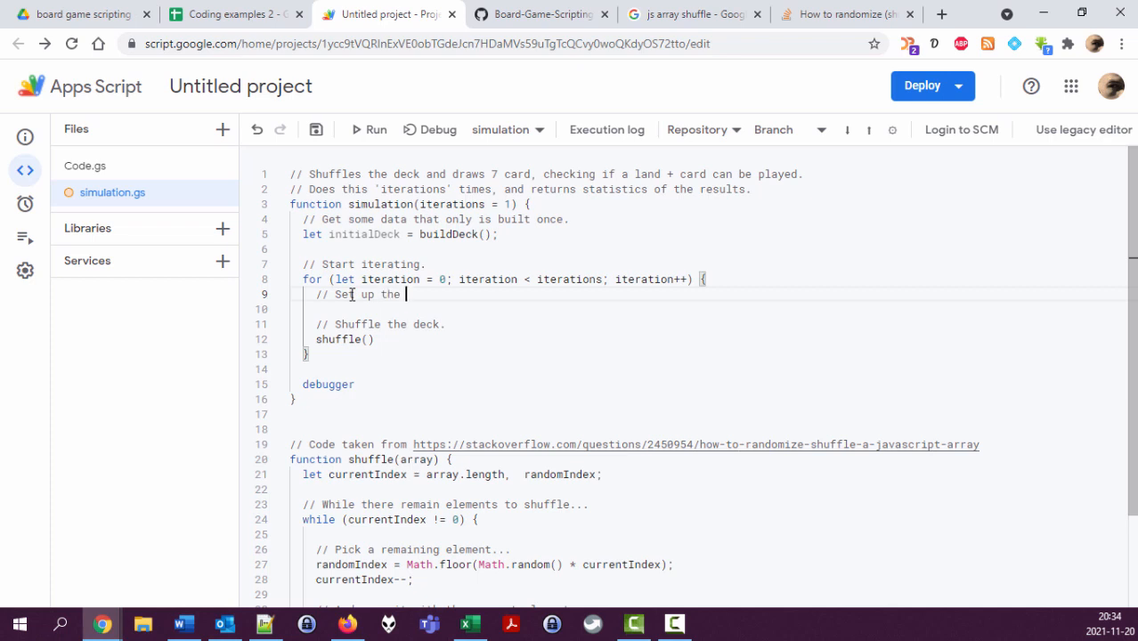
type("deck/game.")
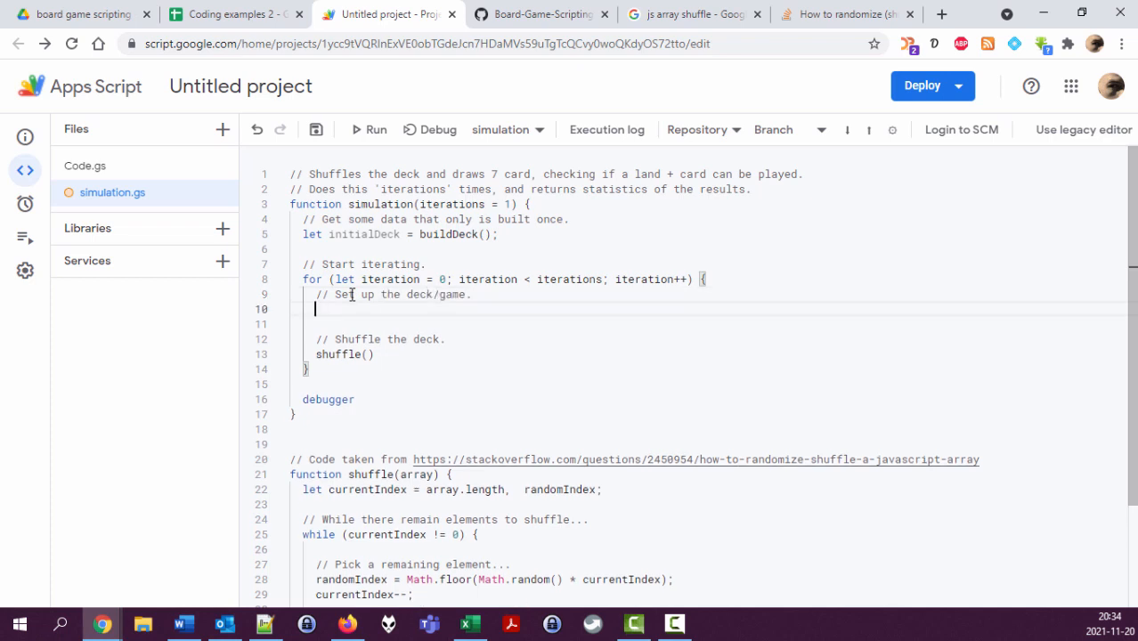
type("let")
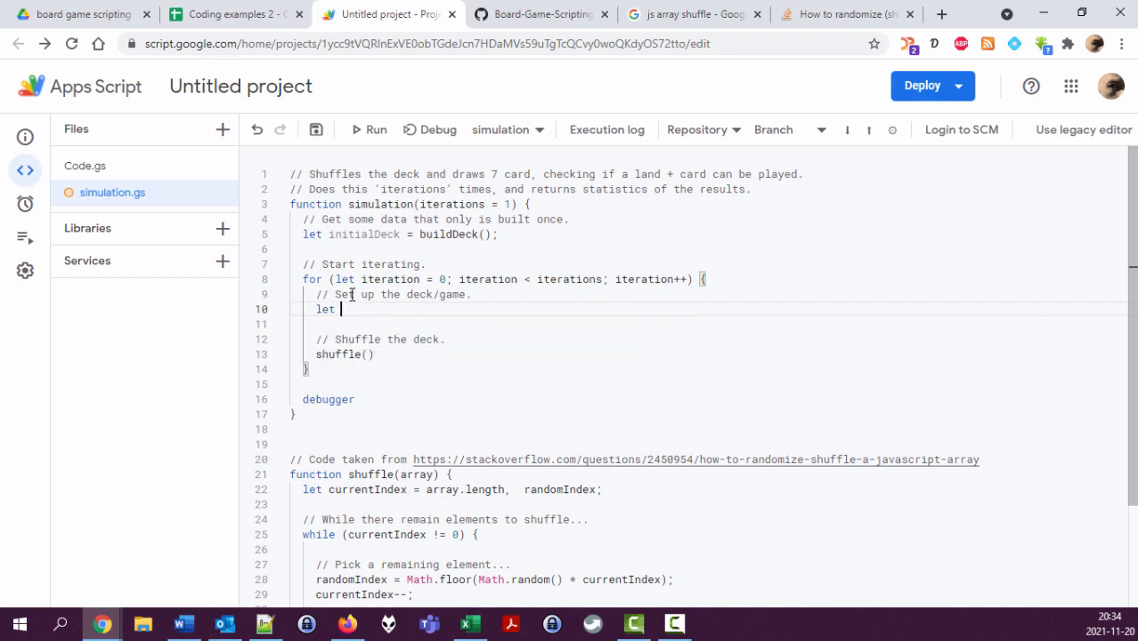
type("deck")
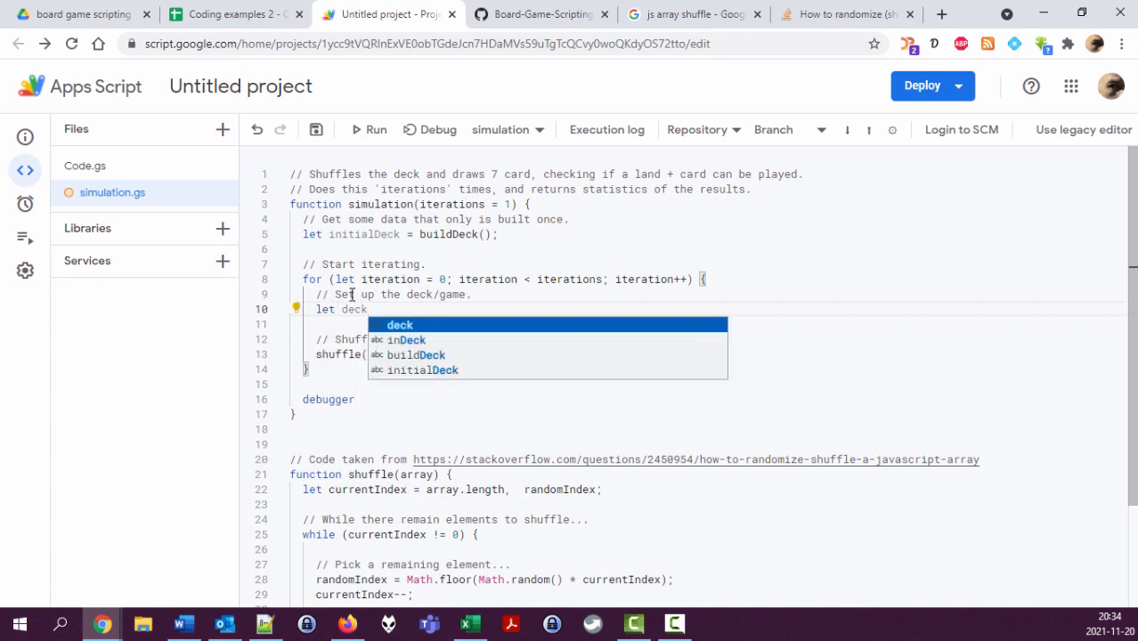
type("=")
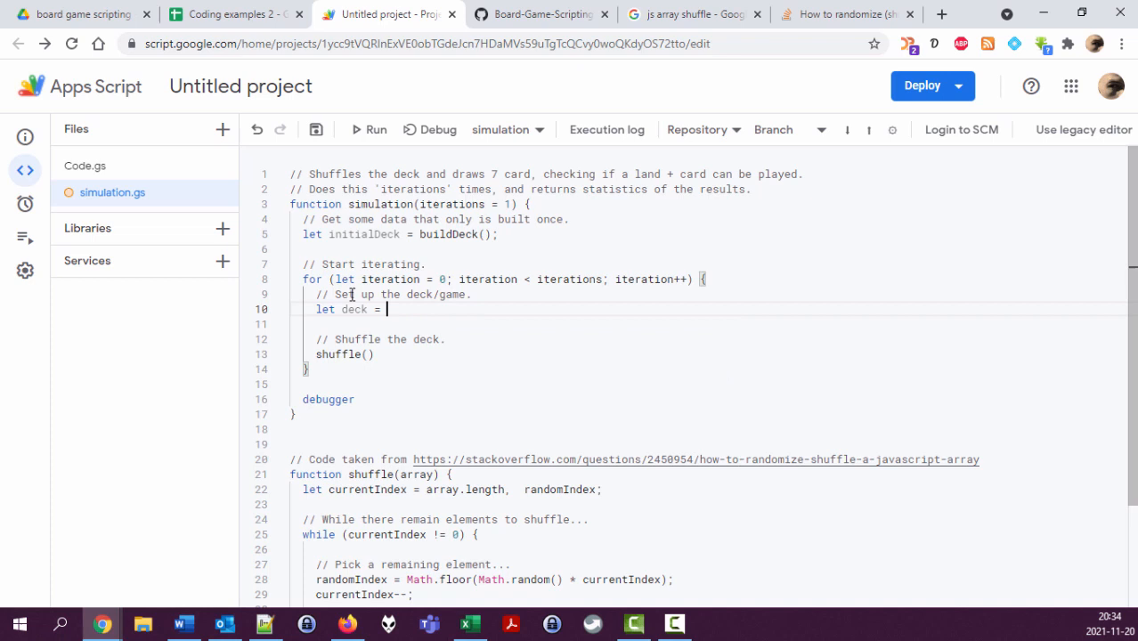
type("i")
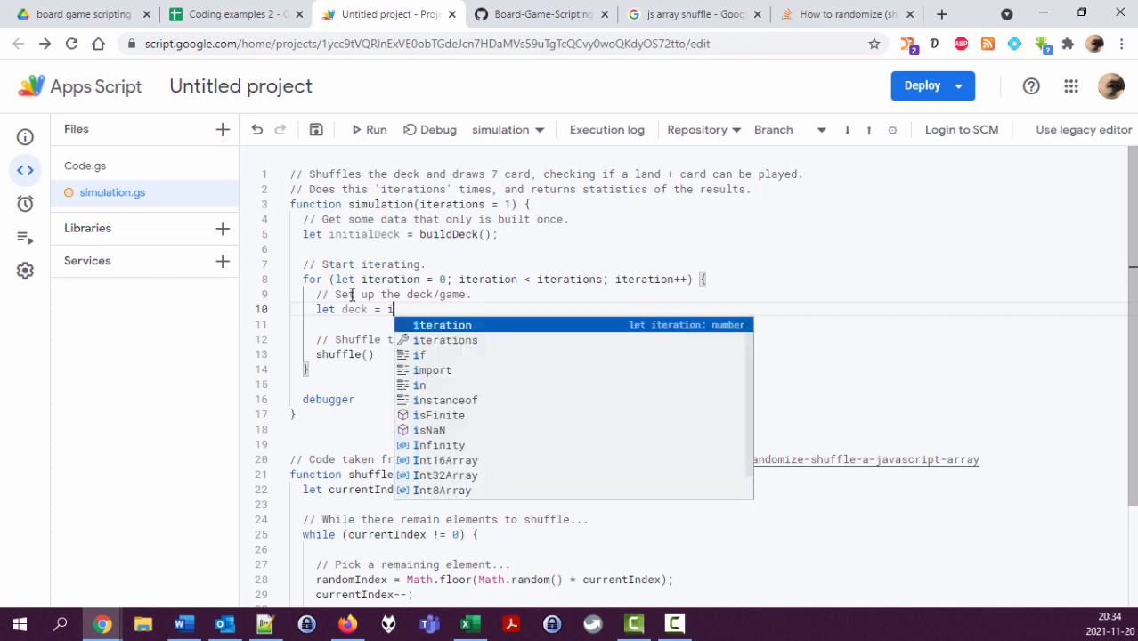
type("initialDeck")
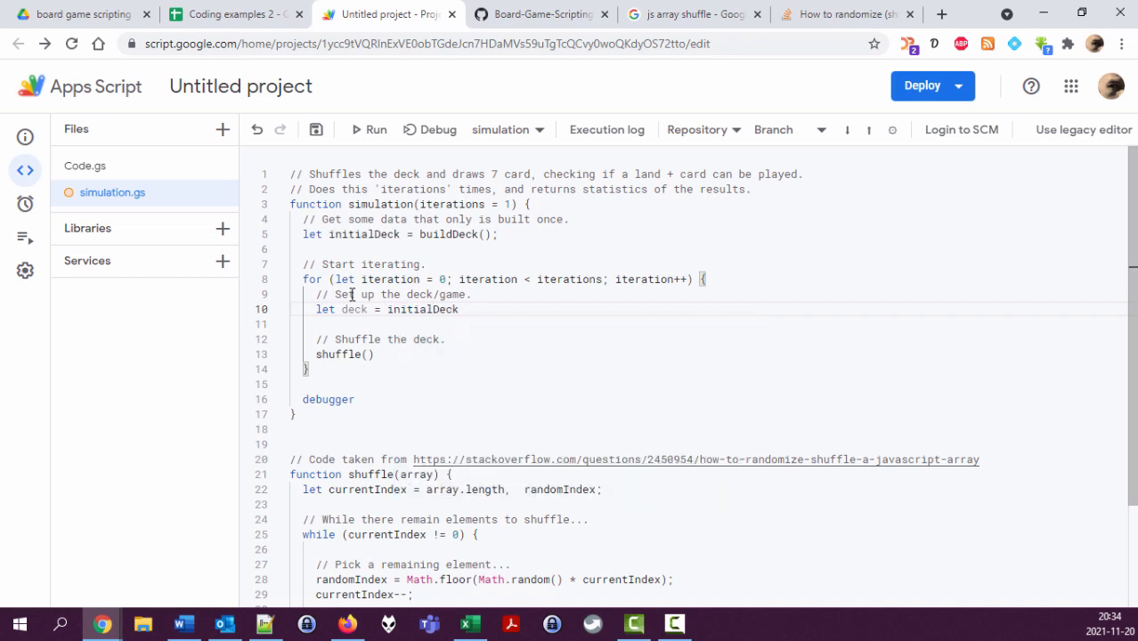
type(";")
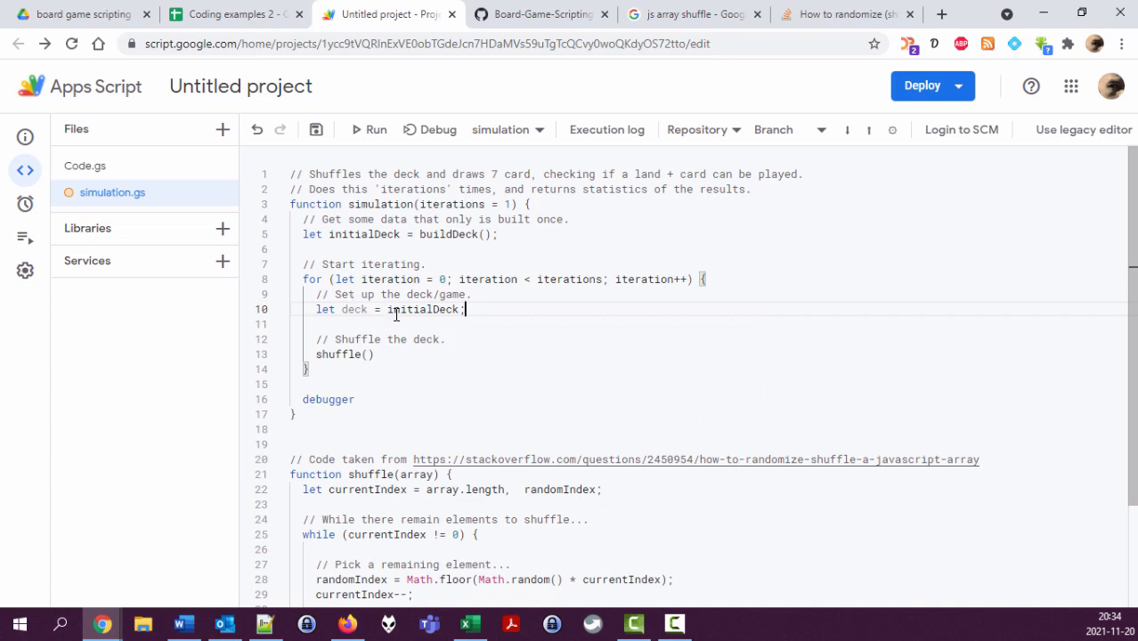
Step: Select initialDeck in the assignment to replace it, leaving deck's value to be rewritten
double_click(424, 310)
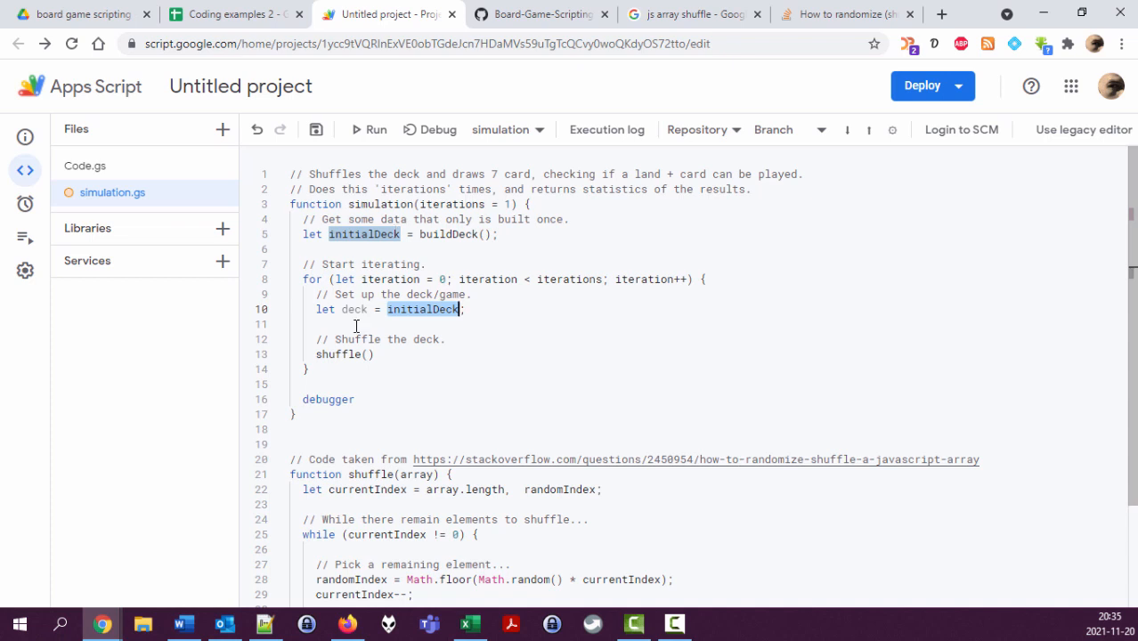
left_click(502, 310)
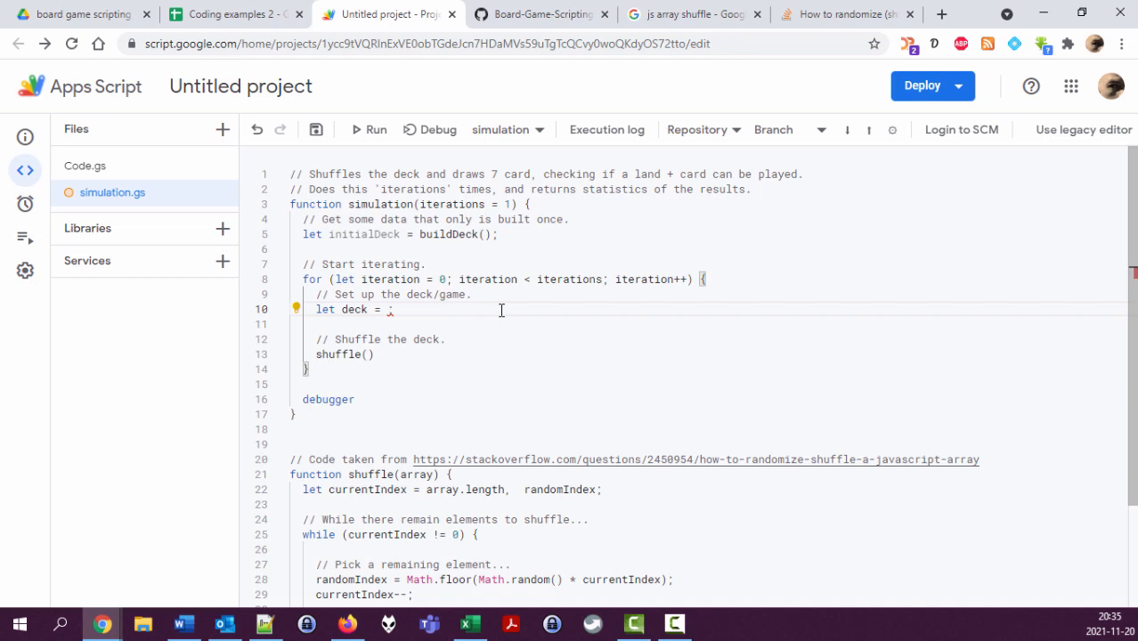
Step: Set deck to JSON.parse(JSON.stringify(initialDeck)) as a deep copy
type("JO")
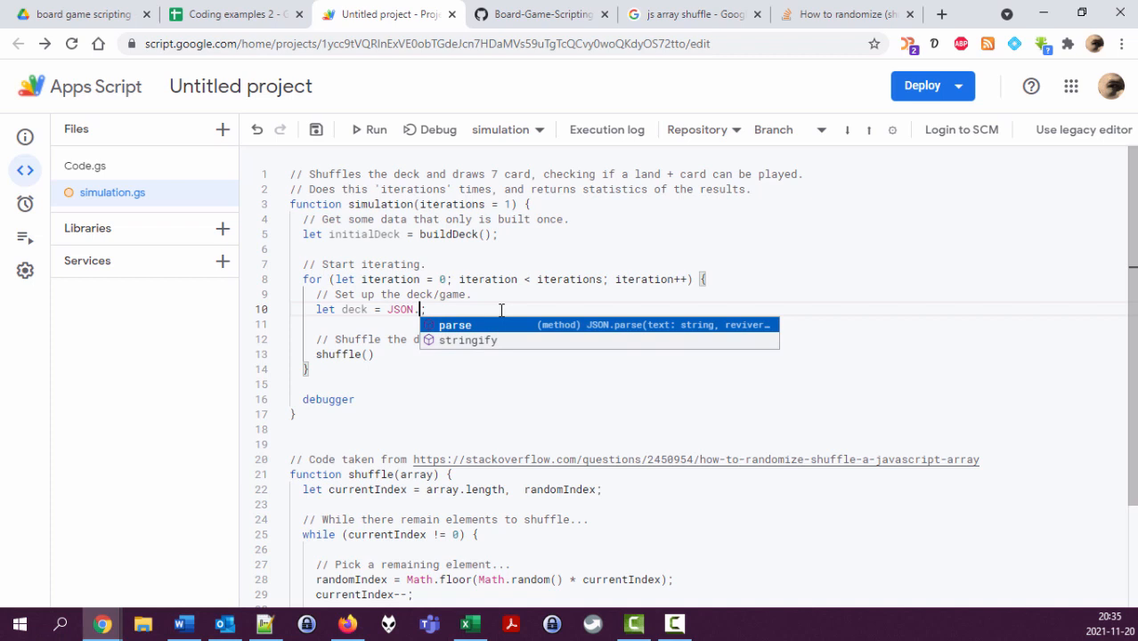
left_click(467, 338)
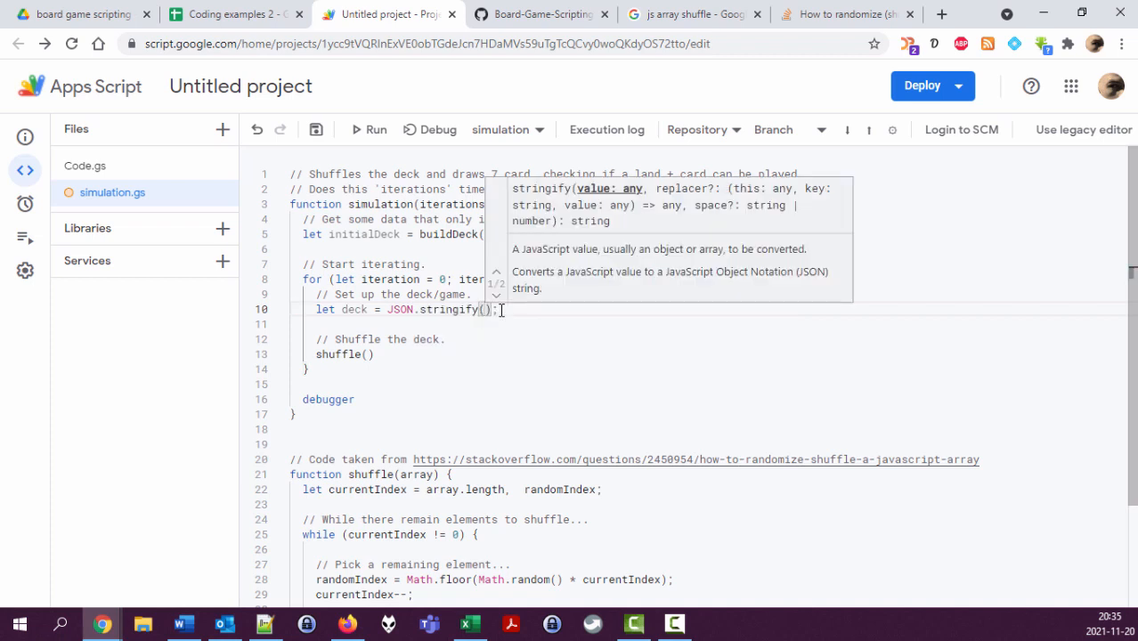
type("initialDeck")
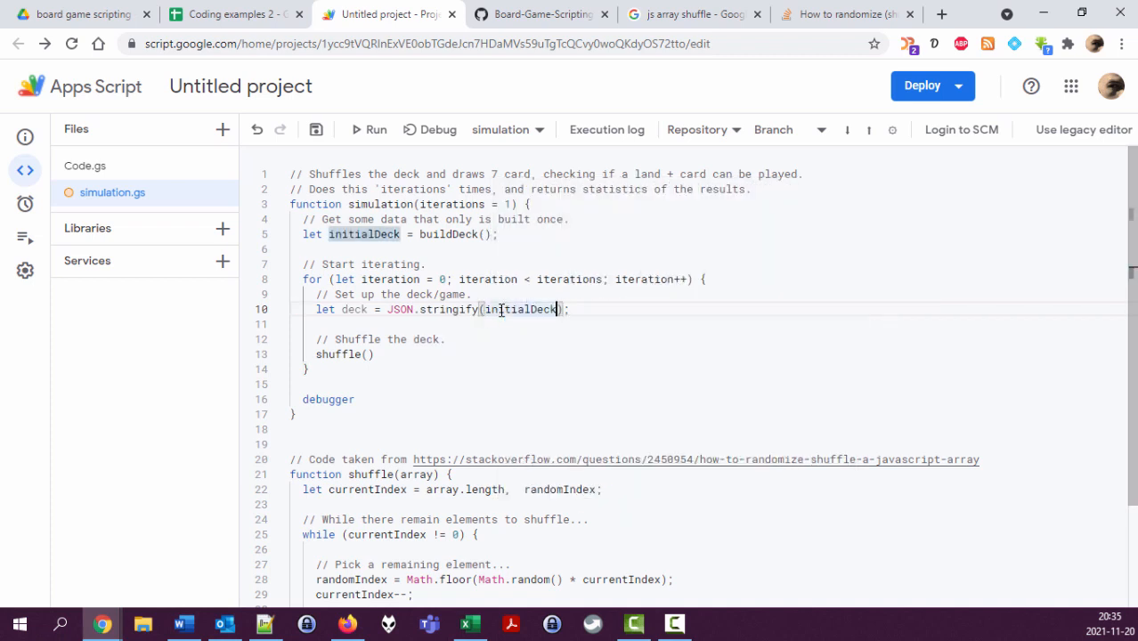
double_click(520, 310)
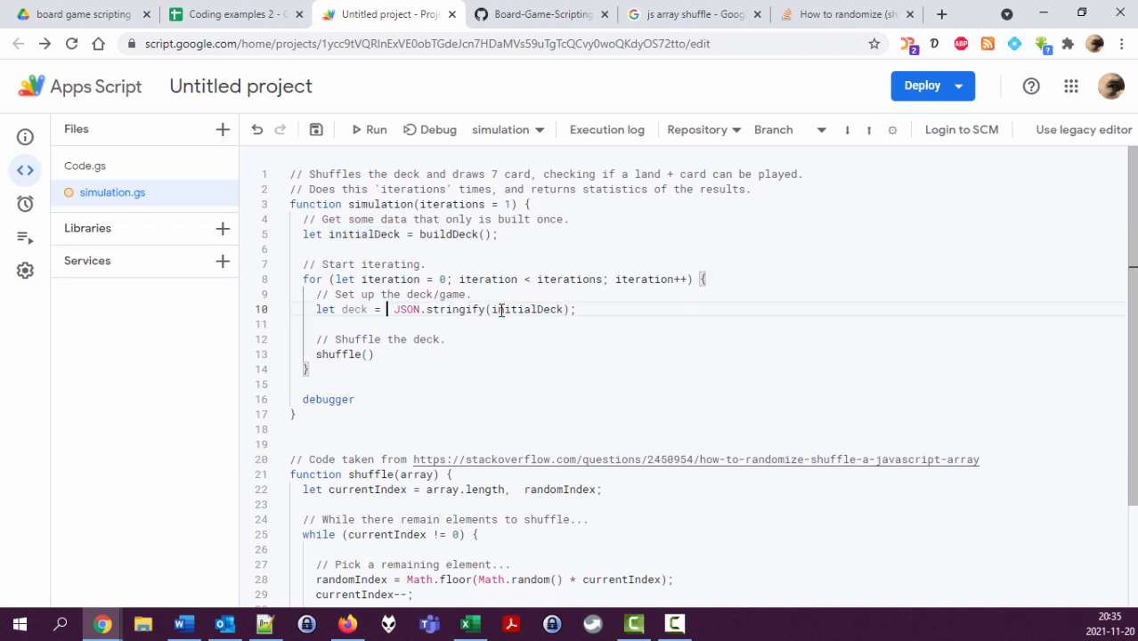
type("JSON.parse(")
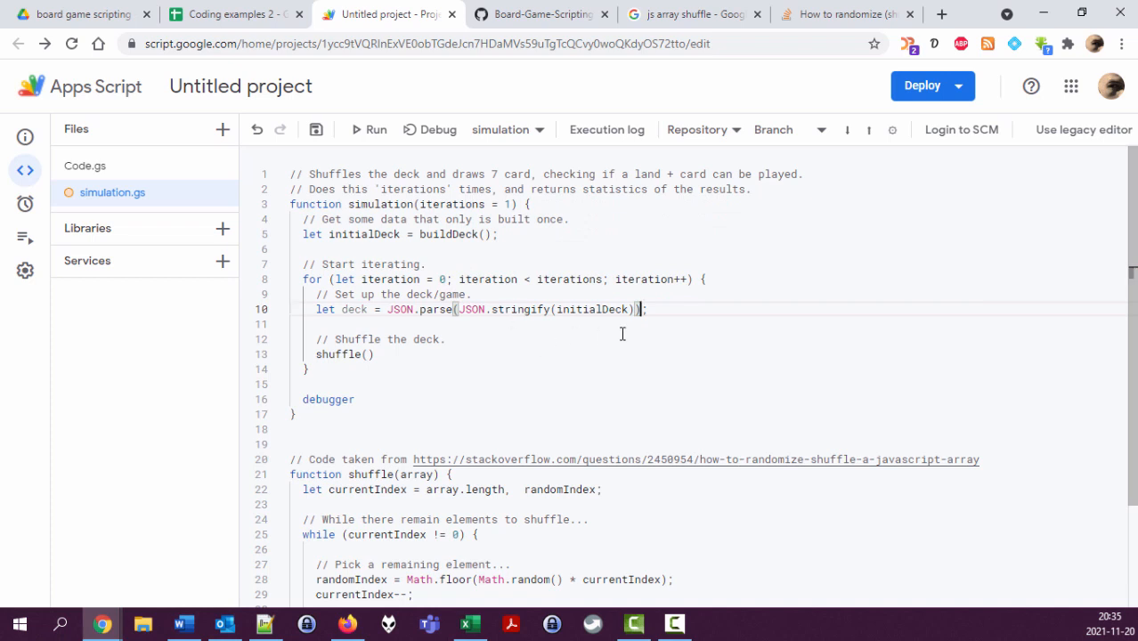
mouse_move(380, 253)
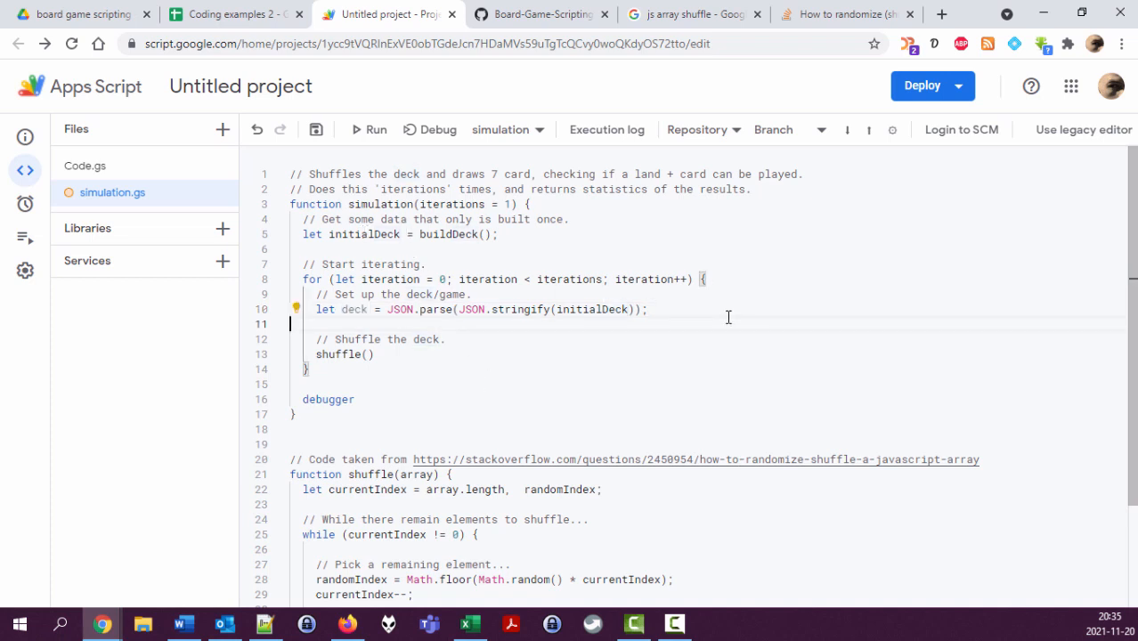
Step: Save, pass deck to shuffle() and drop the old shuffle comment line
key("ctrl+s")
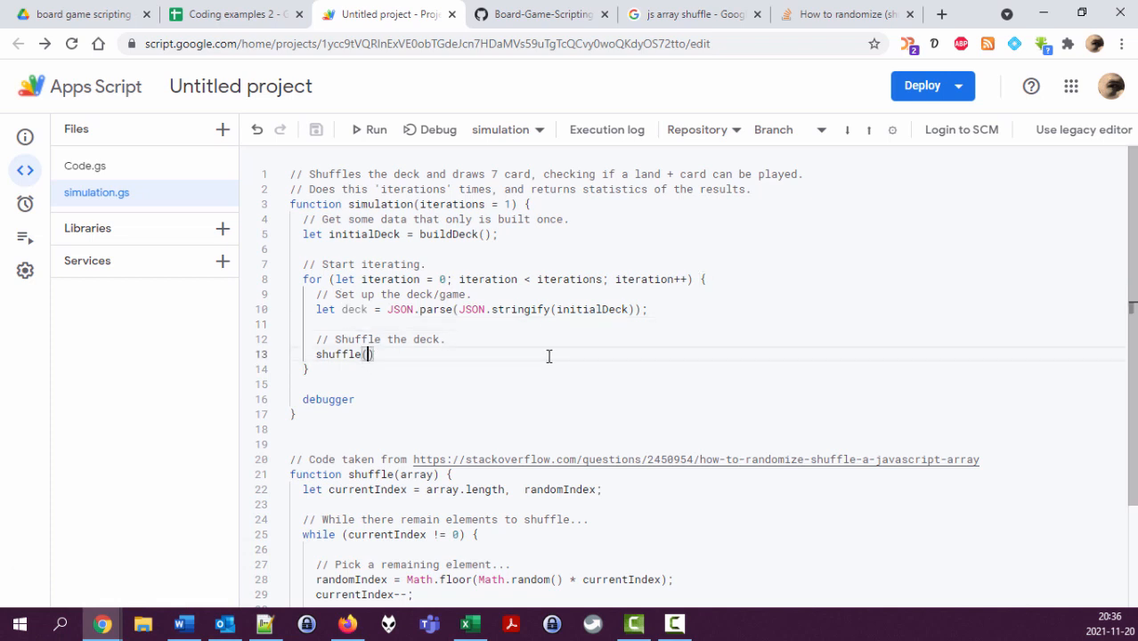
type("deck")
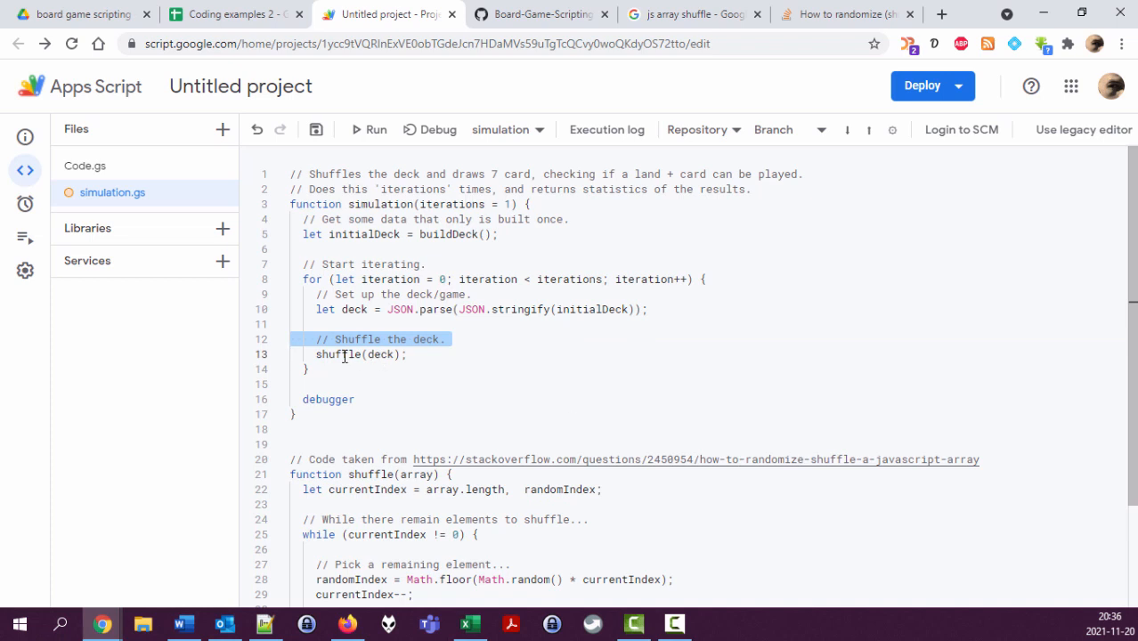
mouse_move(399, 363)
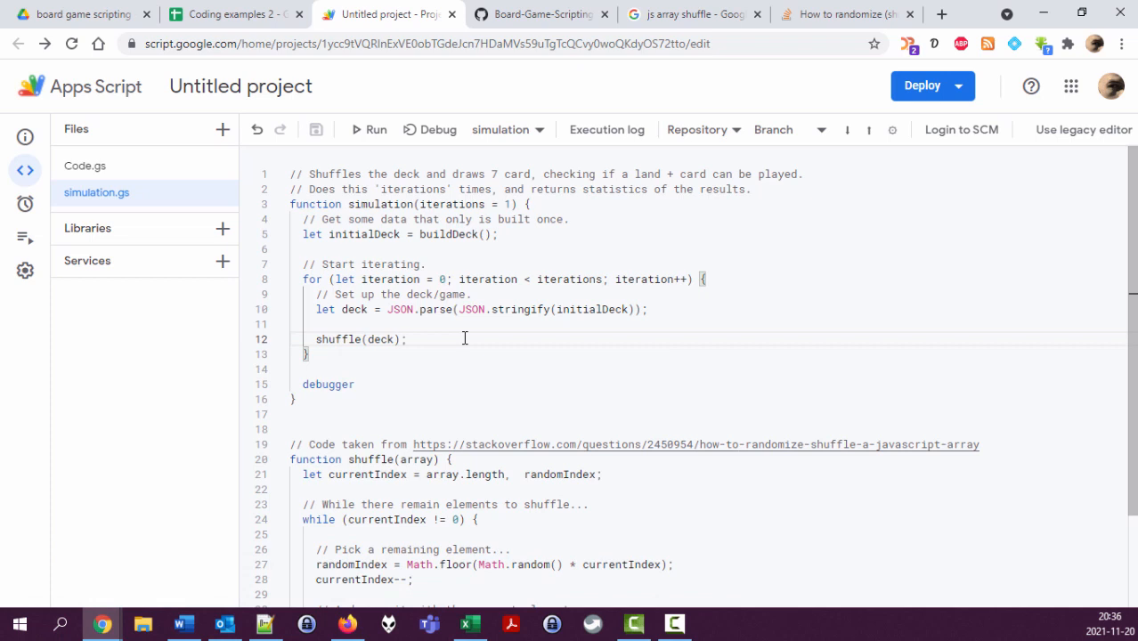
left_click(406, 338)
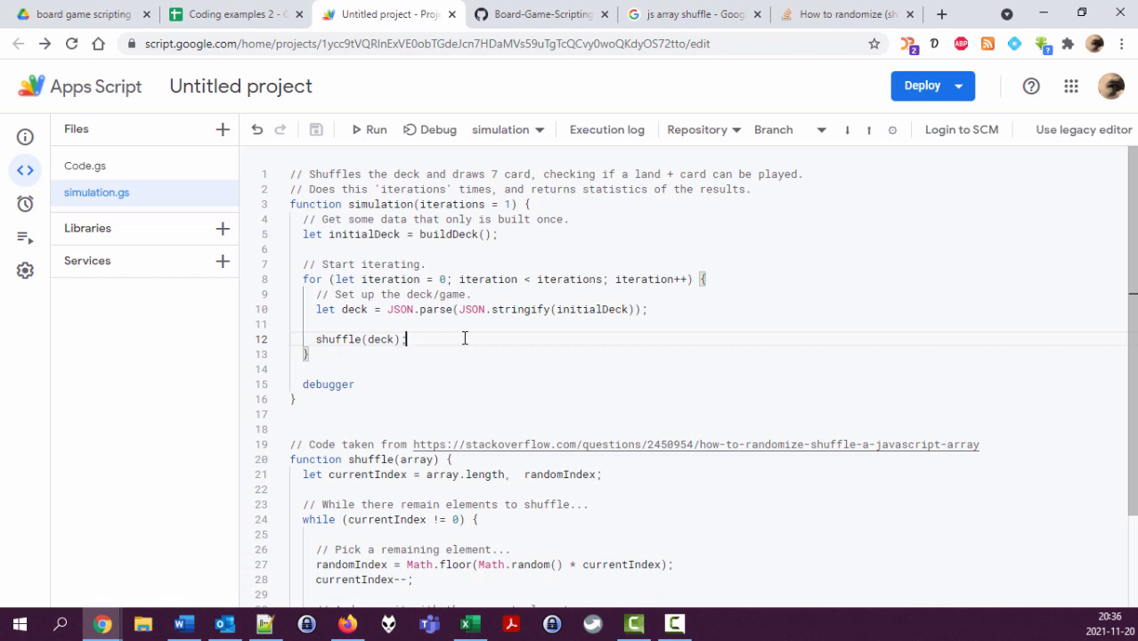
scroll("down", 3)
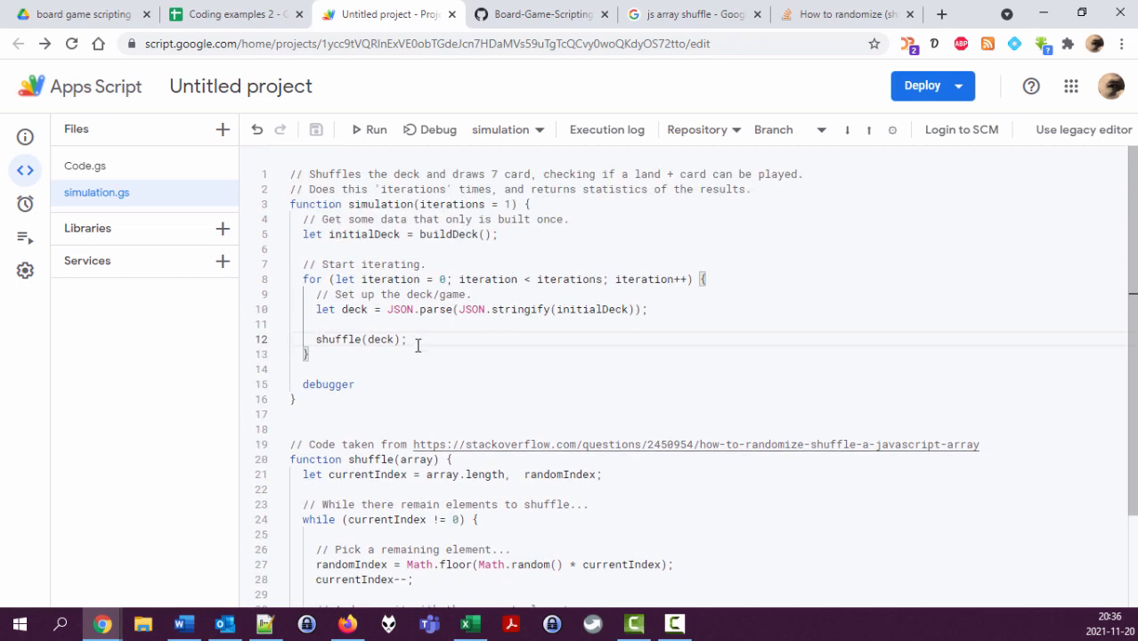
Step: Declare var hand = [] and start for (let i = 0; i < 7; i++)
key("enter")
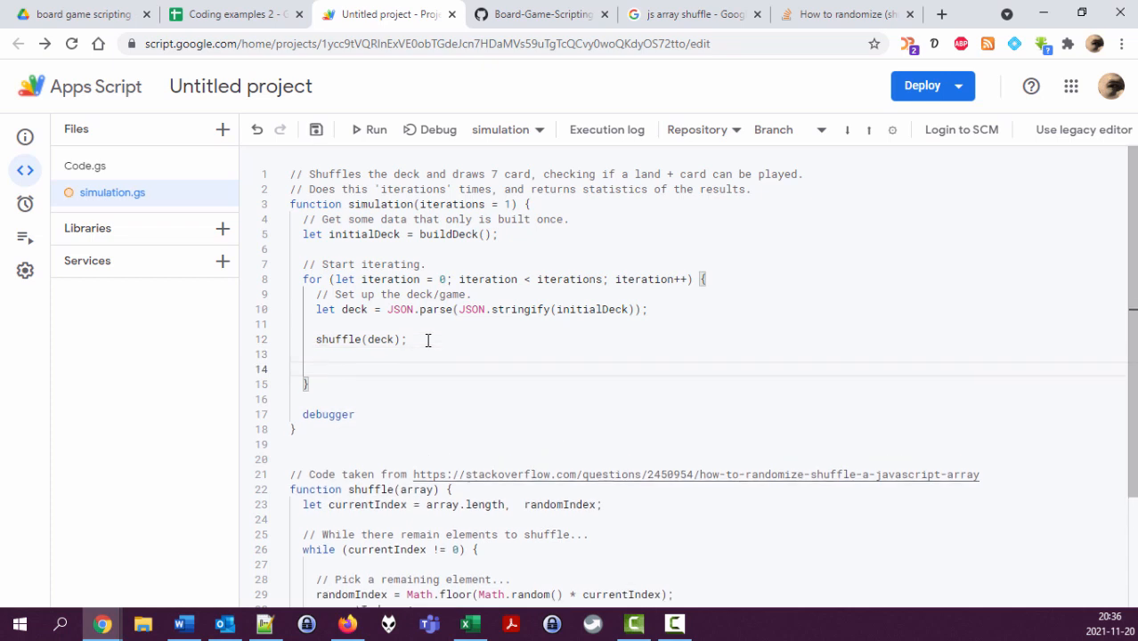
type("var")
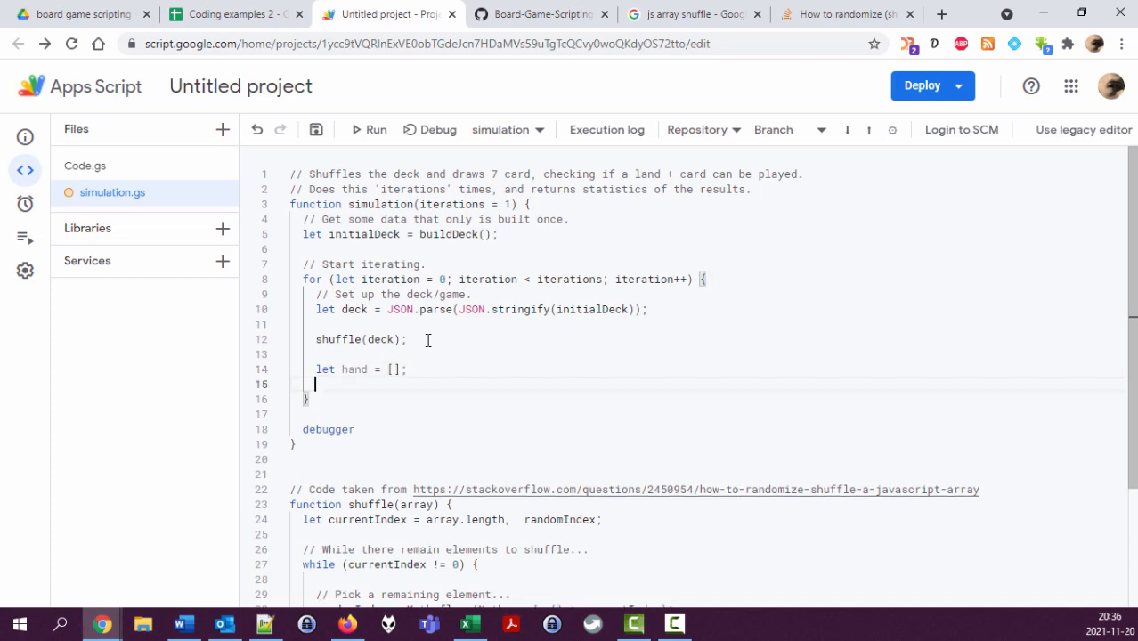
type("for (")
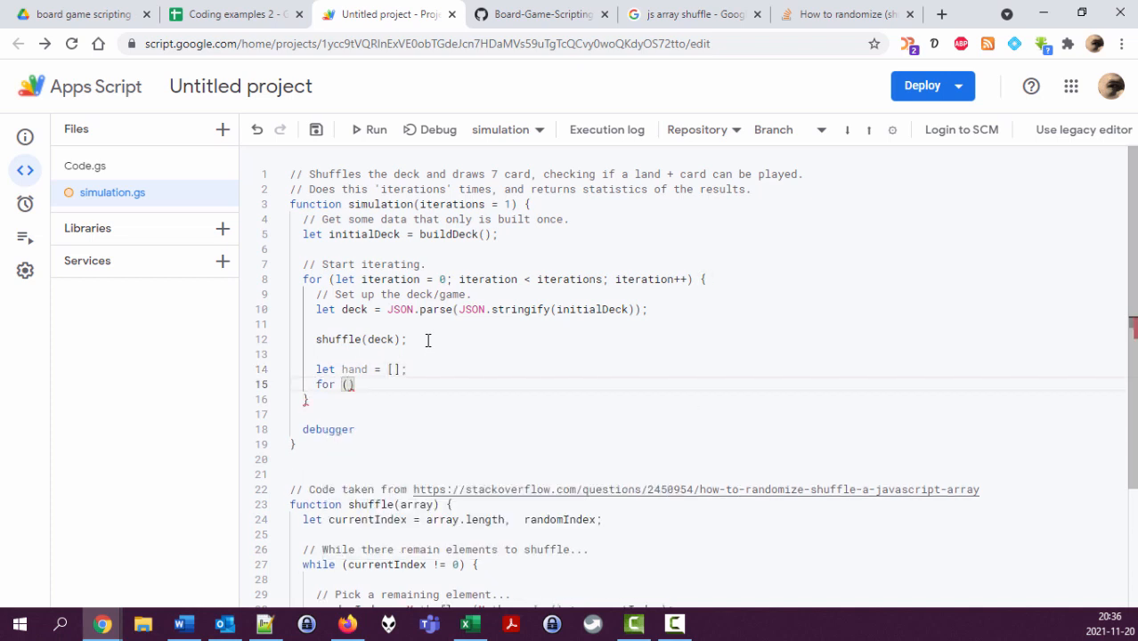
type("let")
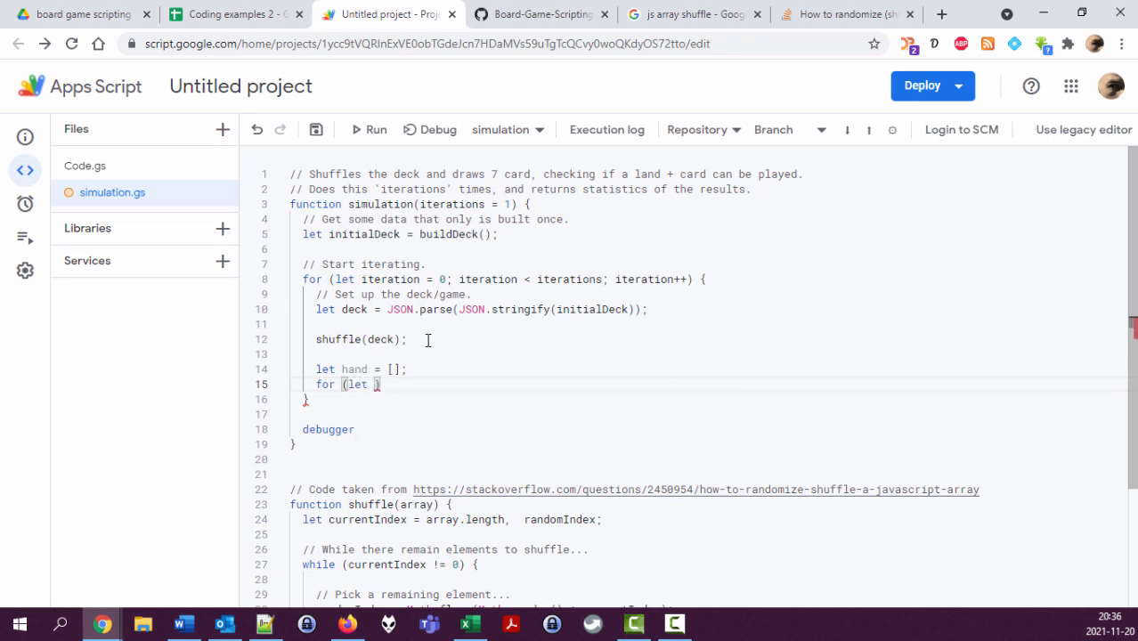
type("i = 0")
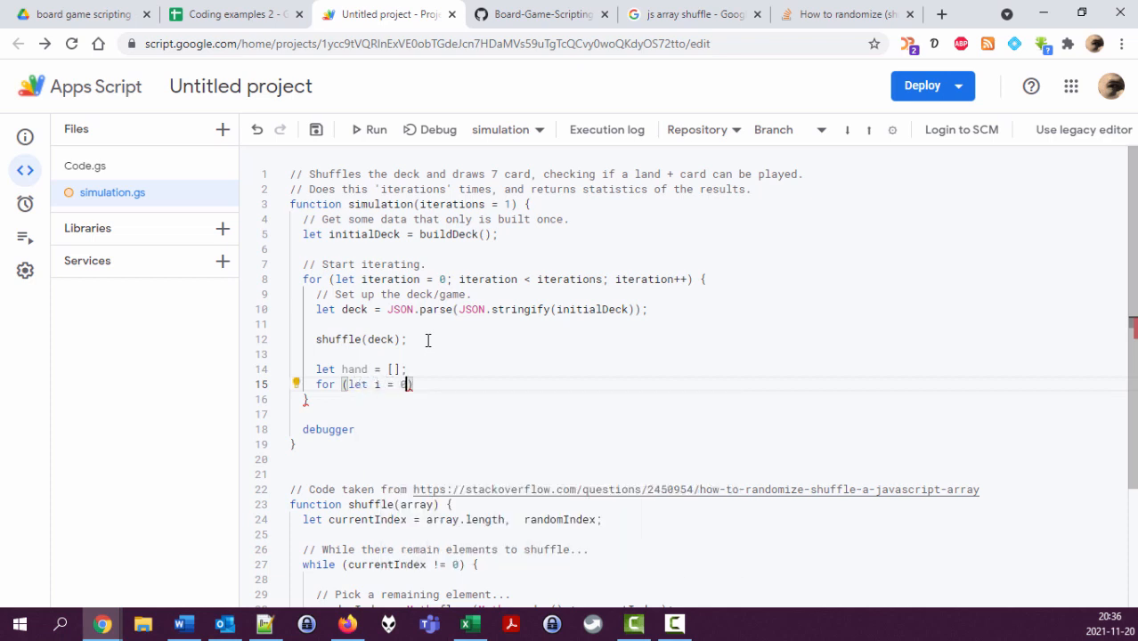
type("0; i < 7")
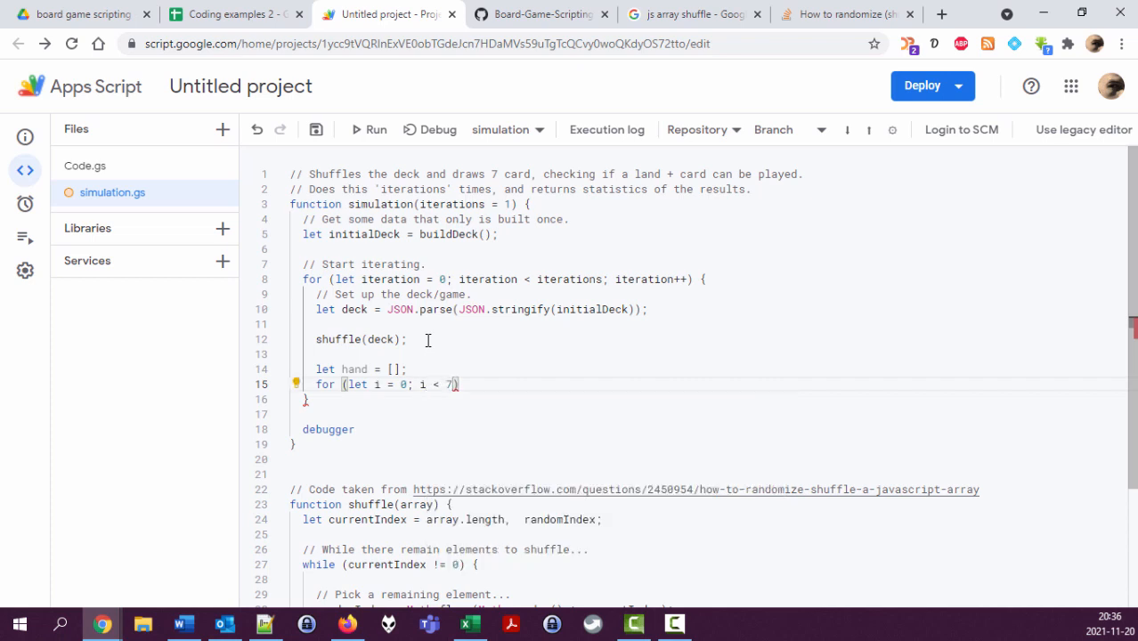
type("i++)")
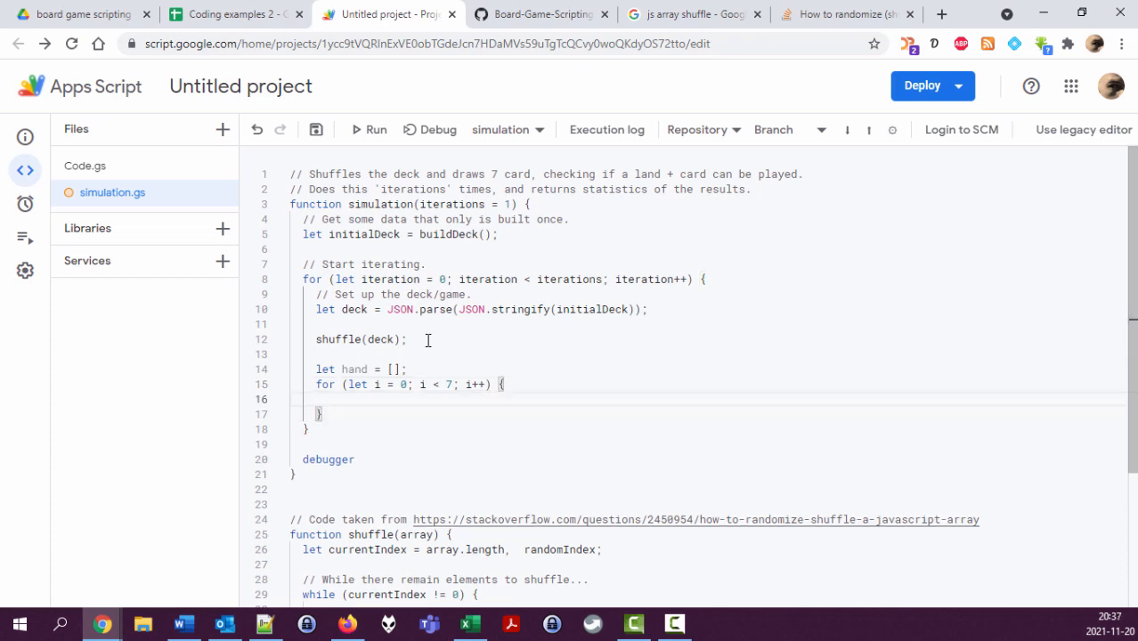
Step: Fill the loop body with hand.push(deck.pop()) to draw seven cards
type("hand.push(")
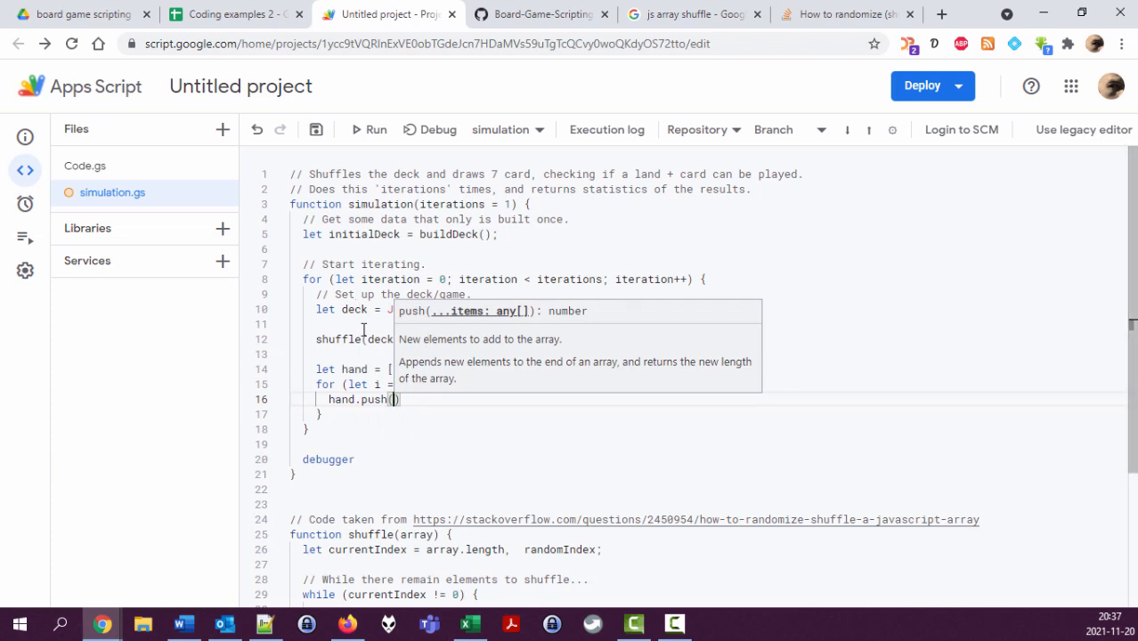
type("deck")
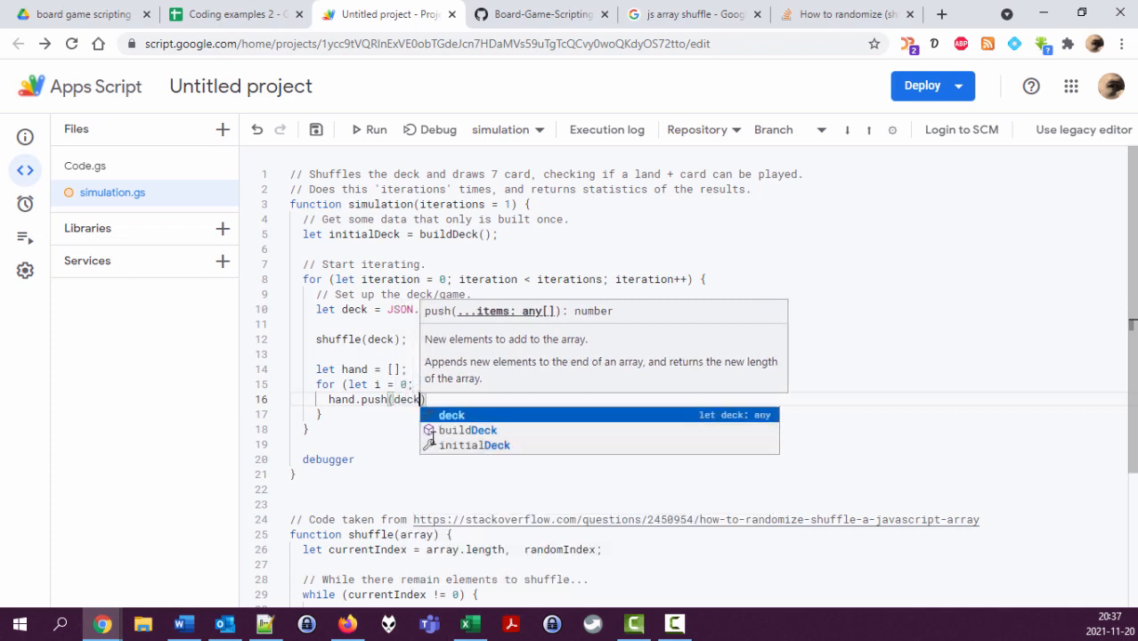
type(".pop")
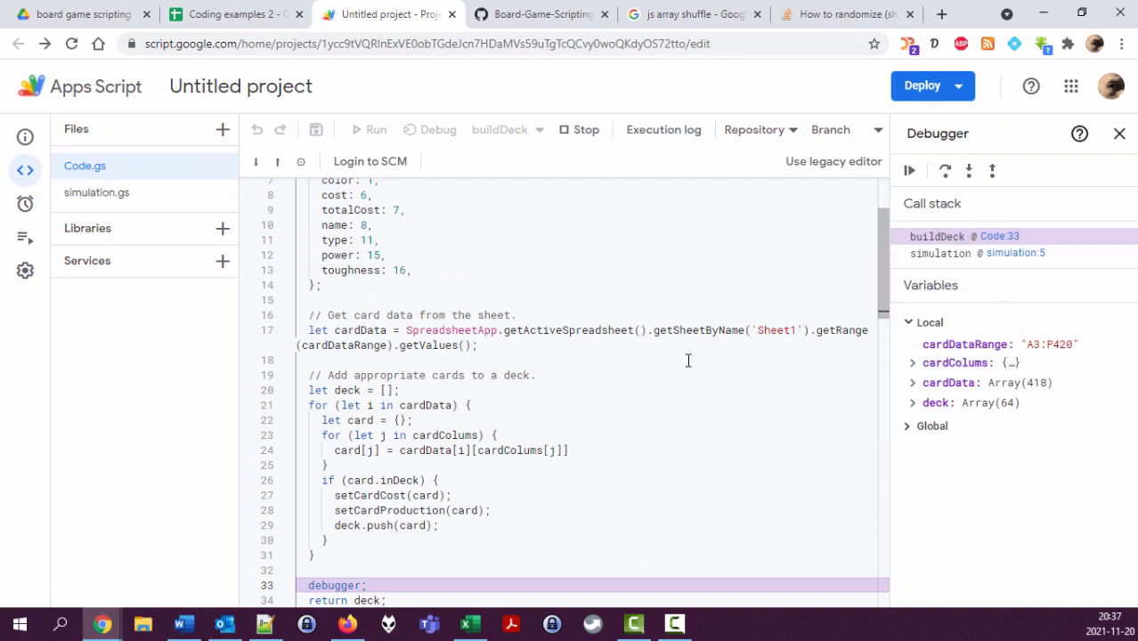
mouse_move(394, 412)
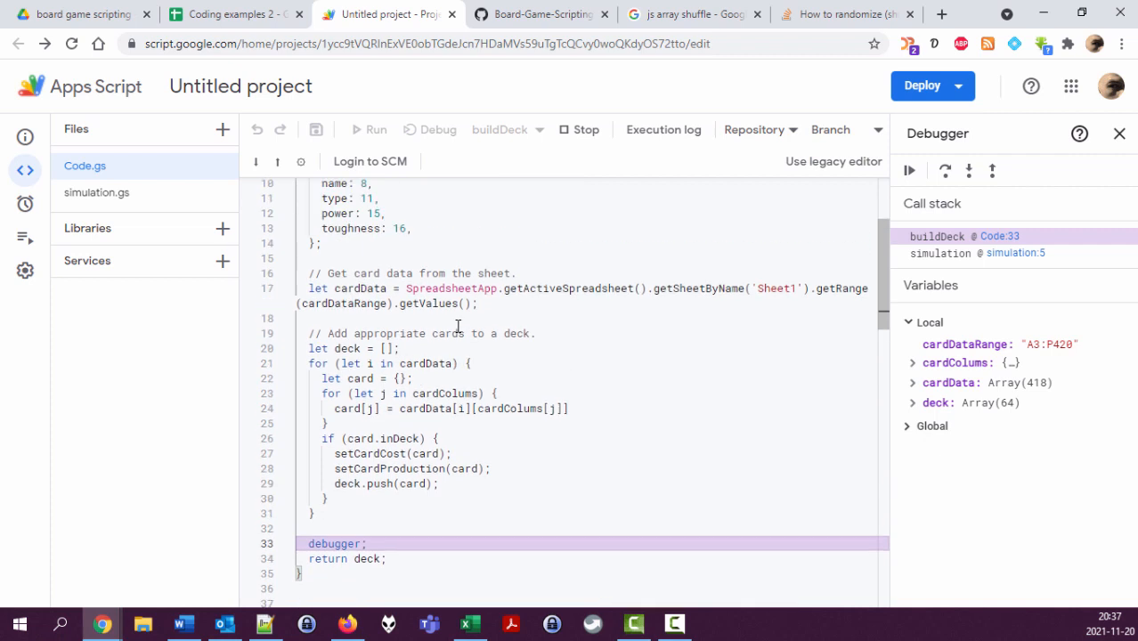
mouse_move(533, 342)
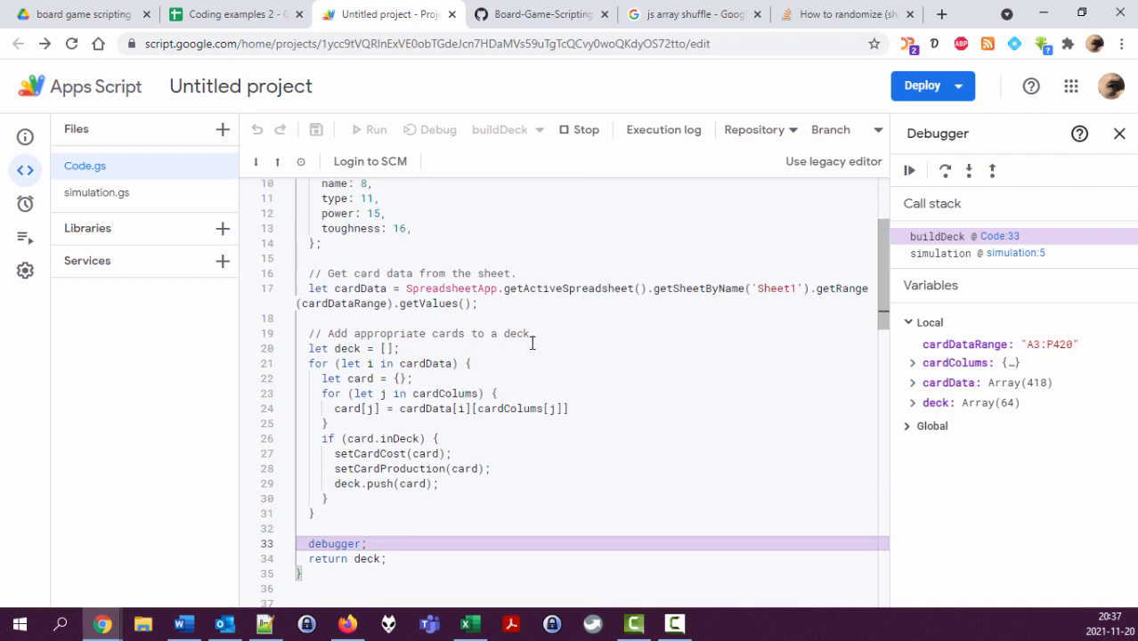
mouse_move(142, 180)
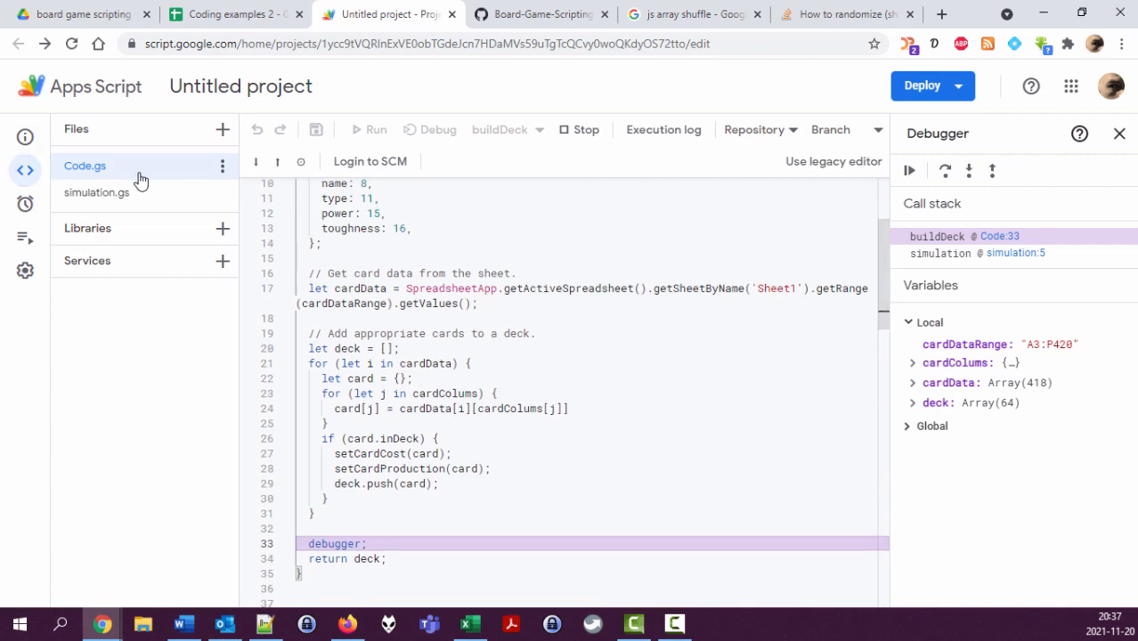
Step: Resume past the buildDeck breakpoint so execution pauses at the debugger line in simulation
scroll("down", 3)
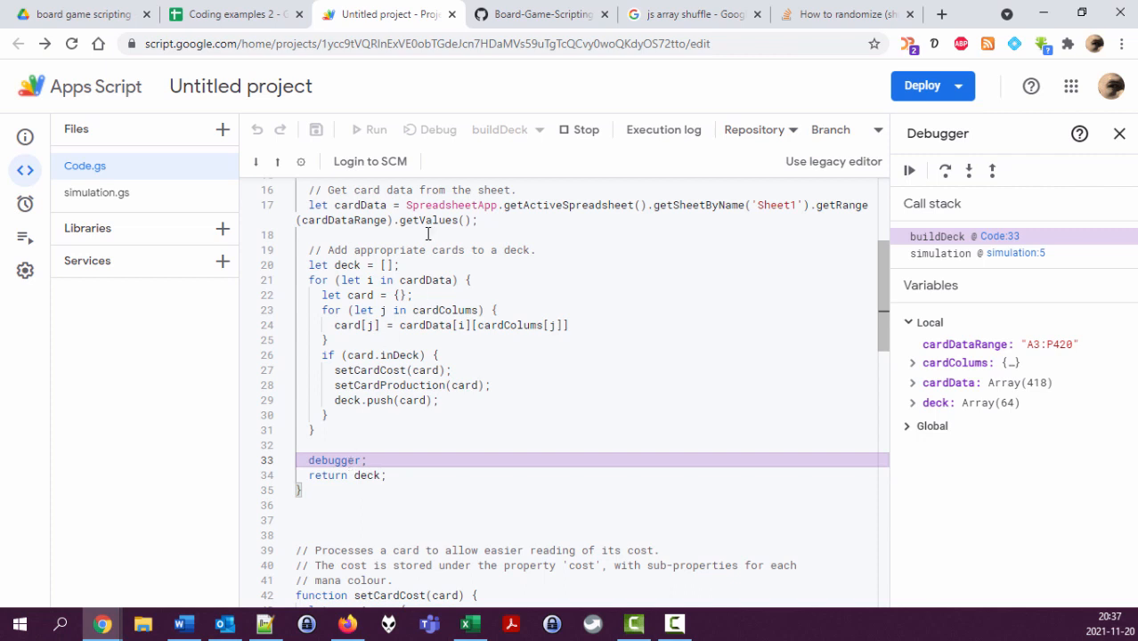
left_click(908, 171)
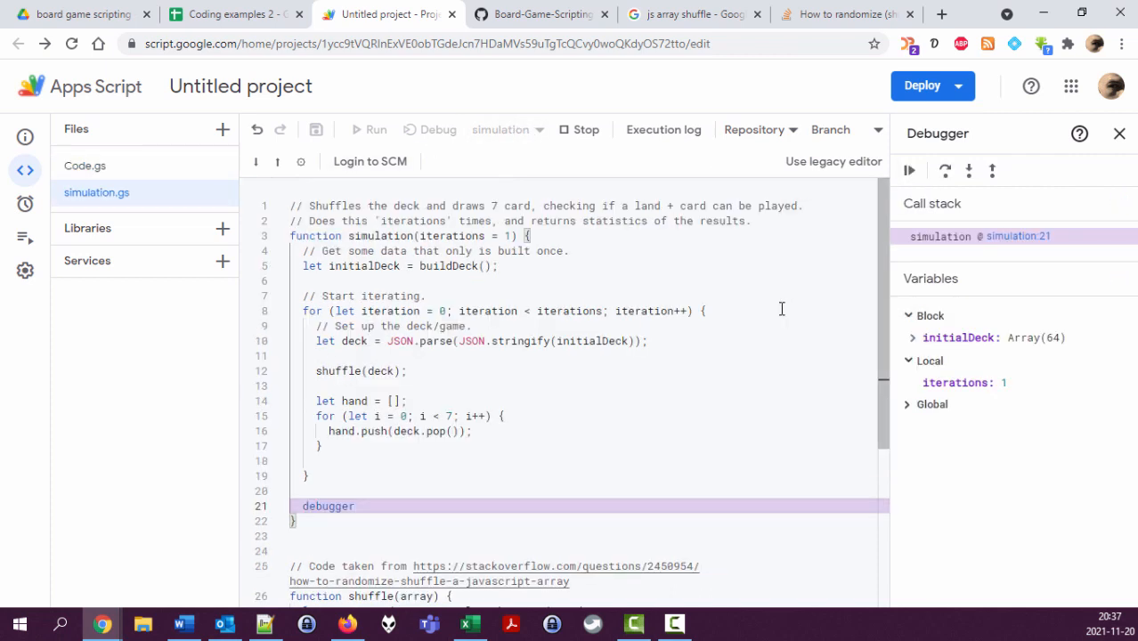
Step: Place the debugger statement inside the iteration loop right after the seven-card draw
left_click(929, 316)
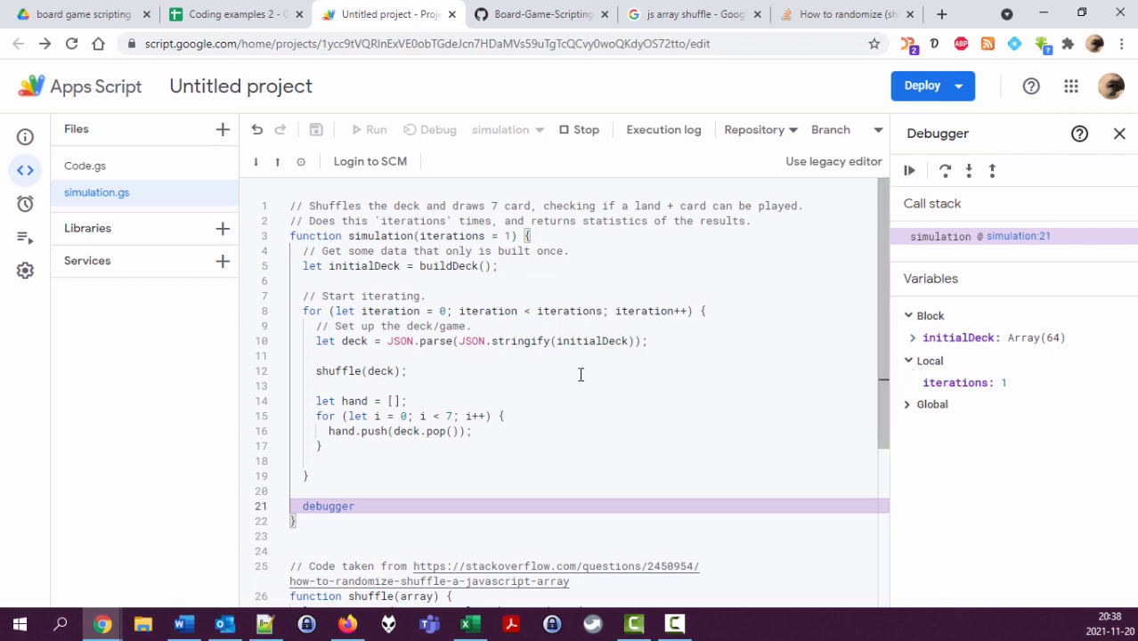
mouse_move(510, 363)
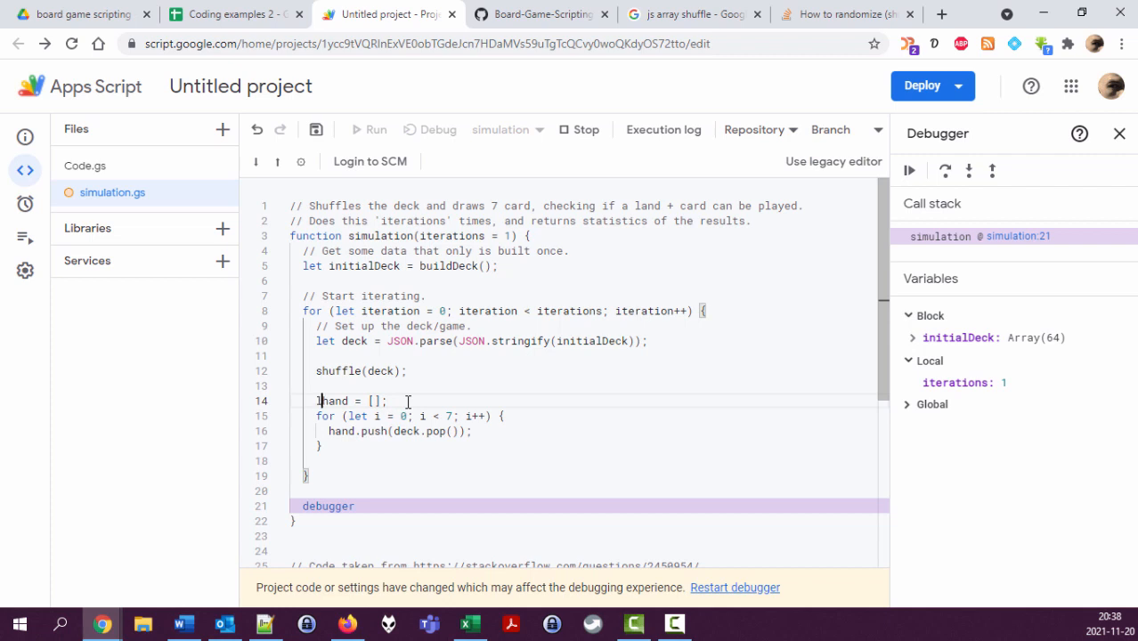
type("let")
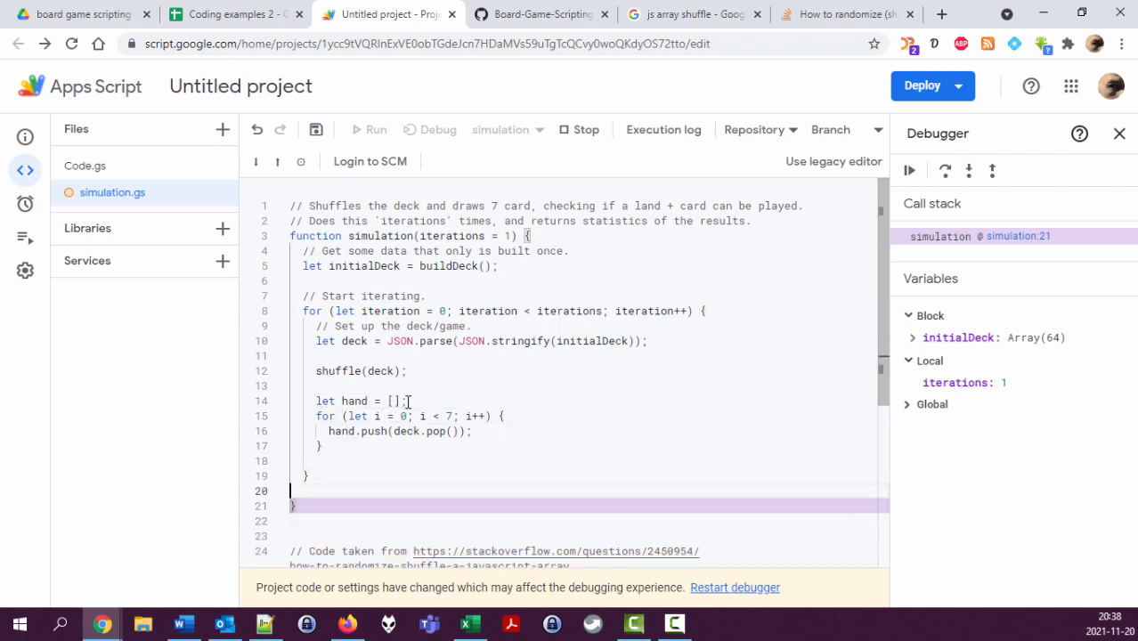
type("debugger")
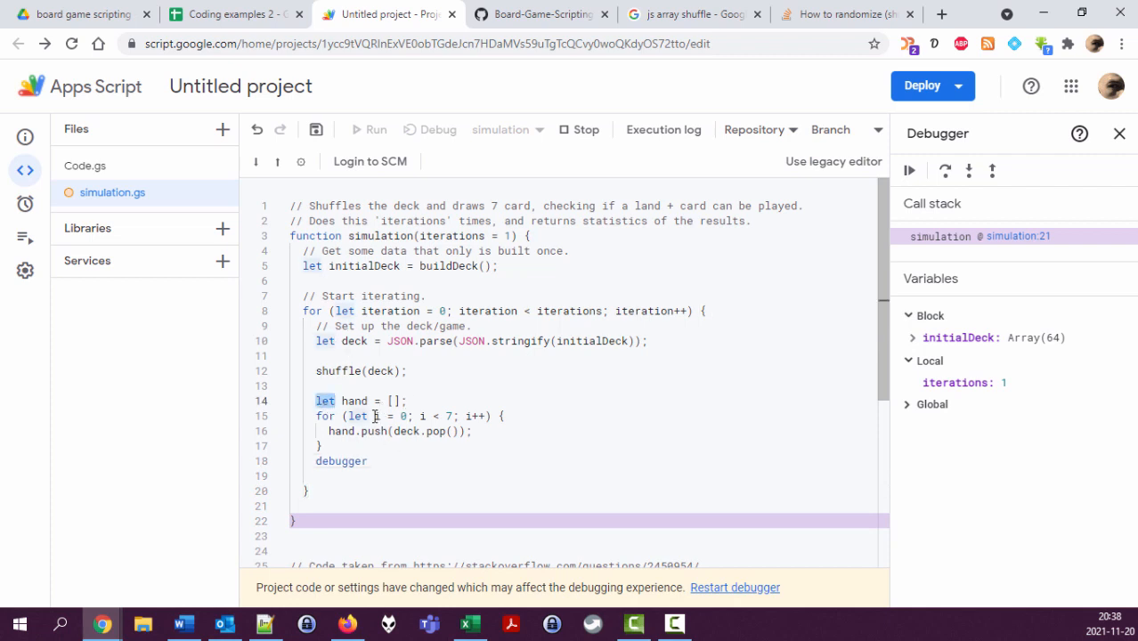
mouse_move(346, 417)
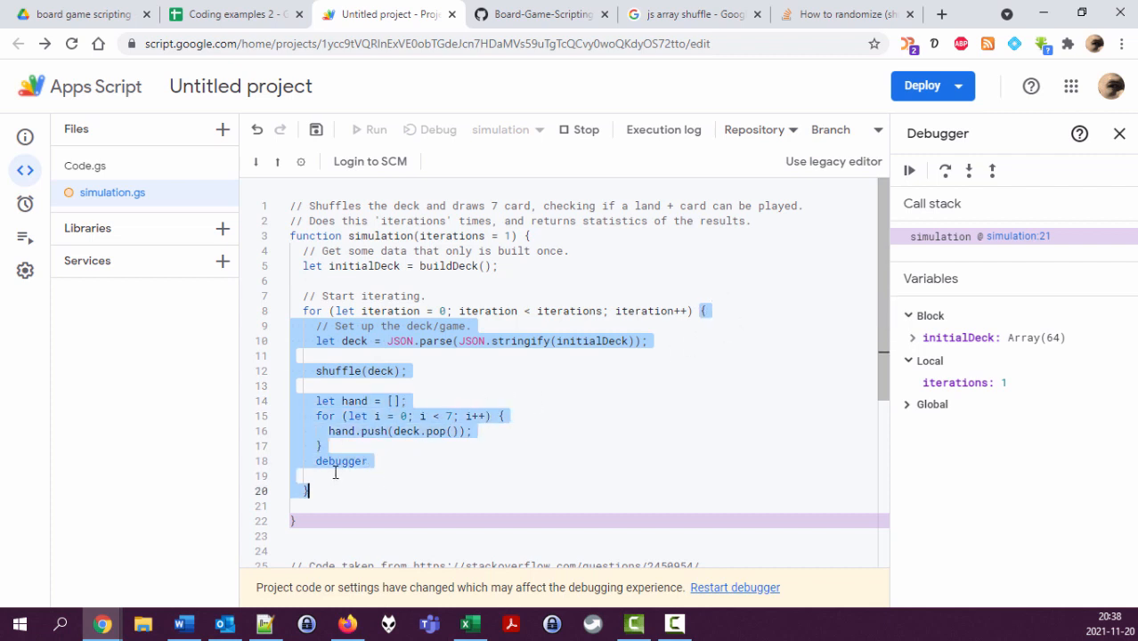
left_click(441, 527)
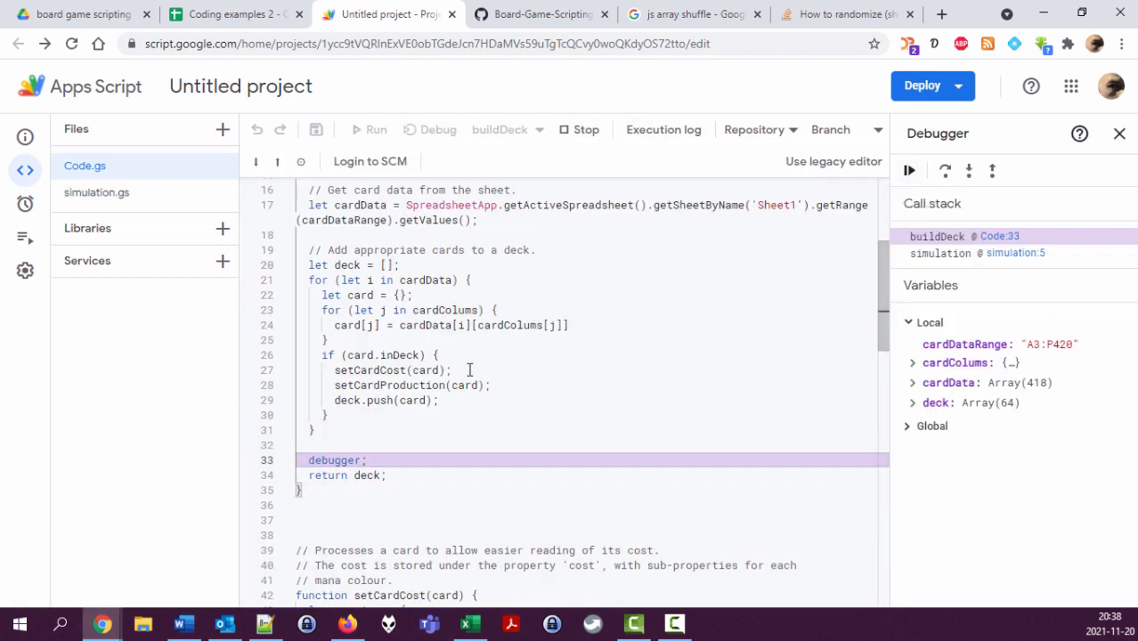
Step: Remove the debugger statement from buildDeck in Code.gs and return to simulation.gs
double_click(335, 460)
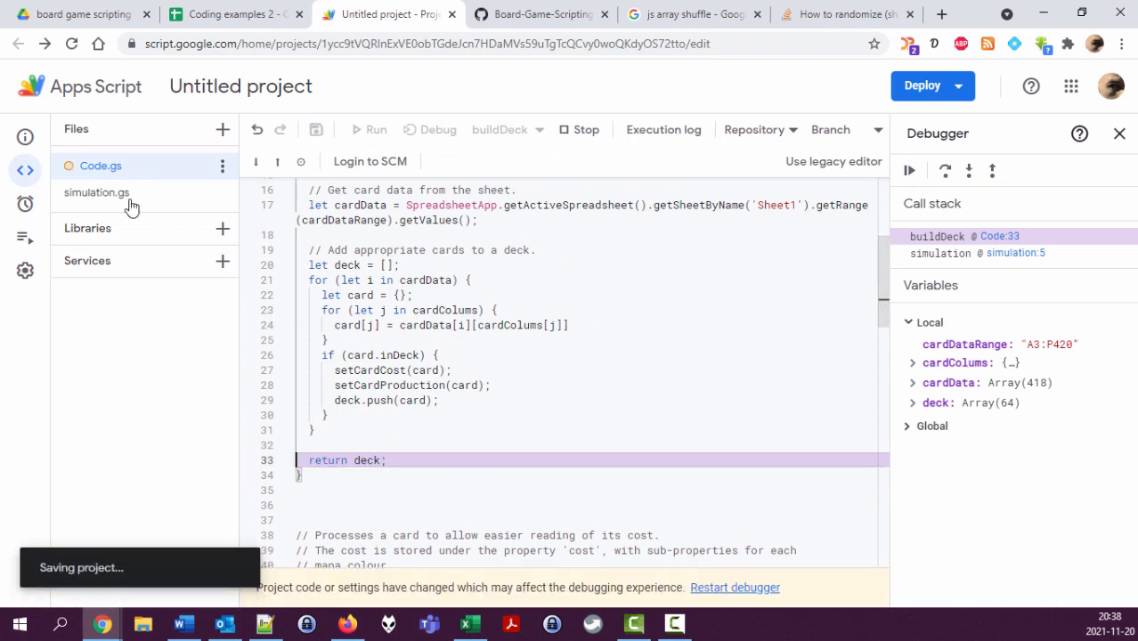
left_click(96, 193)
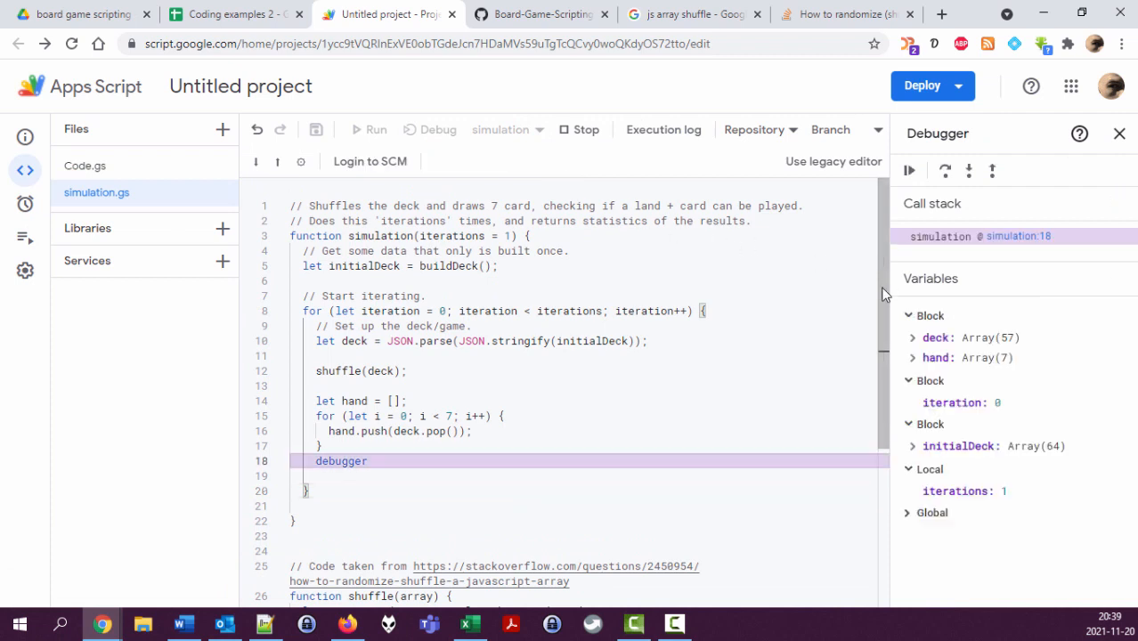
mouse_move(915, 358)
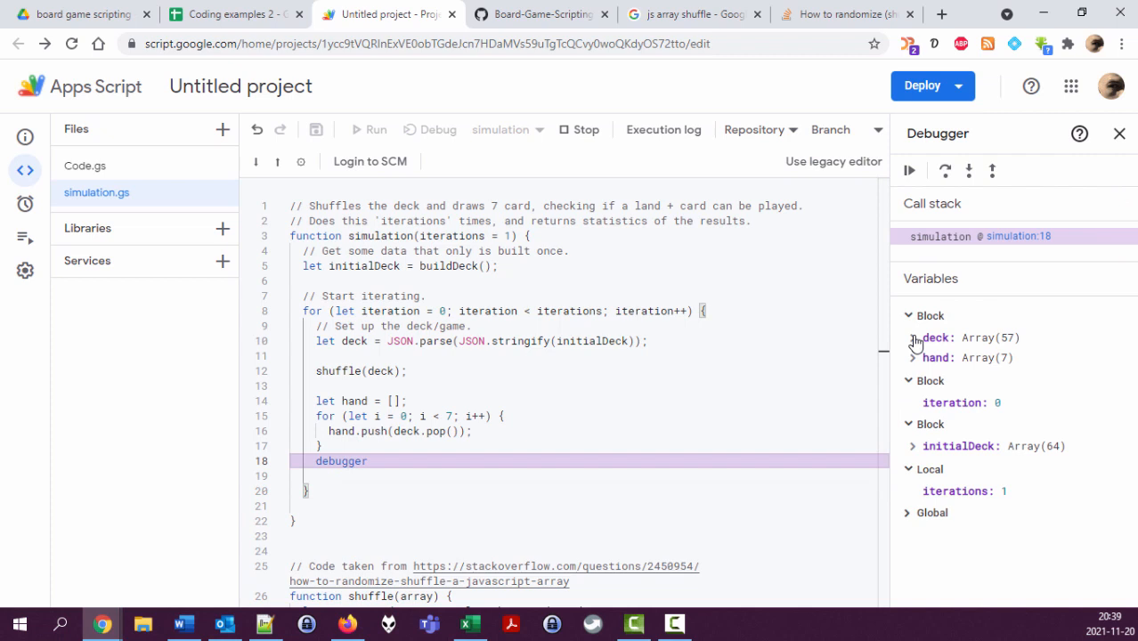
Step: Expand hand in the Variables pane to confirm seven drawn cards, then stop debugging
left_click(912, 356)
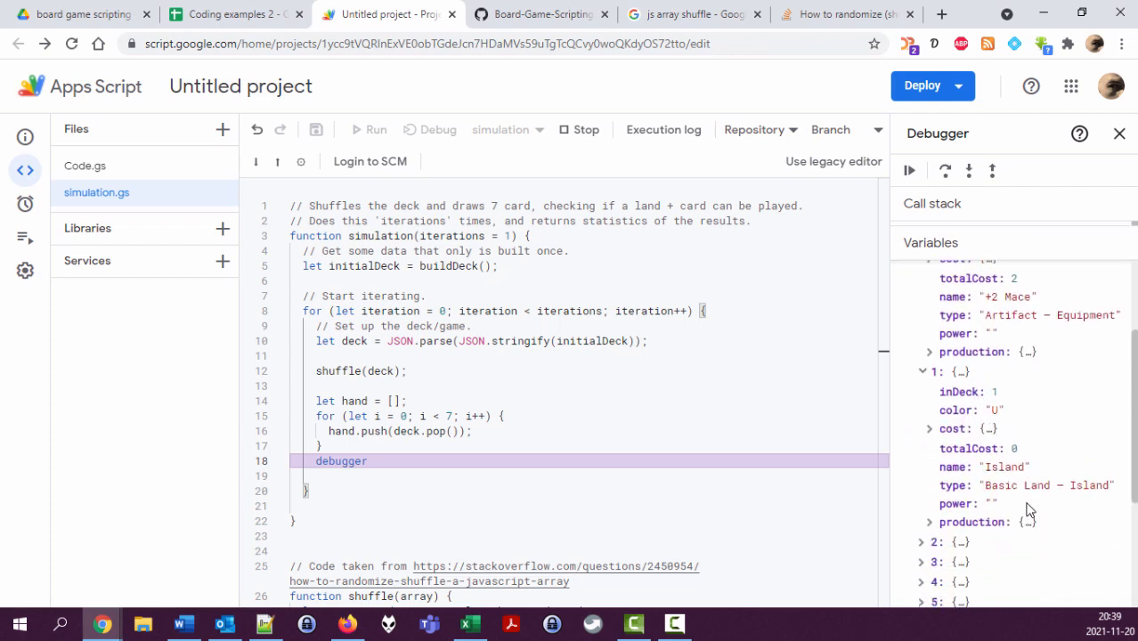
scroll("down", 3)
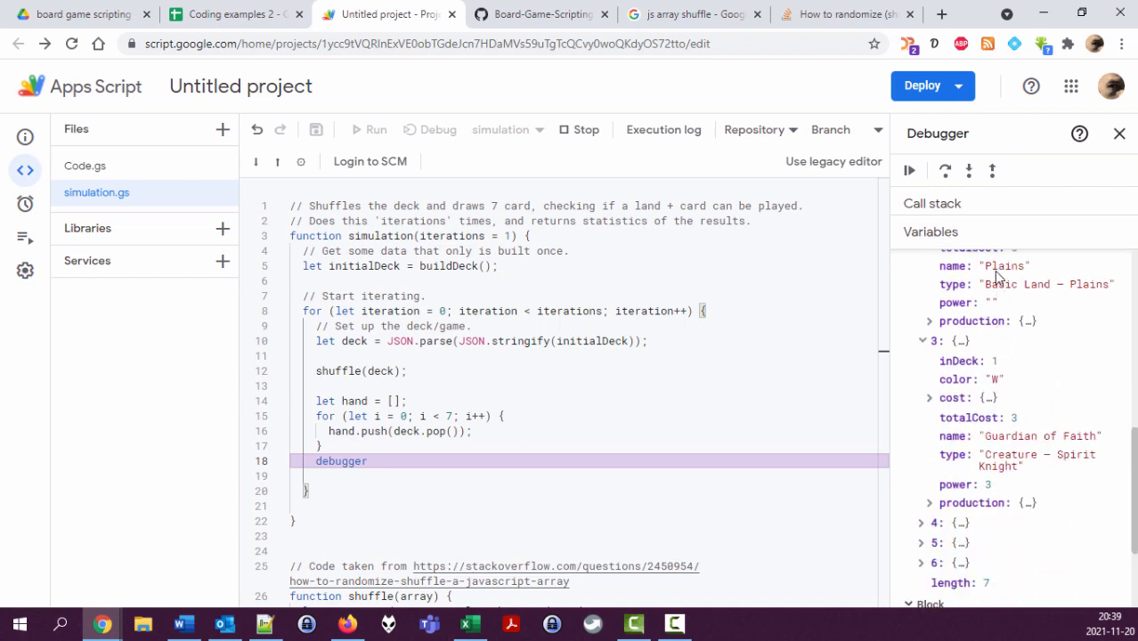
mouse_move(1079, 176)
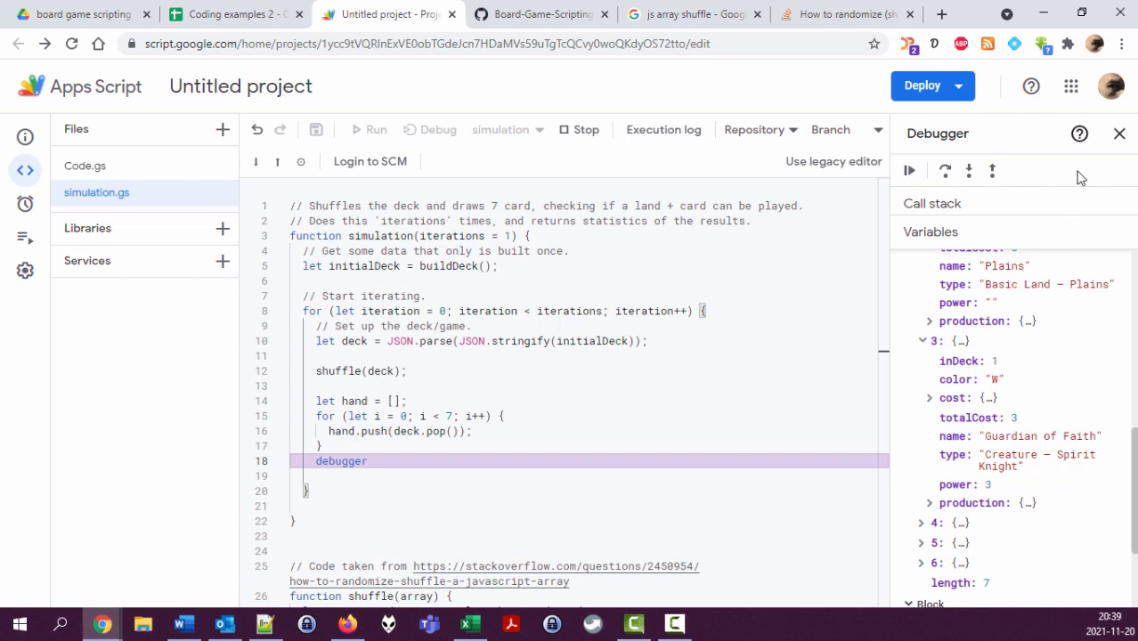
left_click(1118, 133)
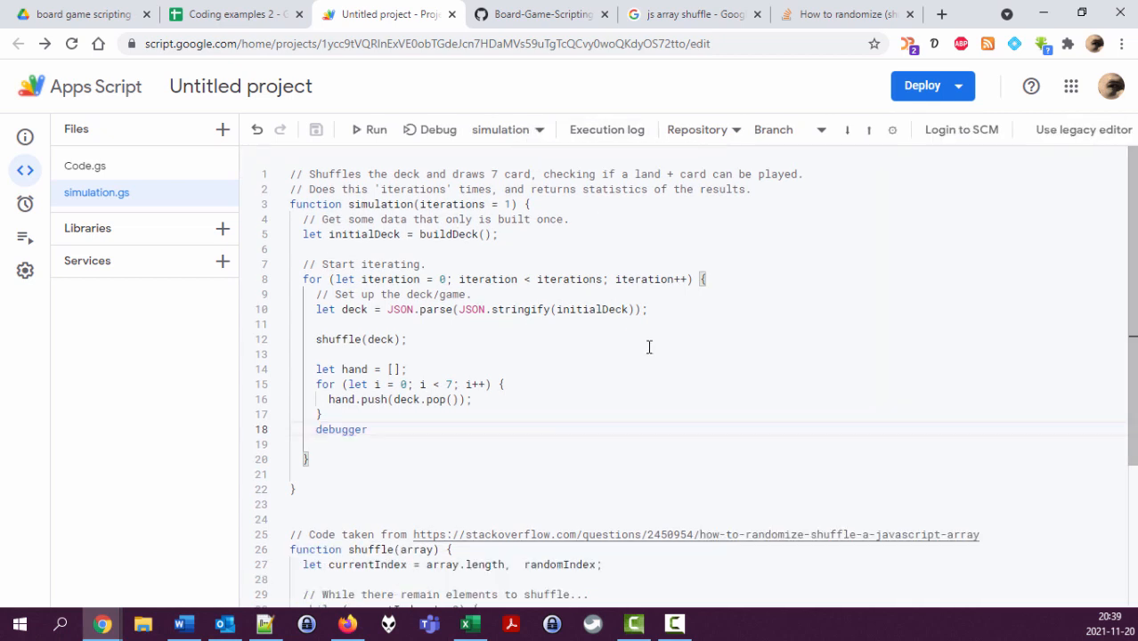
mouse_move(531, 438)
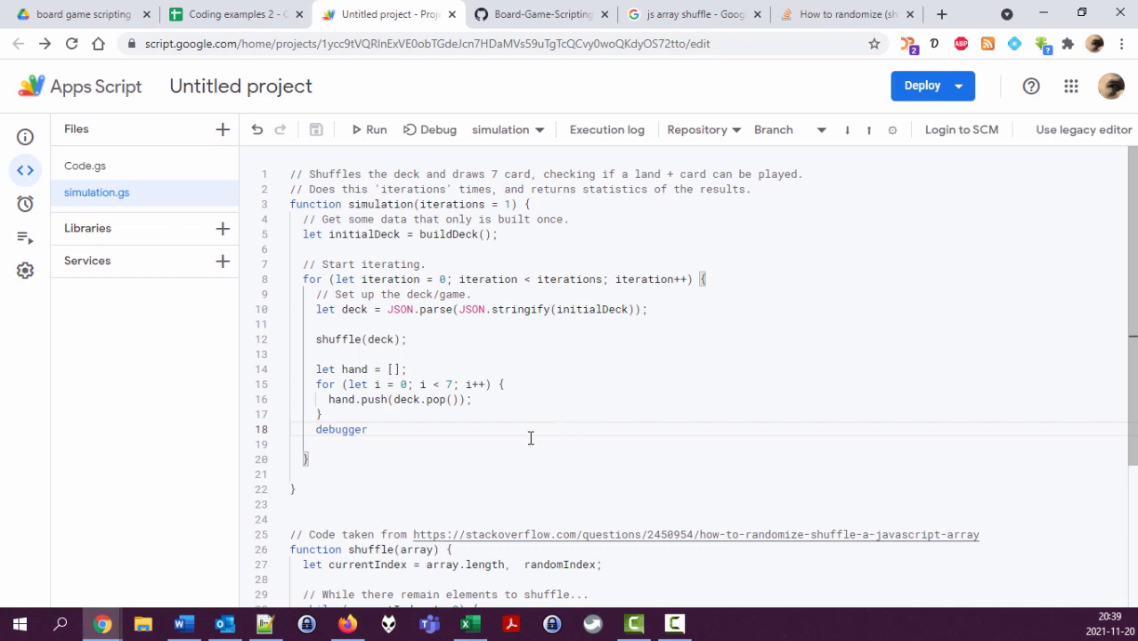